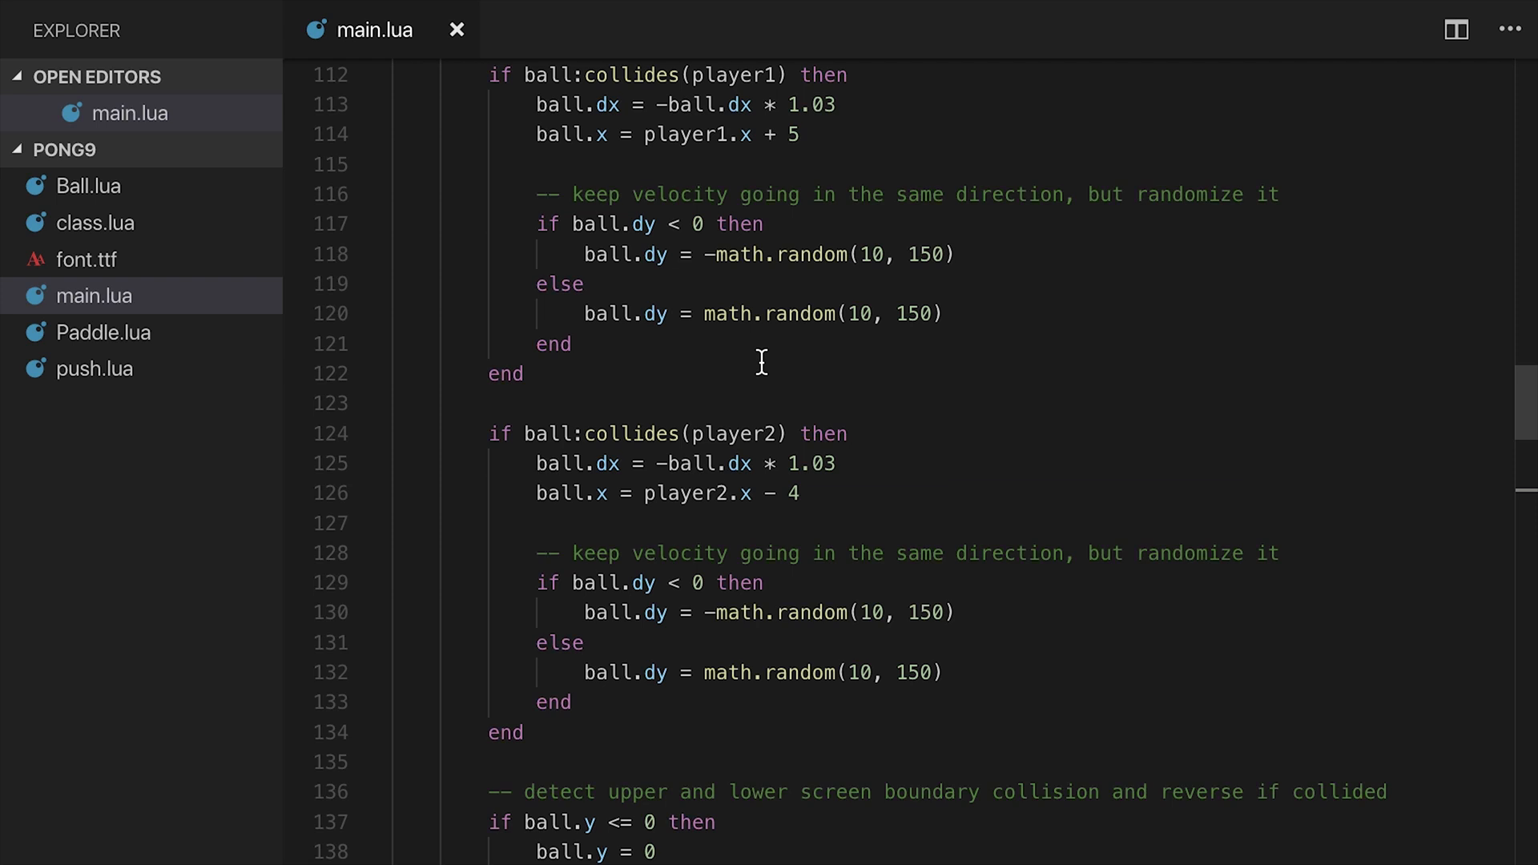
Add a printf line drawing "Welcome to Pong!" at y 20 across VIRTUAL_WIDTH
{"action": "scroll", "scroll_direction": "down", "scroll_amount": 3}
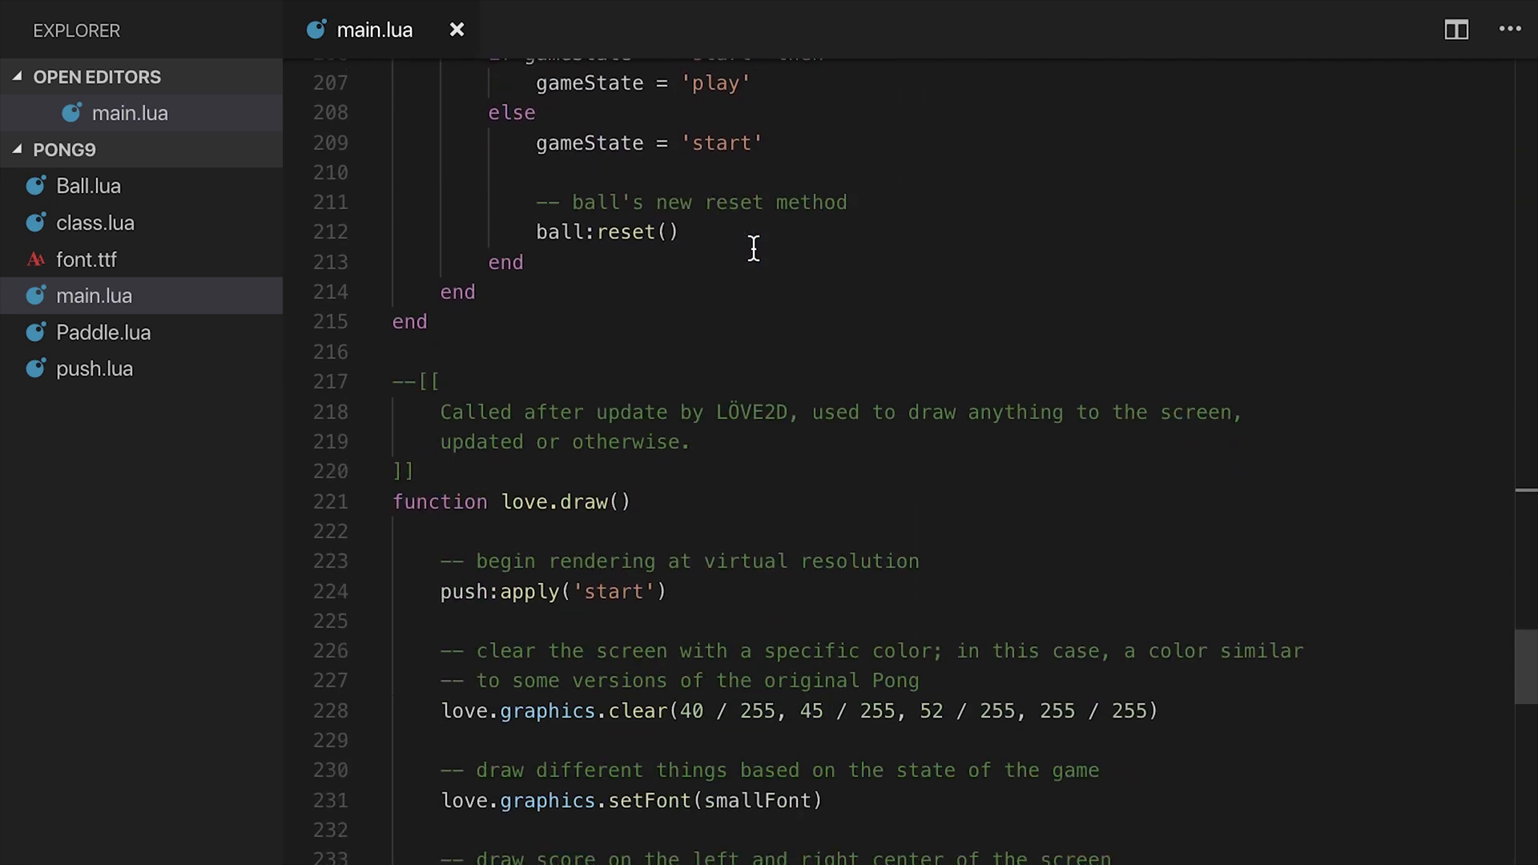
{"action": "scroll", "scroll_direction": "down", "scroll_amount": 3}
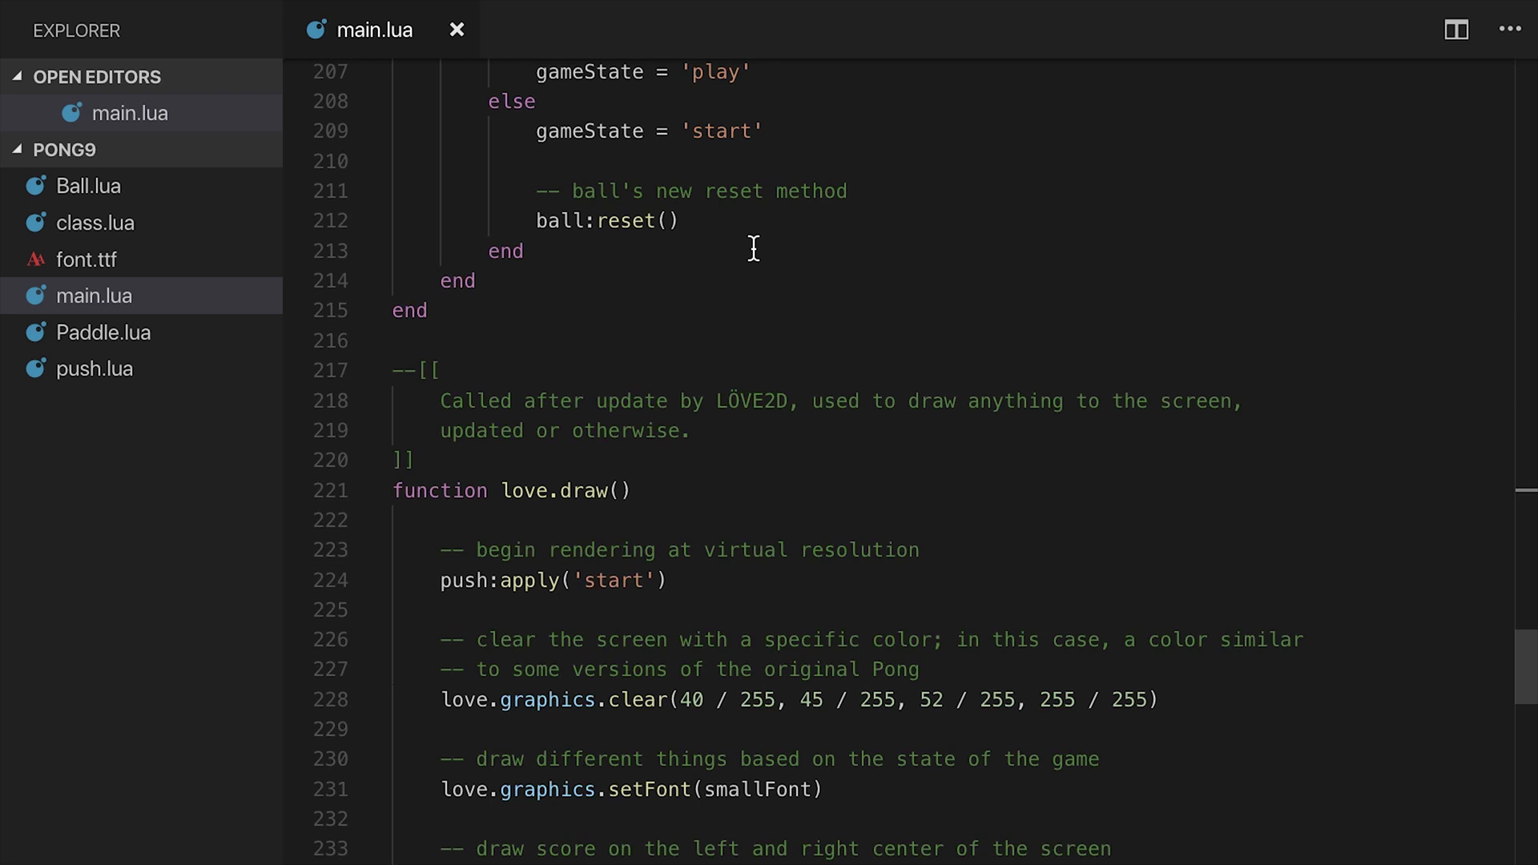
{"action": "scroll", "scroll_direction": "down", "scroll_amount": 3}
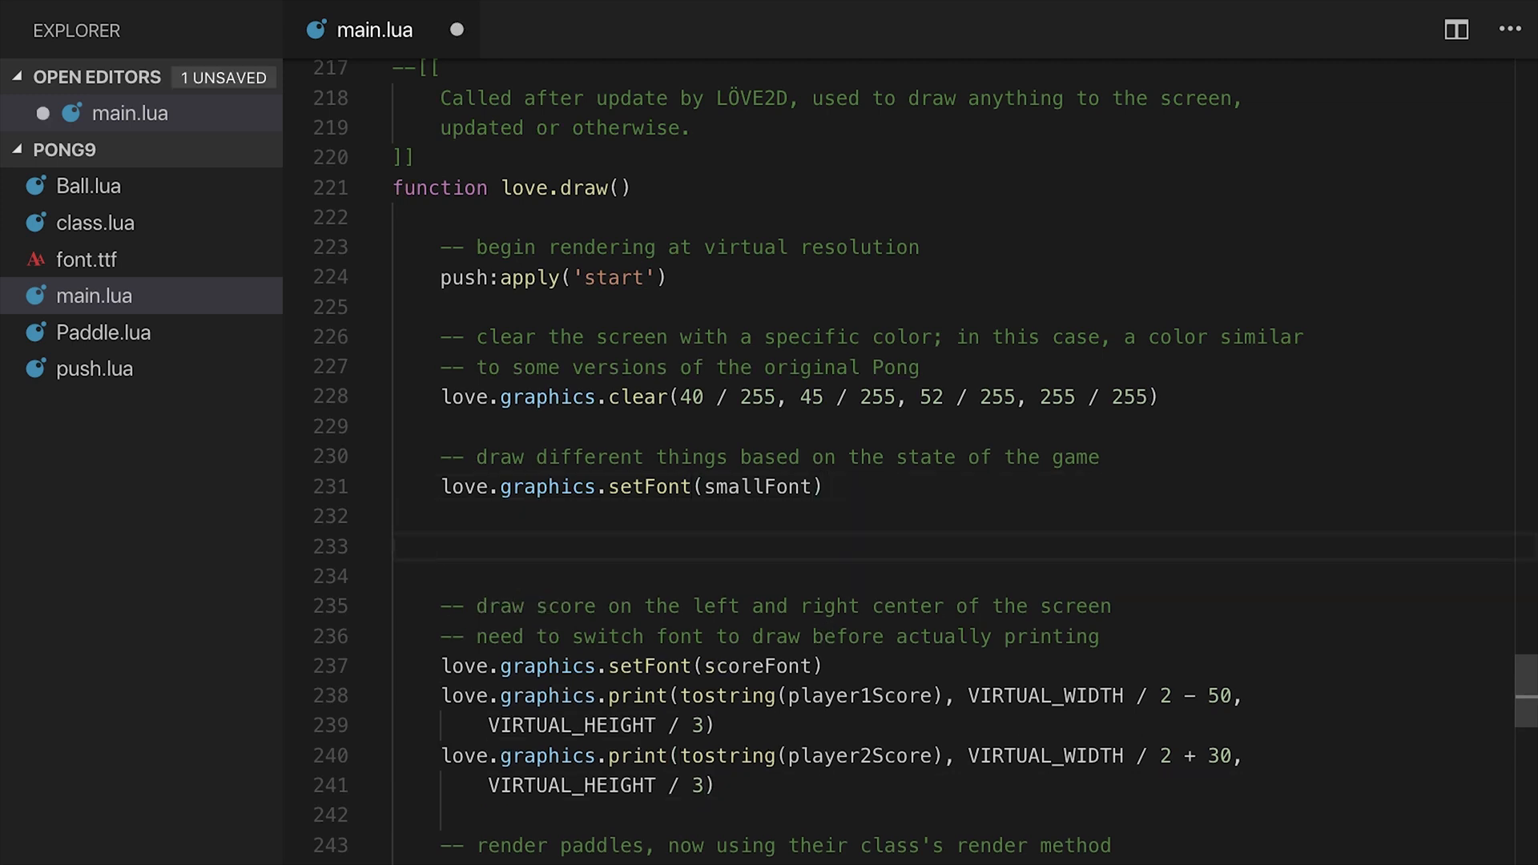
{"action": "type", "text": "love.g"}
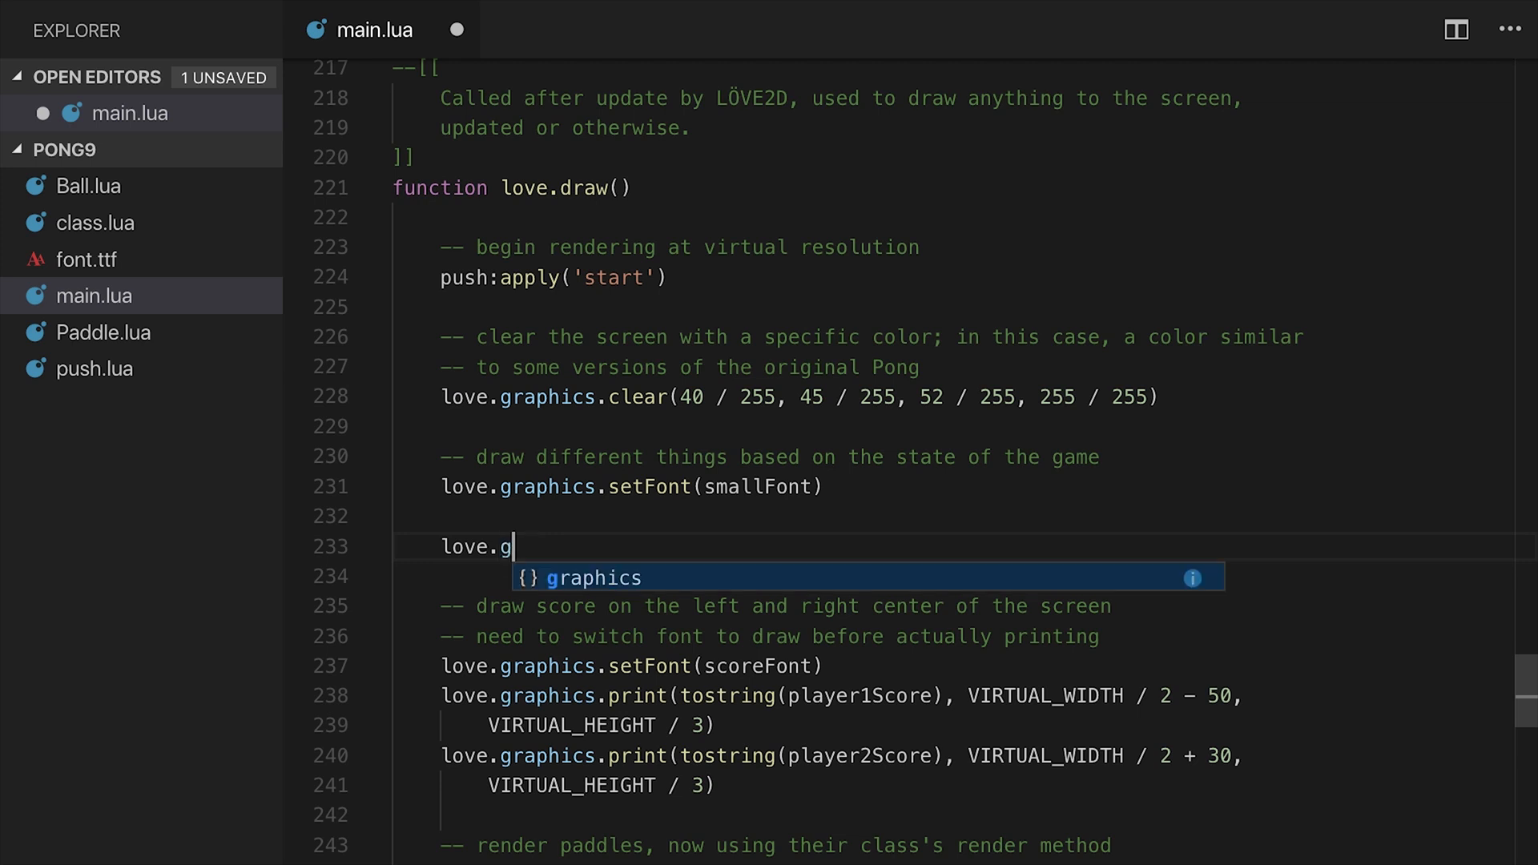
{"action": "type", "text": "raphics.print("}
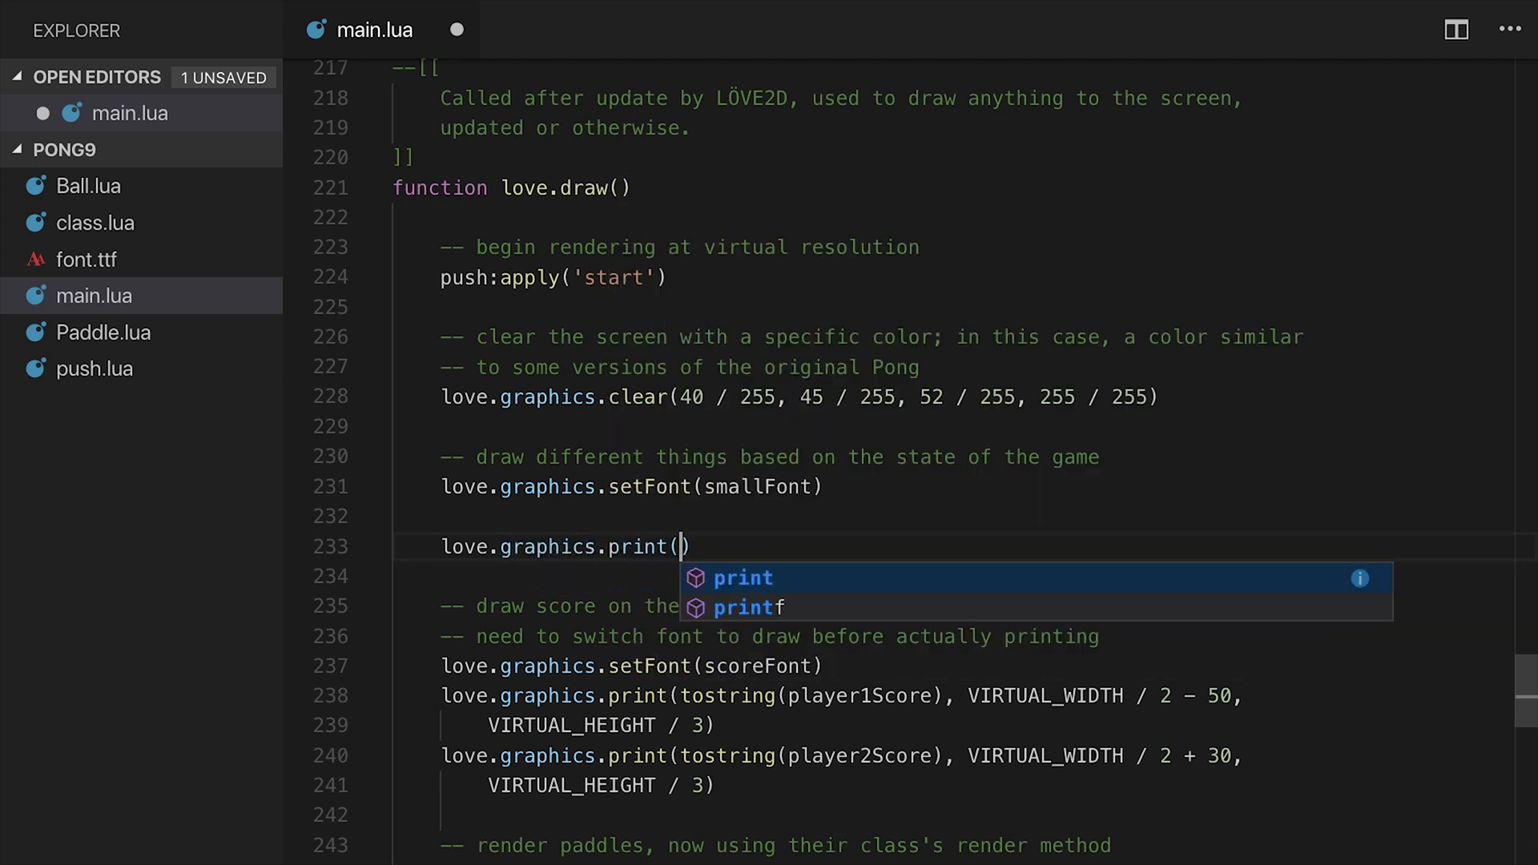
{"action": "type", "text": "f"}
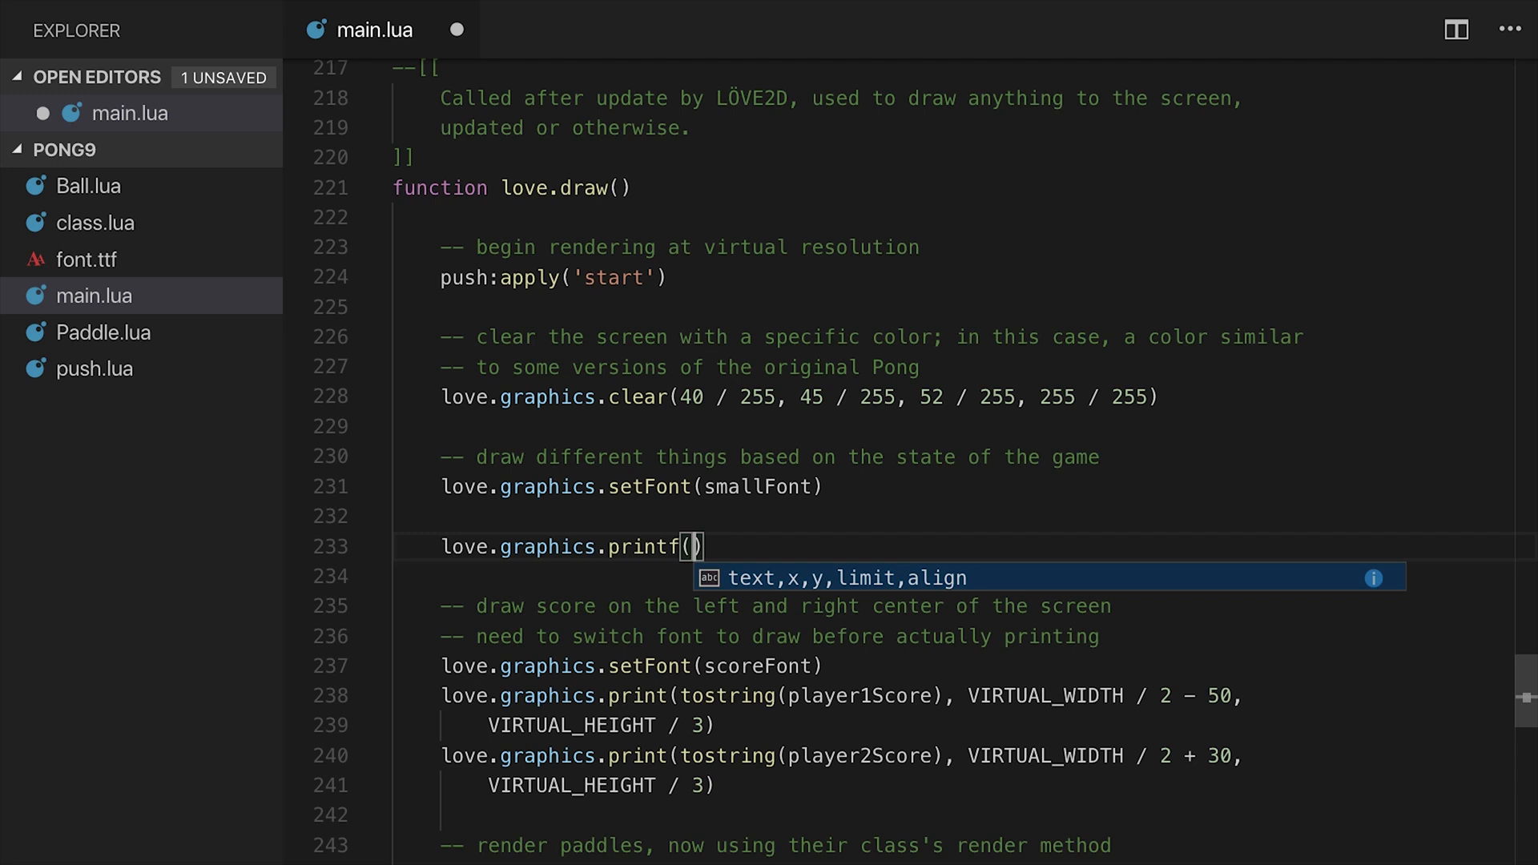
{"action": "type", "text": "\"Hello Pong\""}
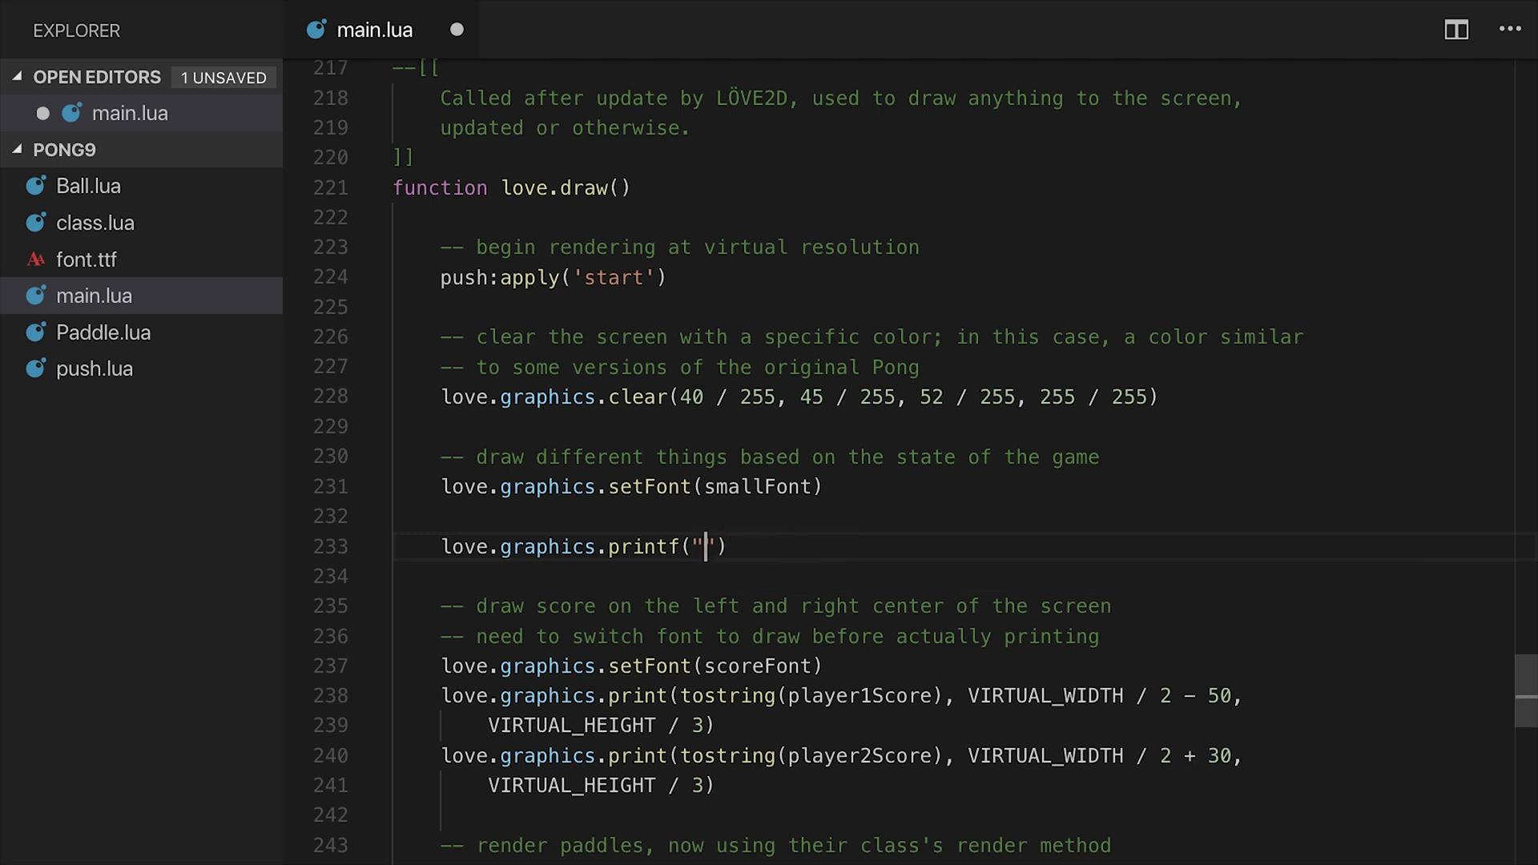
{"action": "type", "text": "Welcome to Pong!"}
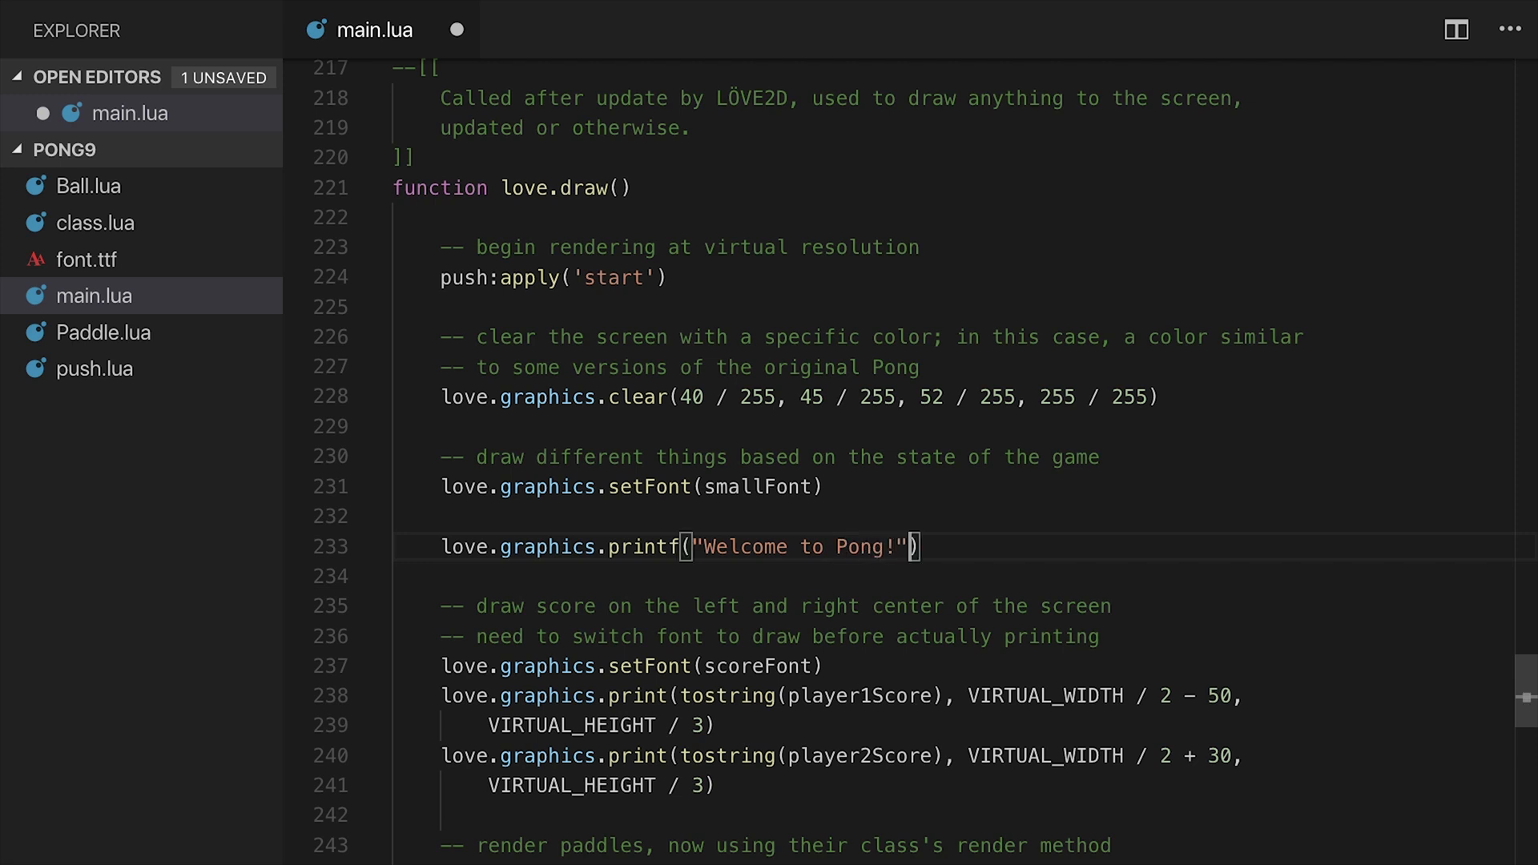
{"action": "type", "text": ","}
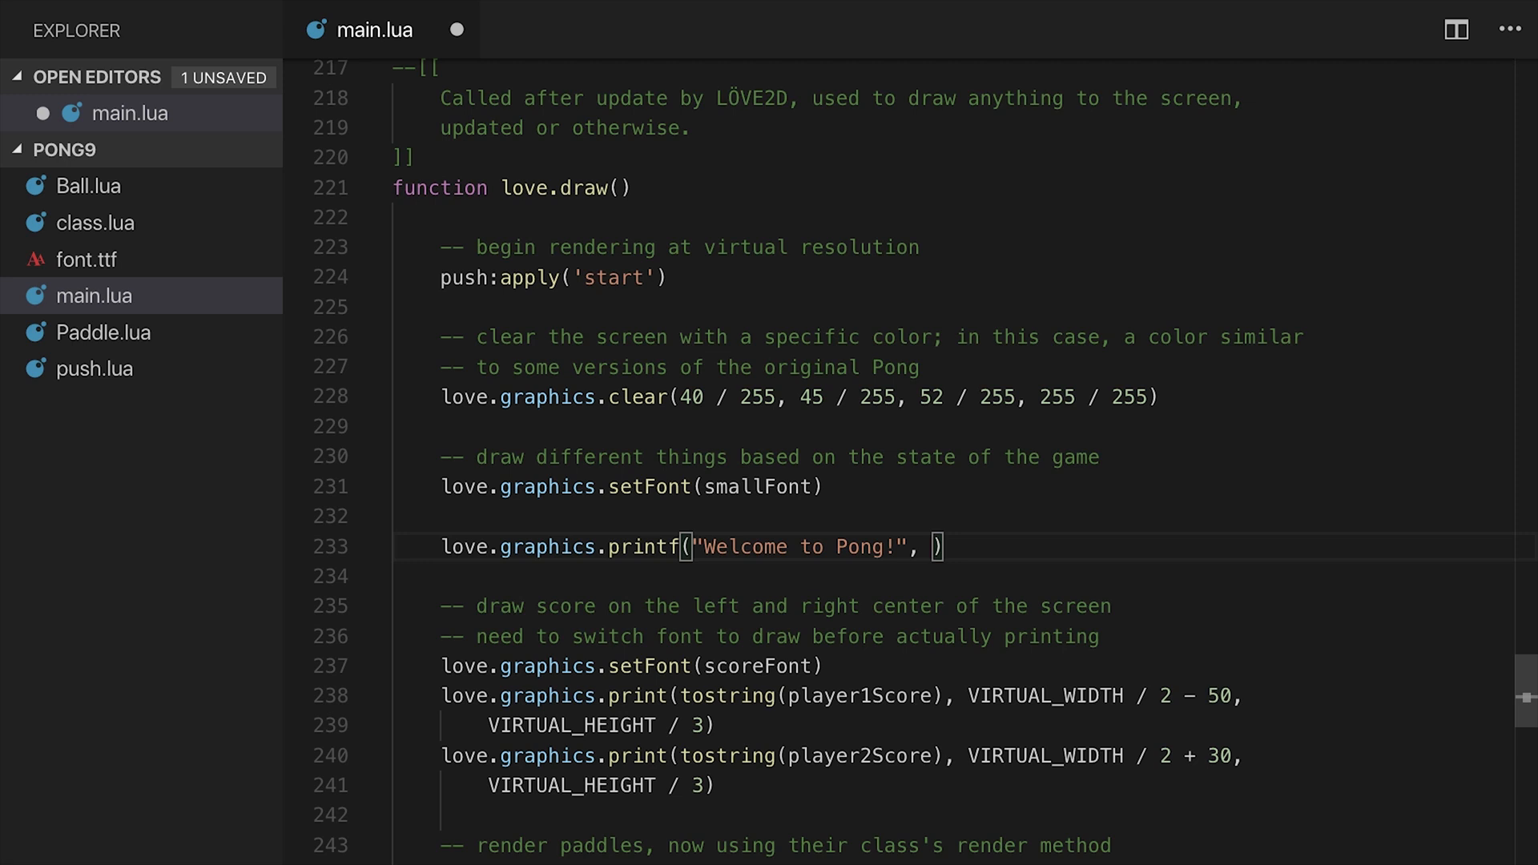
{"action": "type", "text": "0,"}
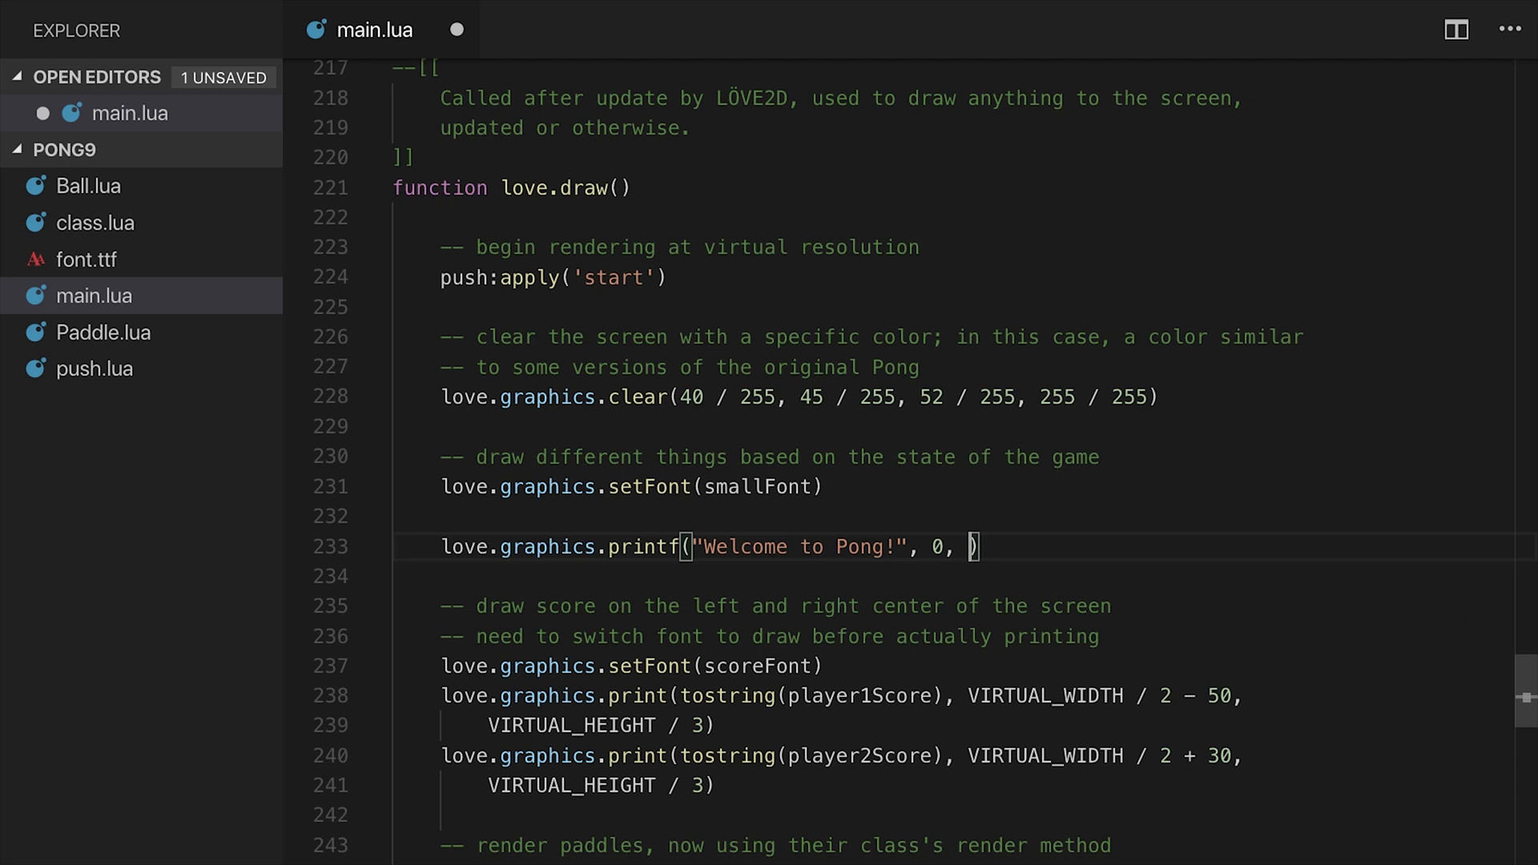
{"action": "type", "text": "20"}
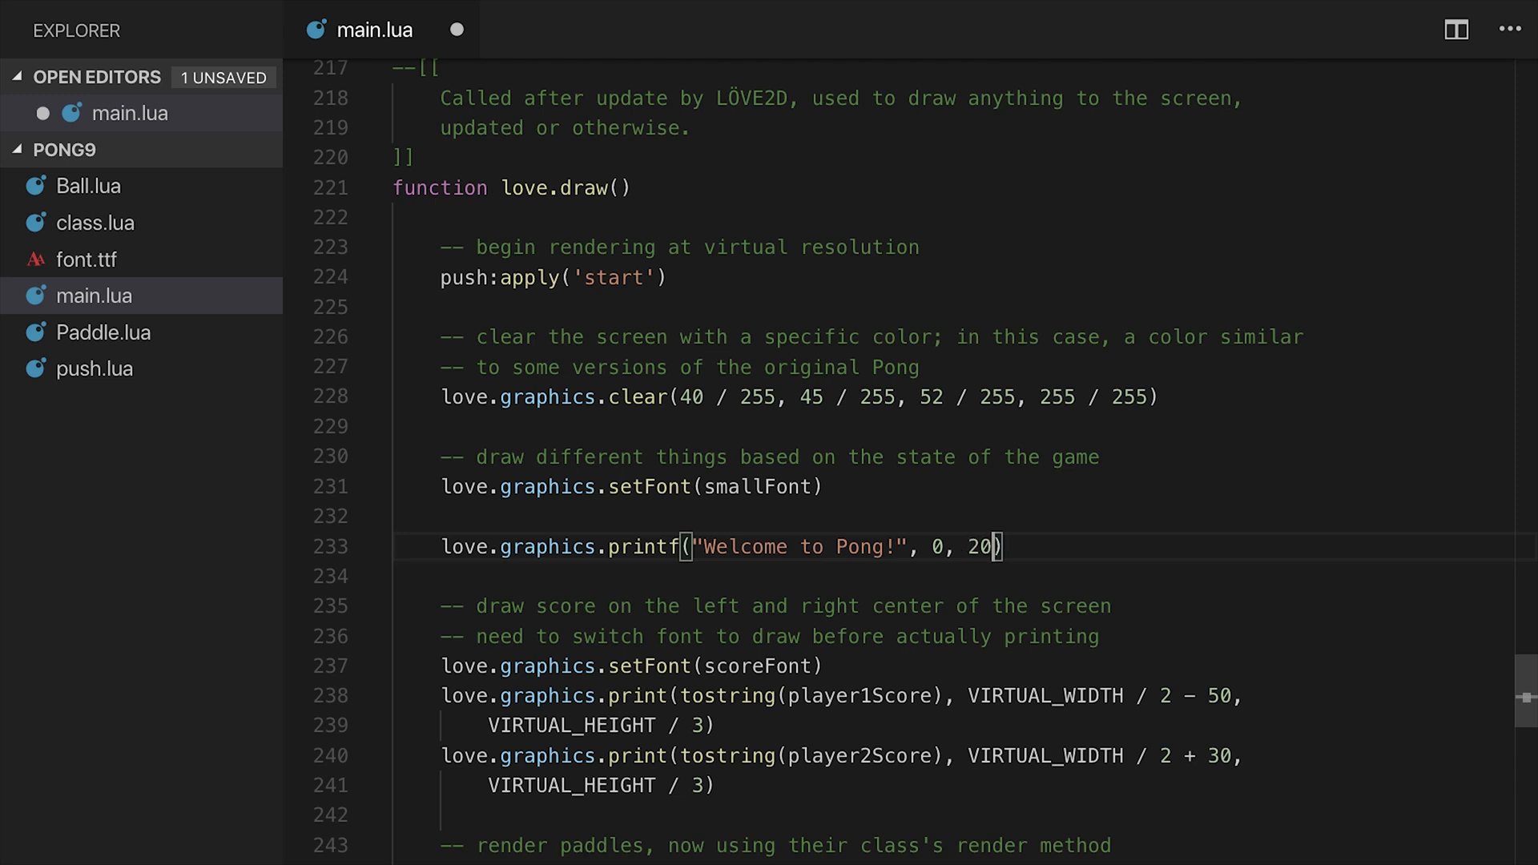
{"action": "type", "text": ", VIRTUAL_WIDTH, 'center"}
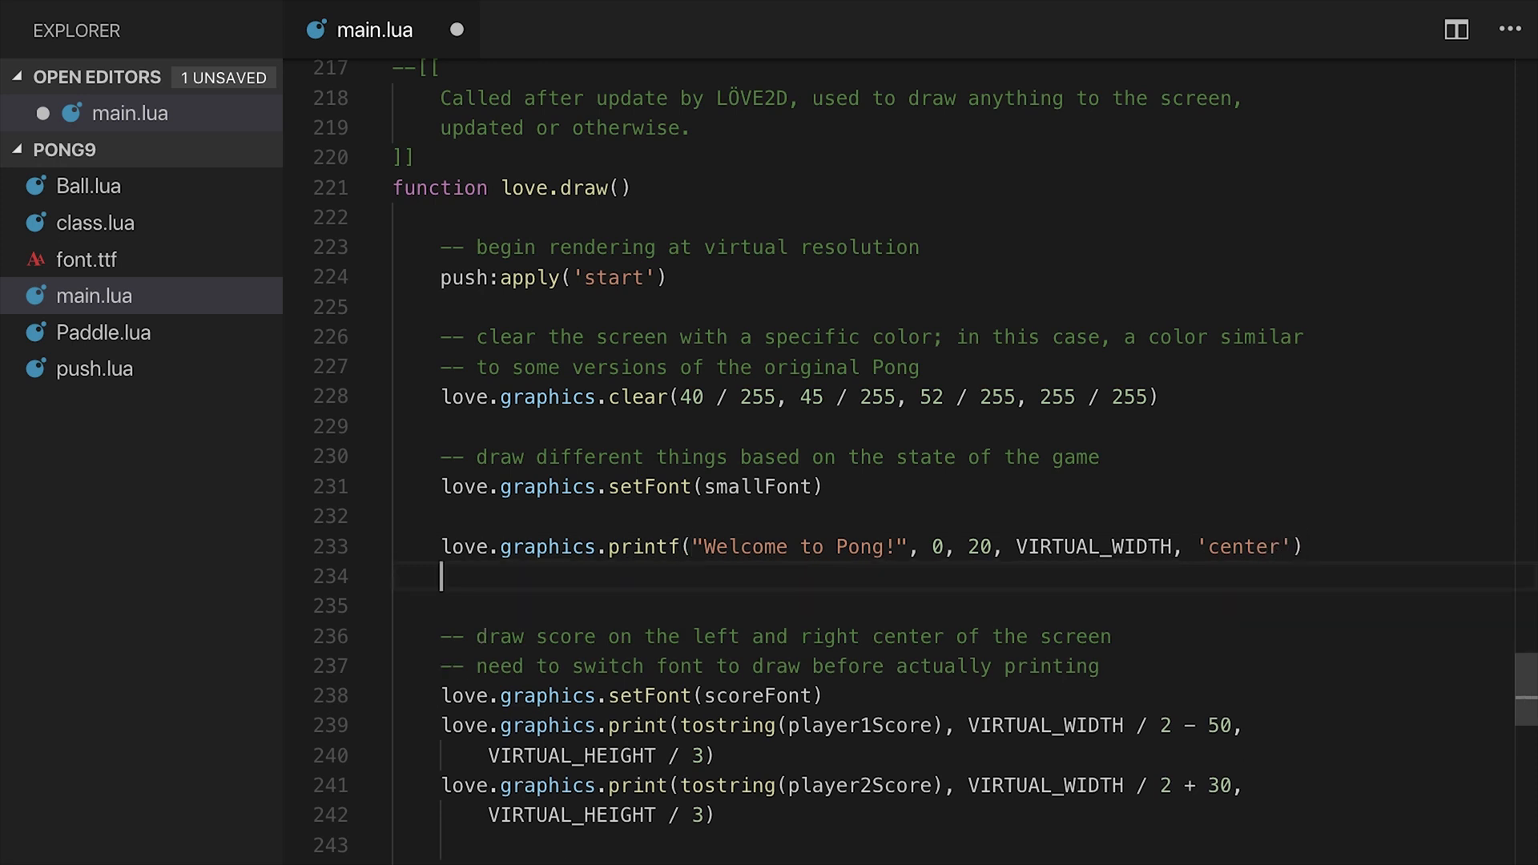
Add a second printf line for "Press Enter to Play!" at y 32
{"action": "type", "text": "love.graphics.print"}
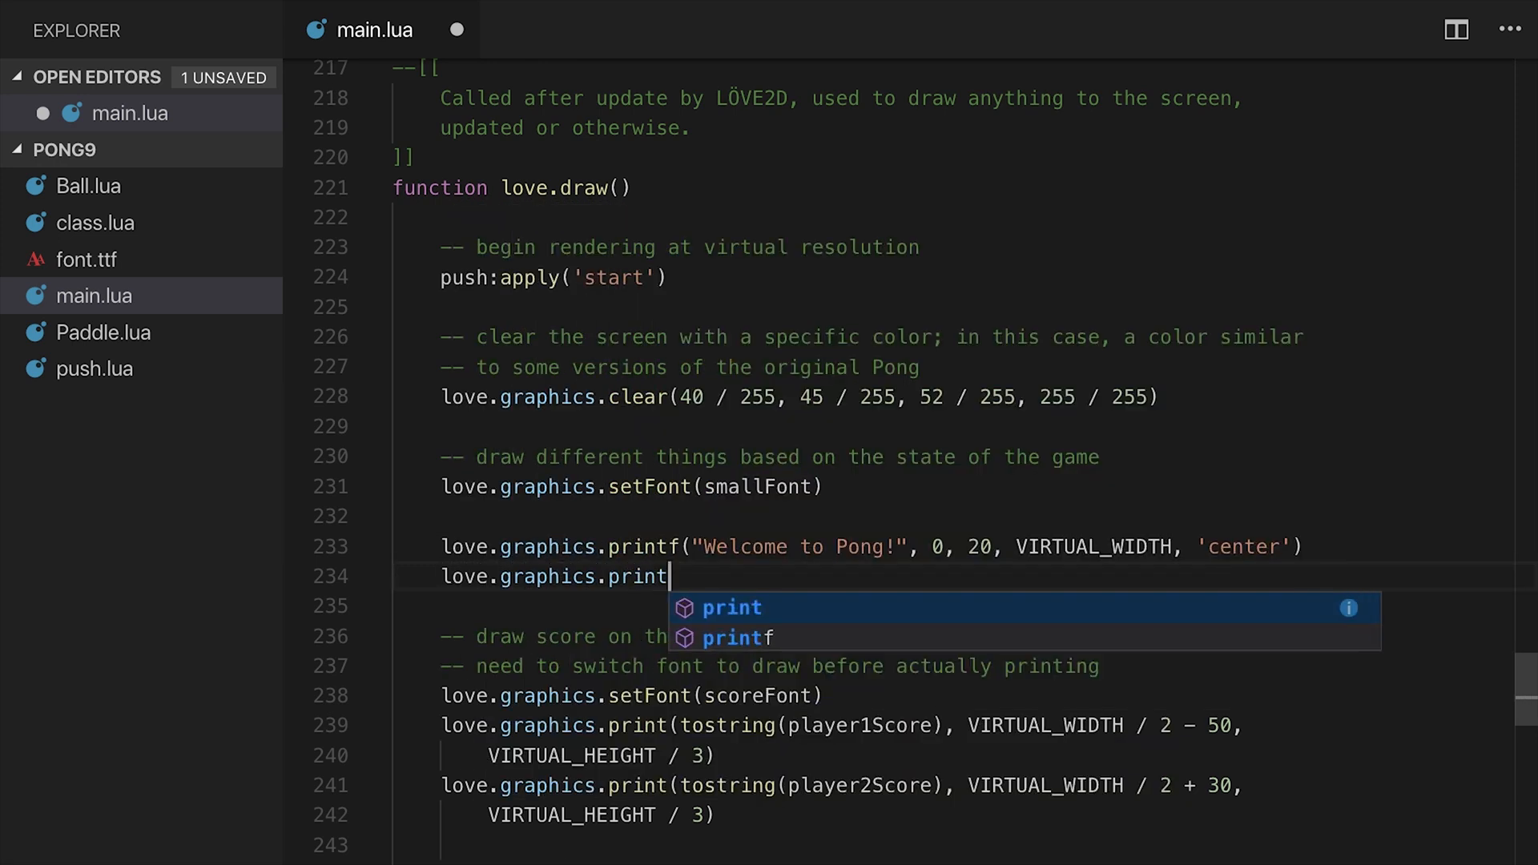
{"action": "type", "text": "f(\"Press E\")"}
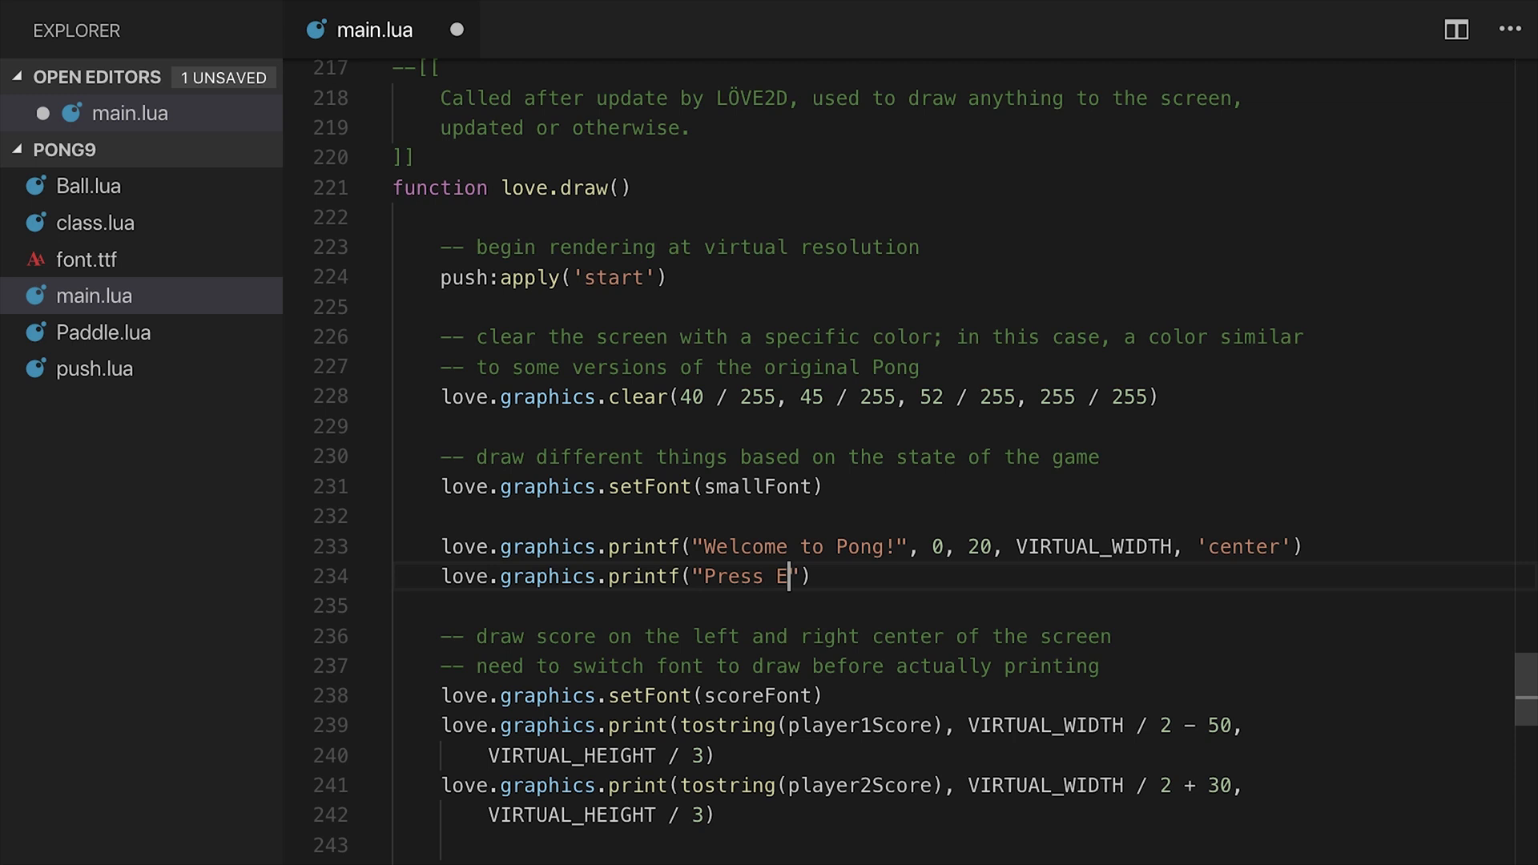
{"action": "type", "text": "nter to Play!"}
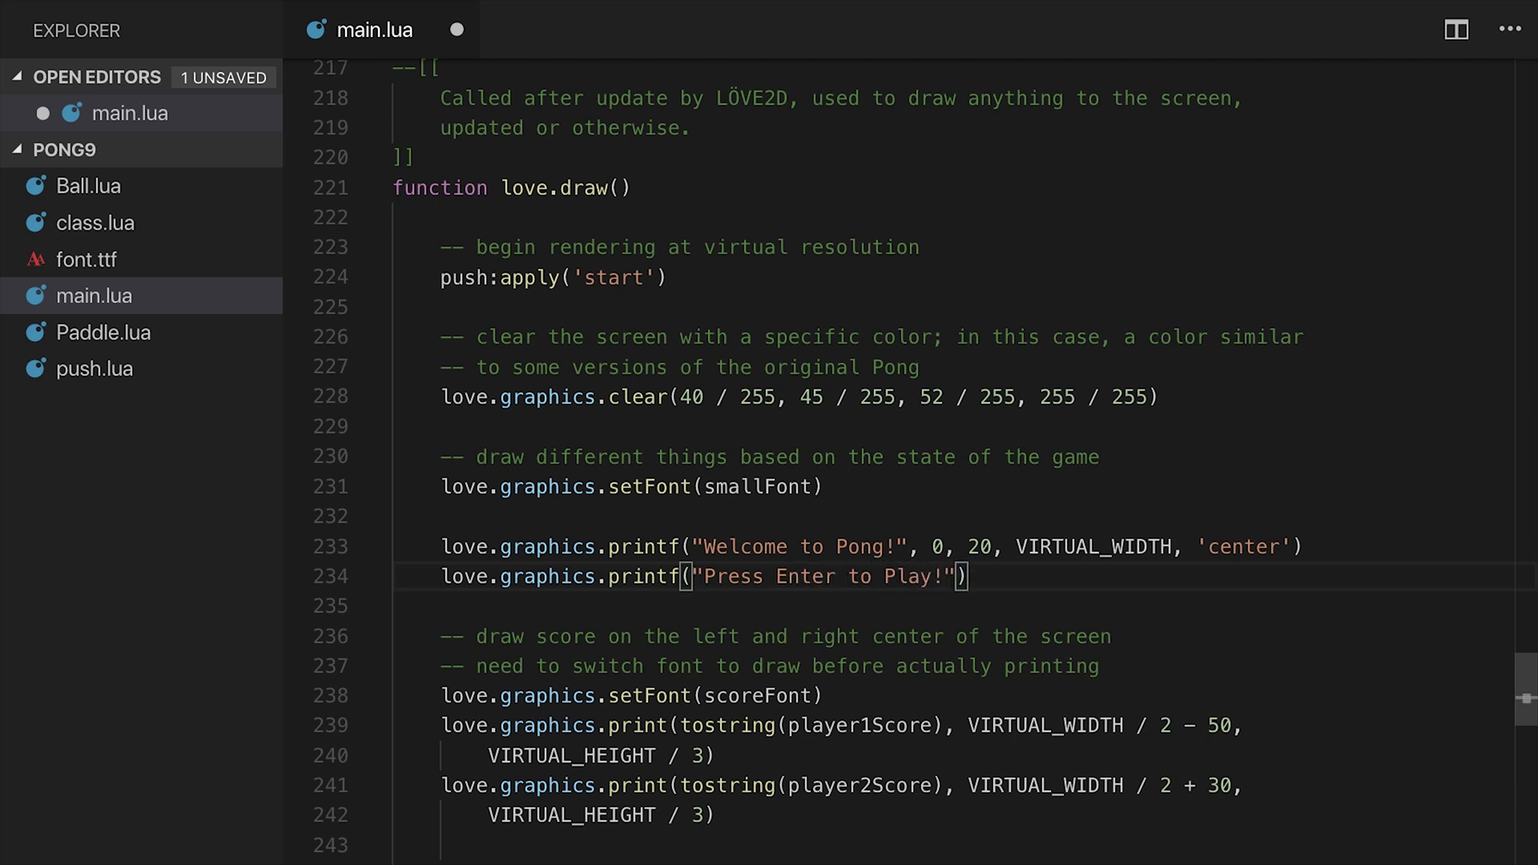
{"action": "type", "text": ", 0,"}
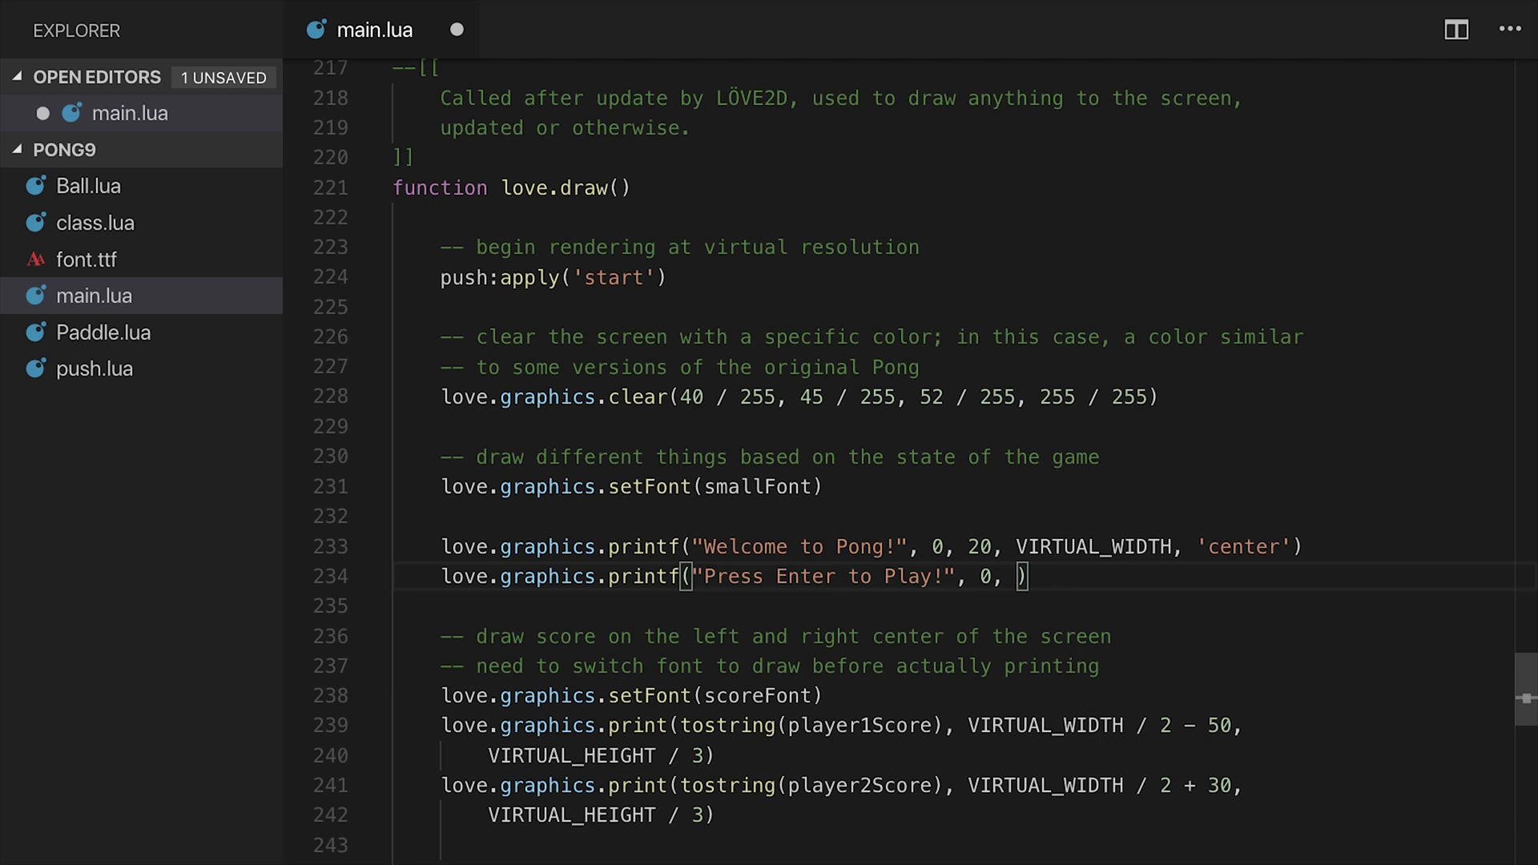
{"action": "type", "text": "32, VIRTUAL"}
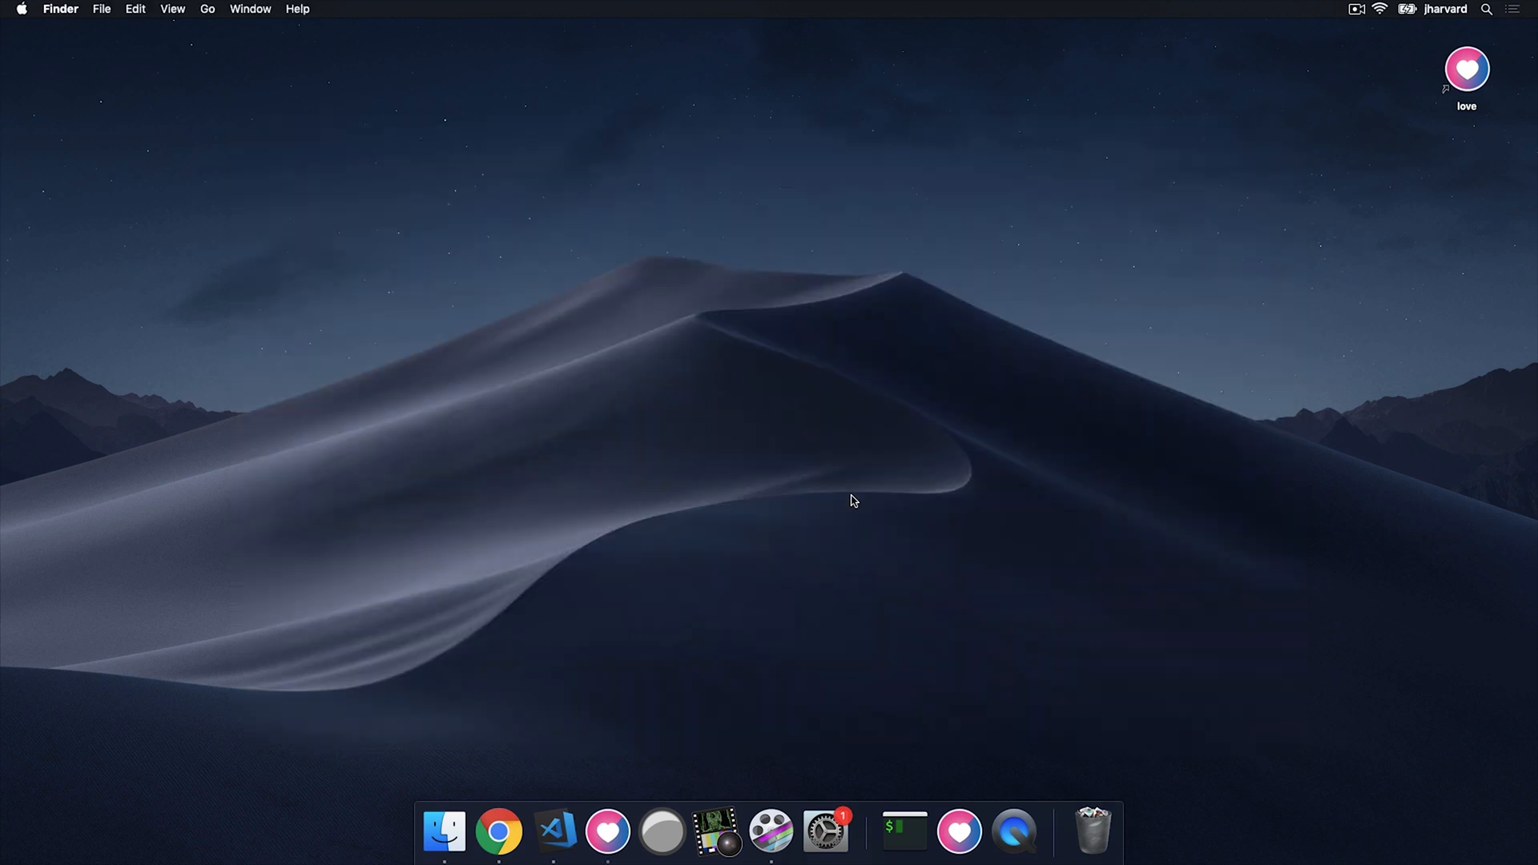
Return to the main.lua code in the editor after closing the game
{"action": "left_click", "coordinate": [553, 833]}
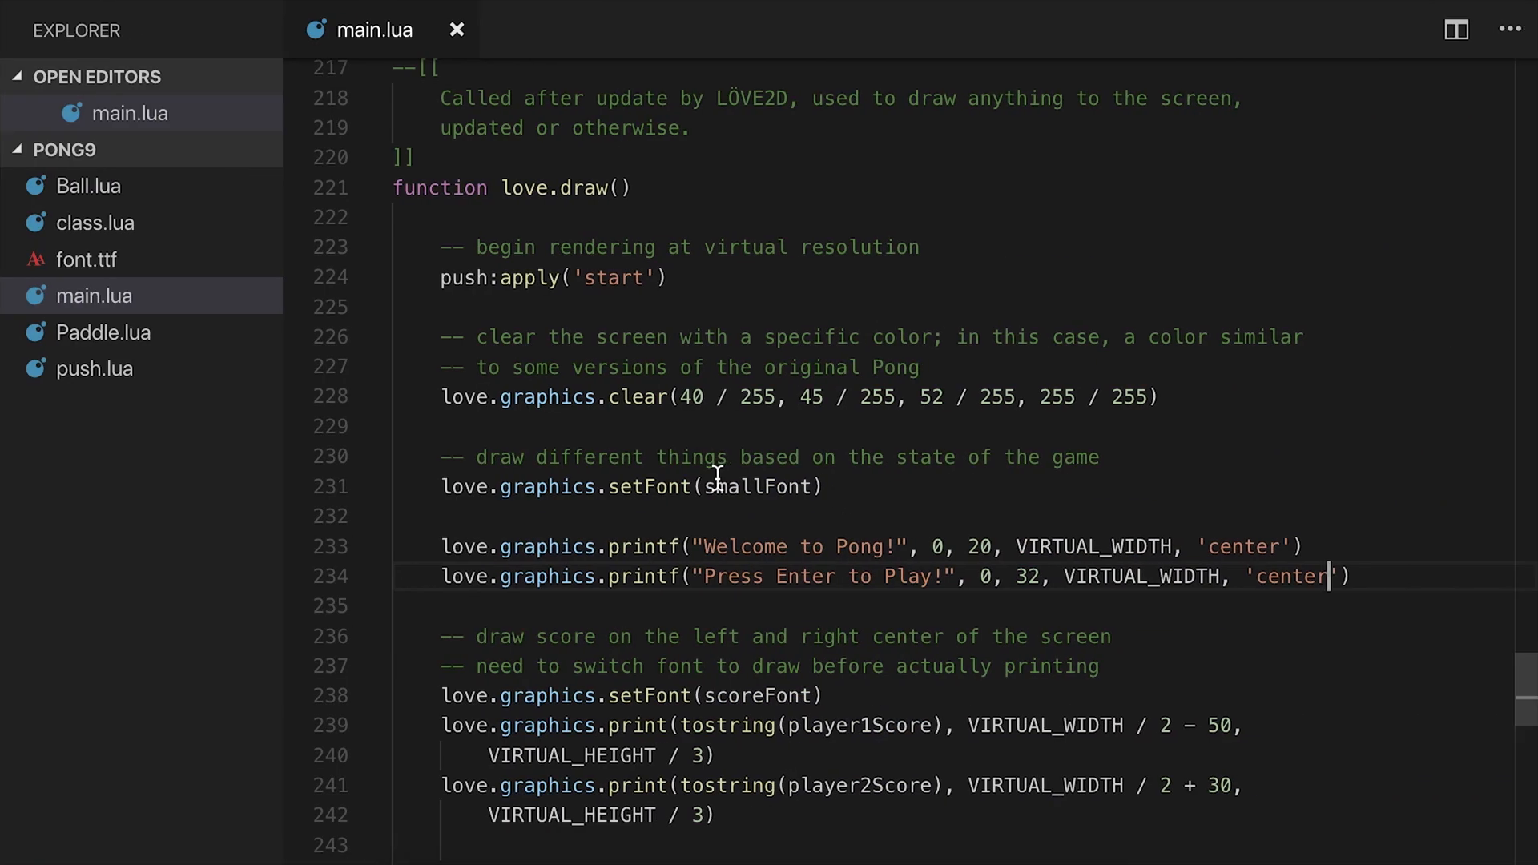
Below player2Score, add servingPlayer = math.random(2) == 1 and 2, then save
{"action": "scroll", "scroll_direction": "down", "scroll_amount": 3}
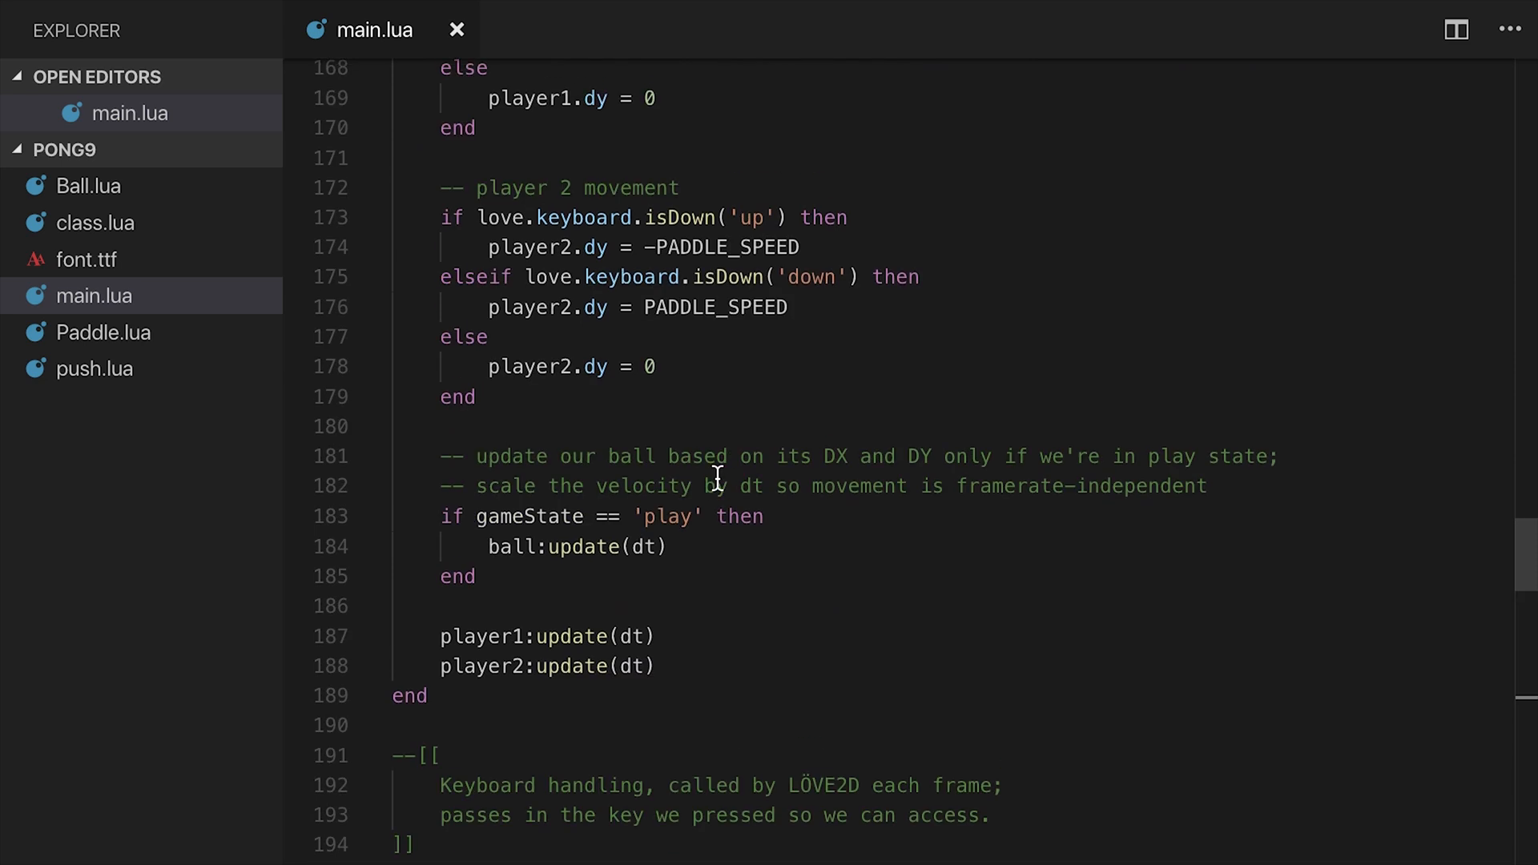
{"action": "scroll", "scroll_direction": "up", "scroll_amount": 3}
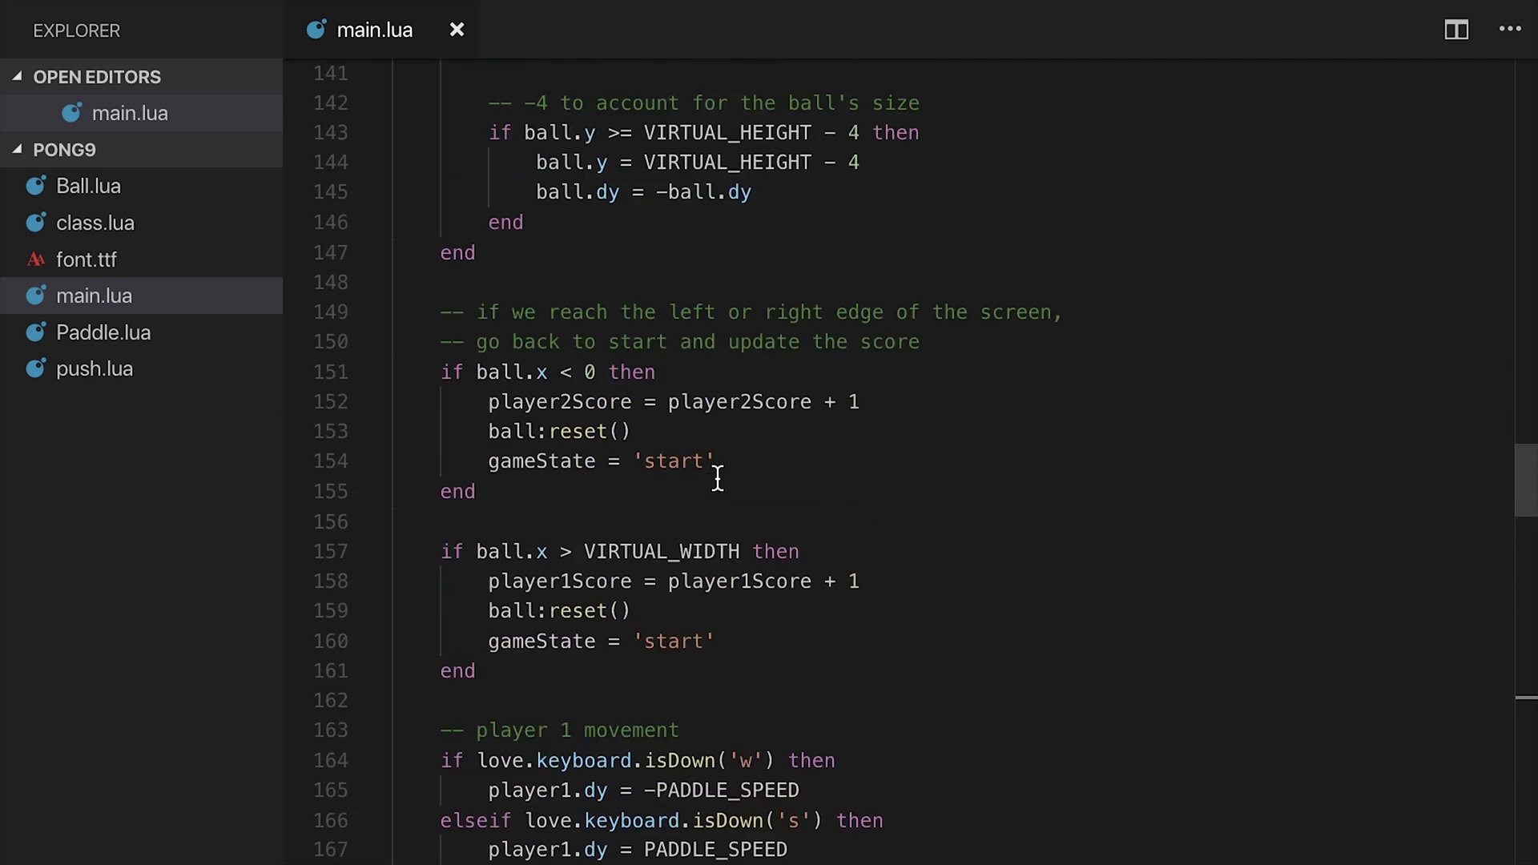
{"action": "scroll", "scroll_direction": "up", "scroll_amount": 3}
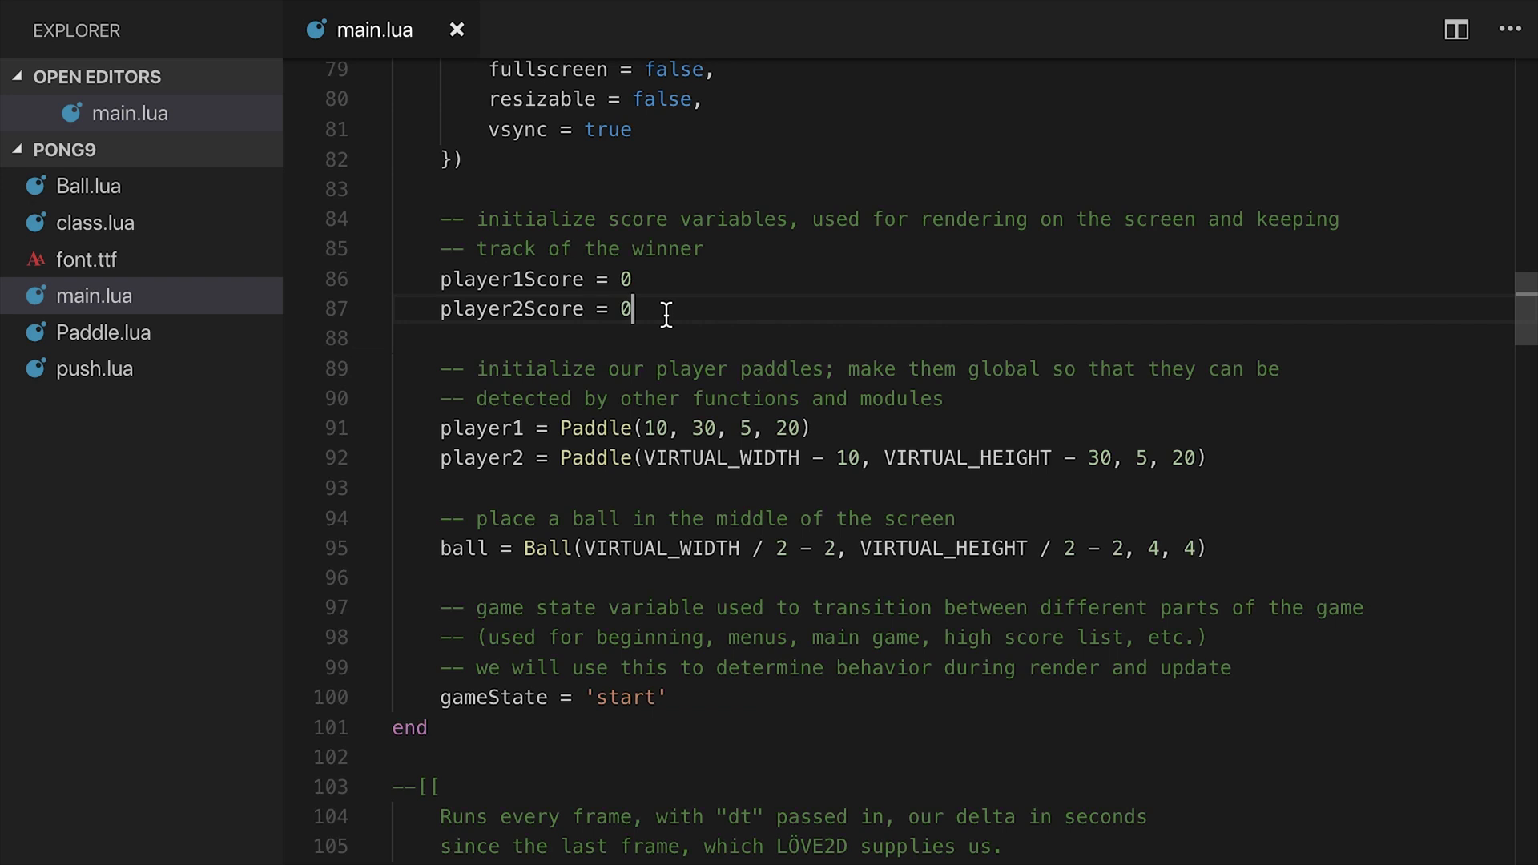
{"action": "type", "text": "serving"}
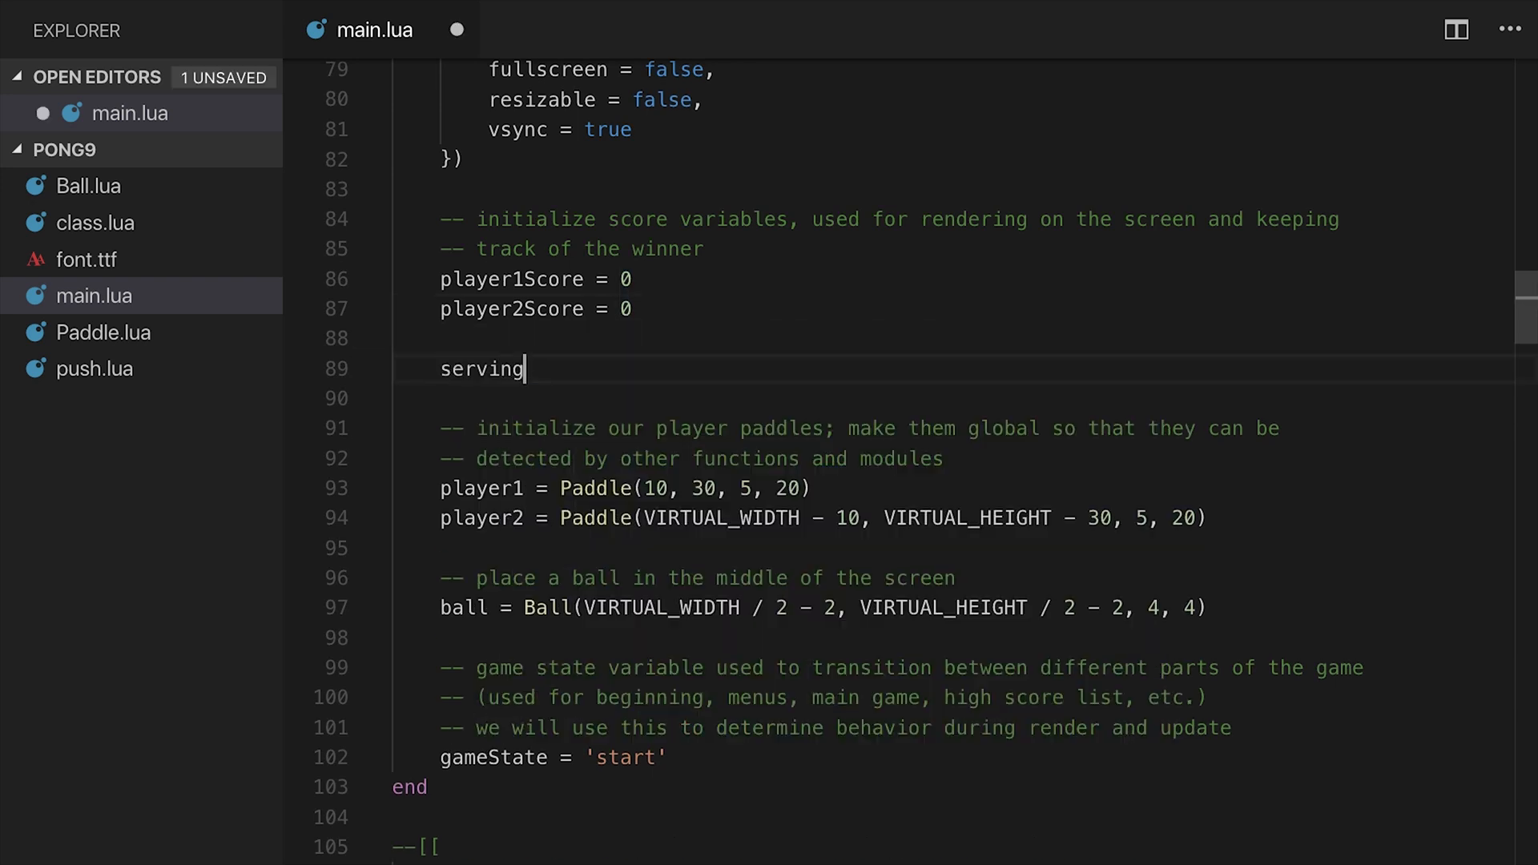
{"action": "type", "text": "Player = 1"}
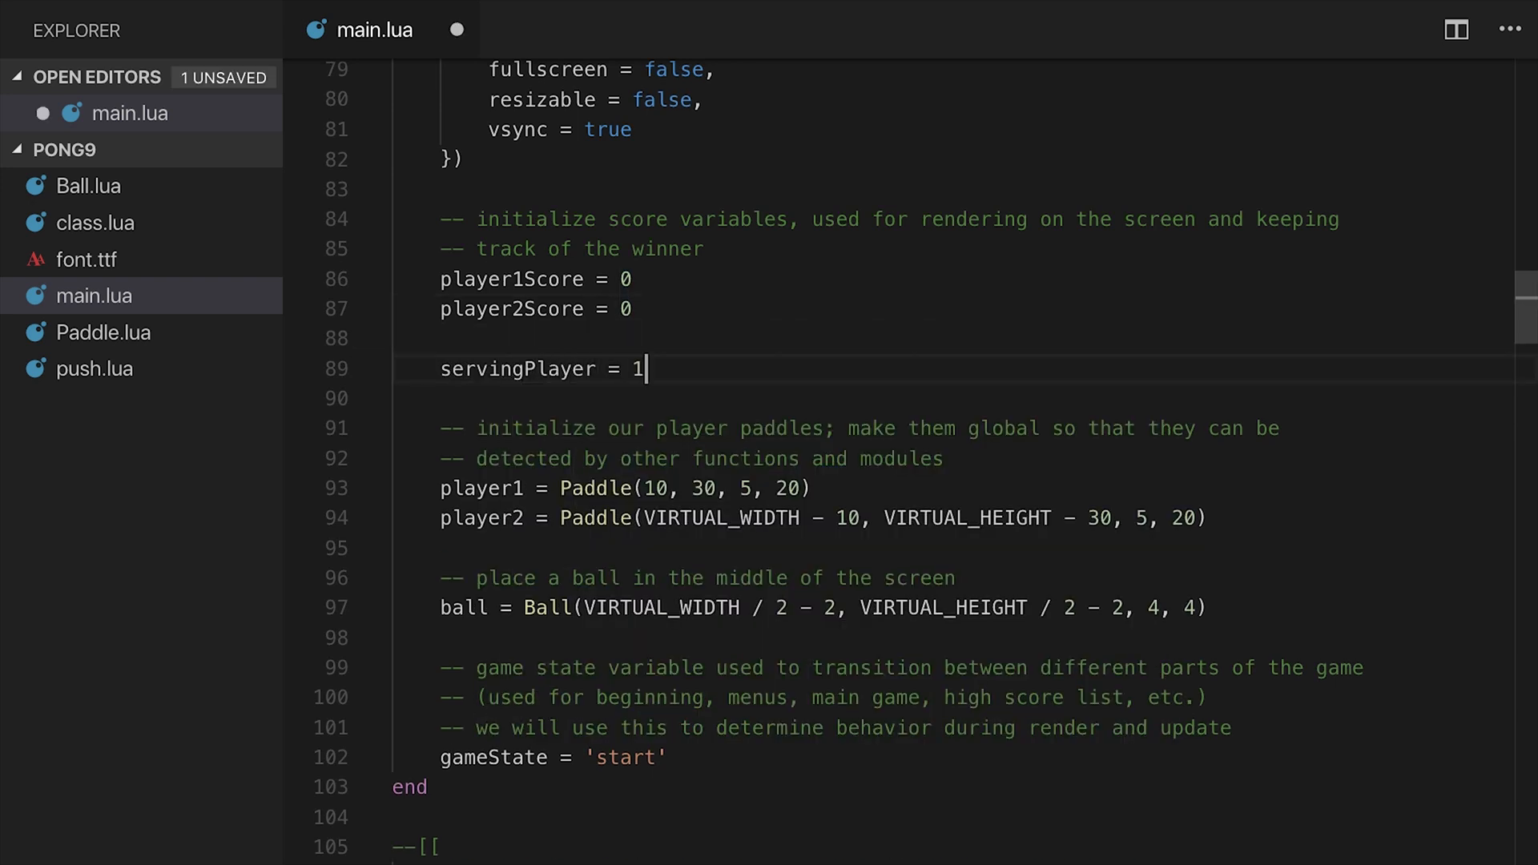
{"action": "type", "text": "math.r"}
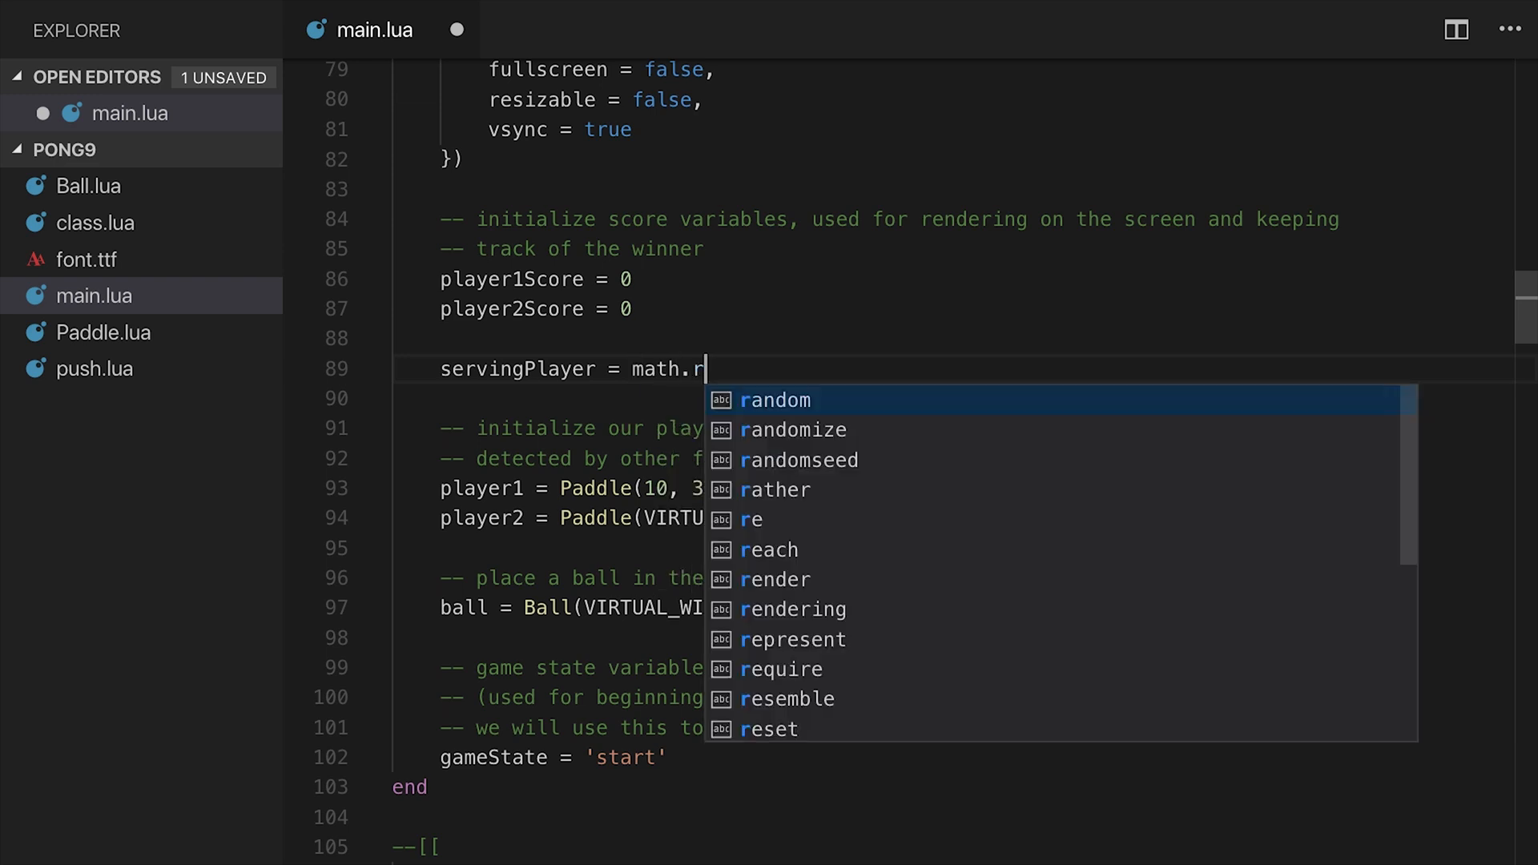
{"action": "type", "text": "andom(2) == 1 and 2"}
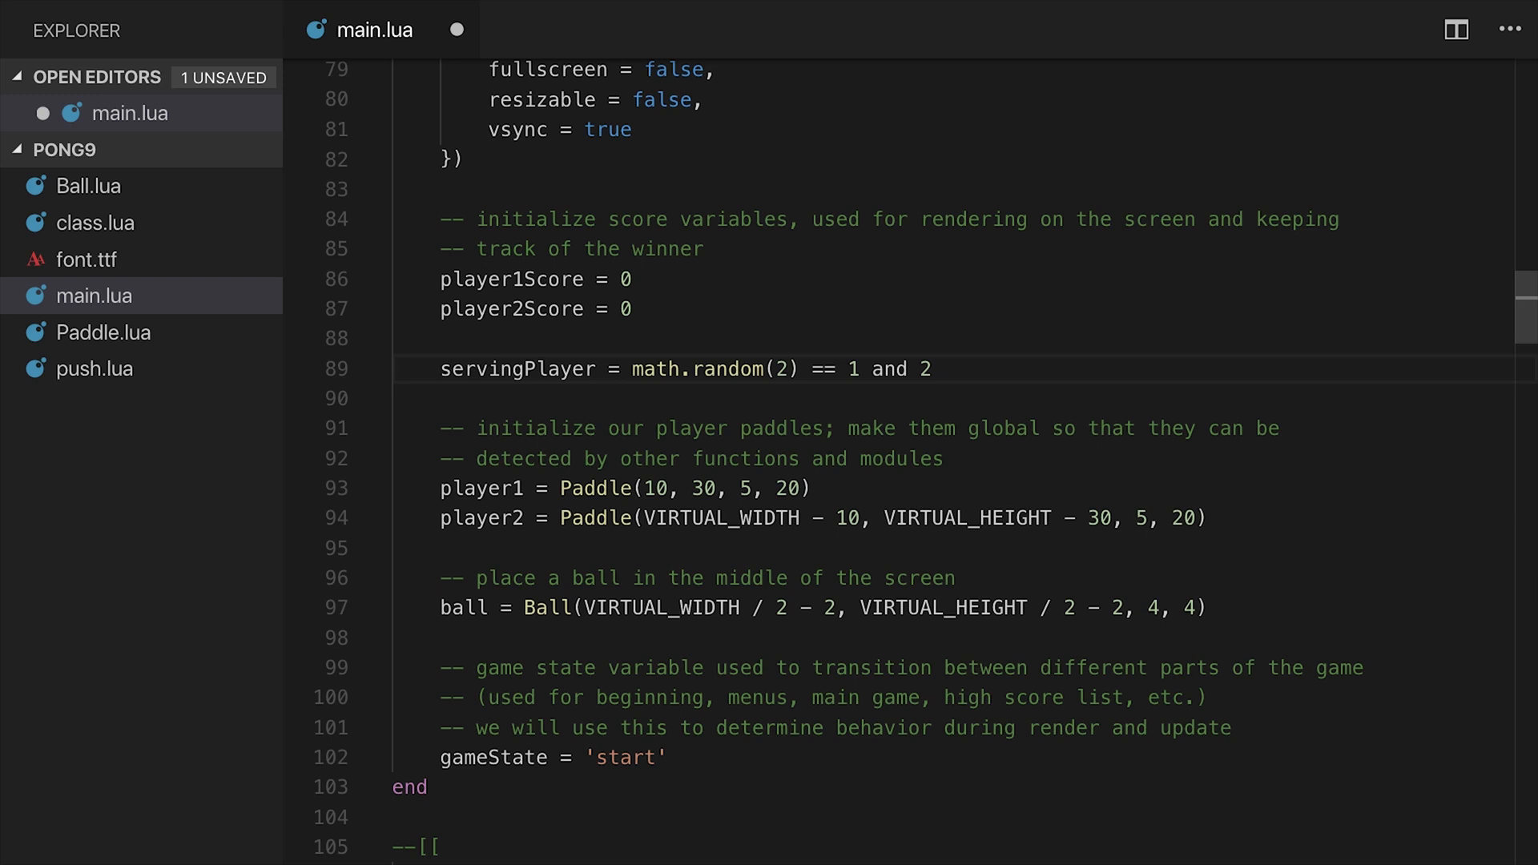
{"action": "key", "text": "ctrl+s"}
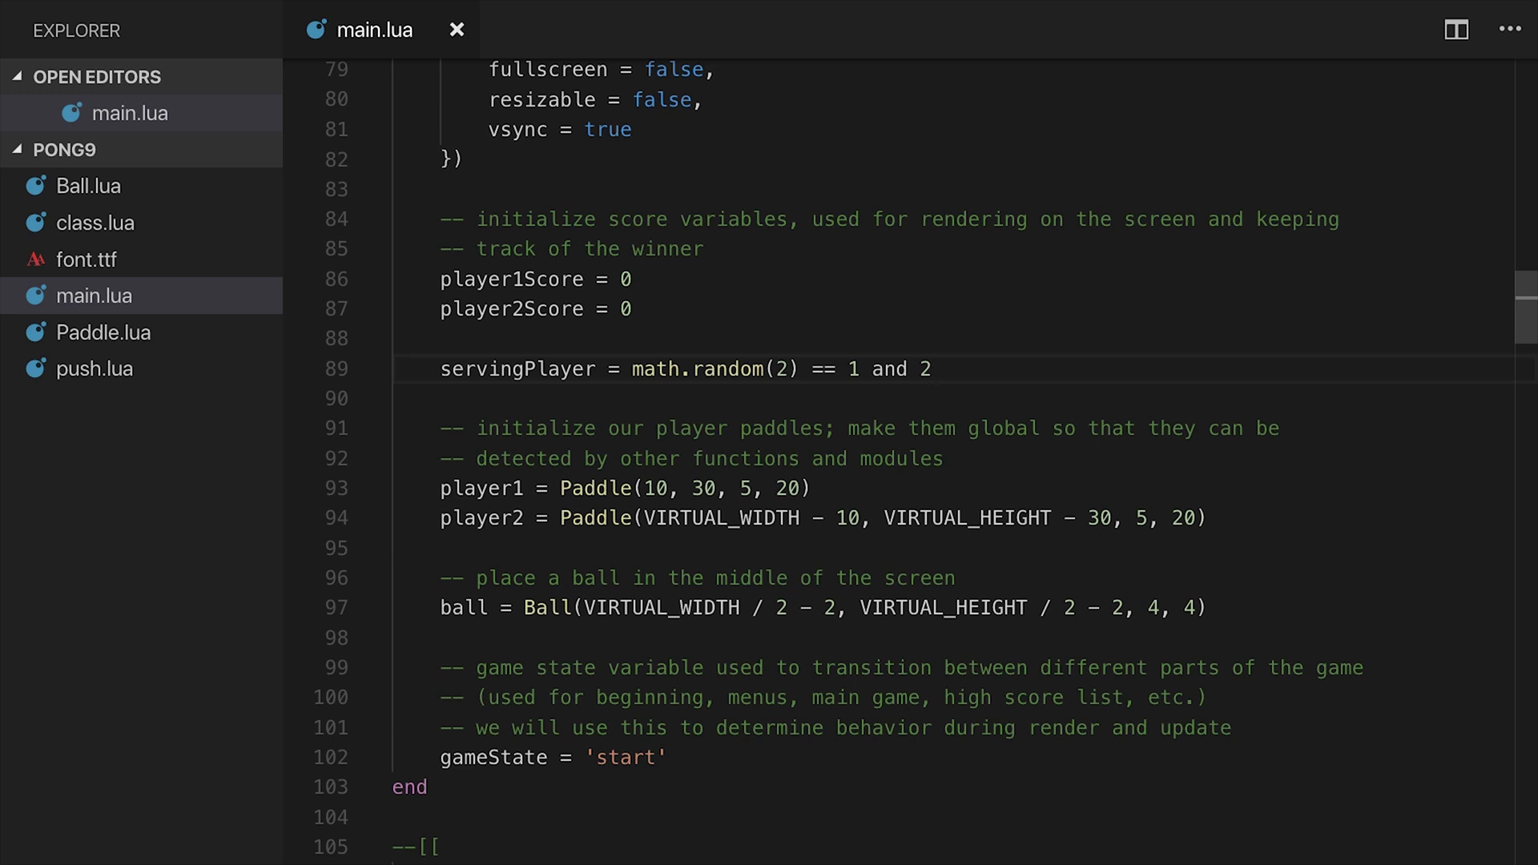
After each ball reset, set ball.dx to 100 and -100 respectively
{"action": "scroll", "scroll_direction": "down", "scroll_amount": 3}
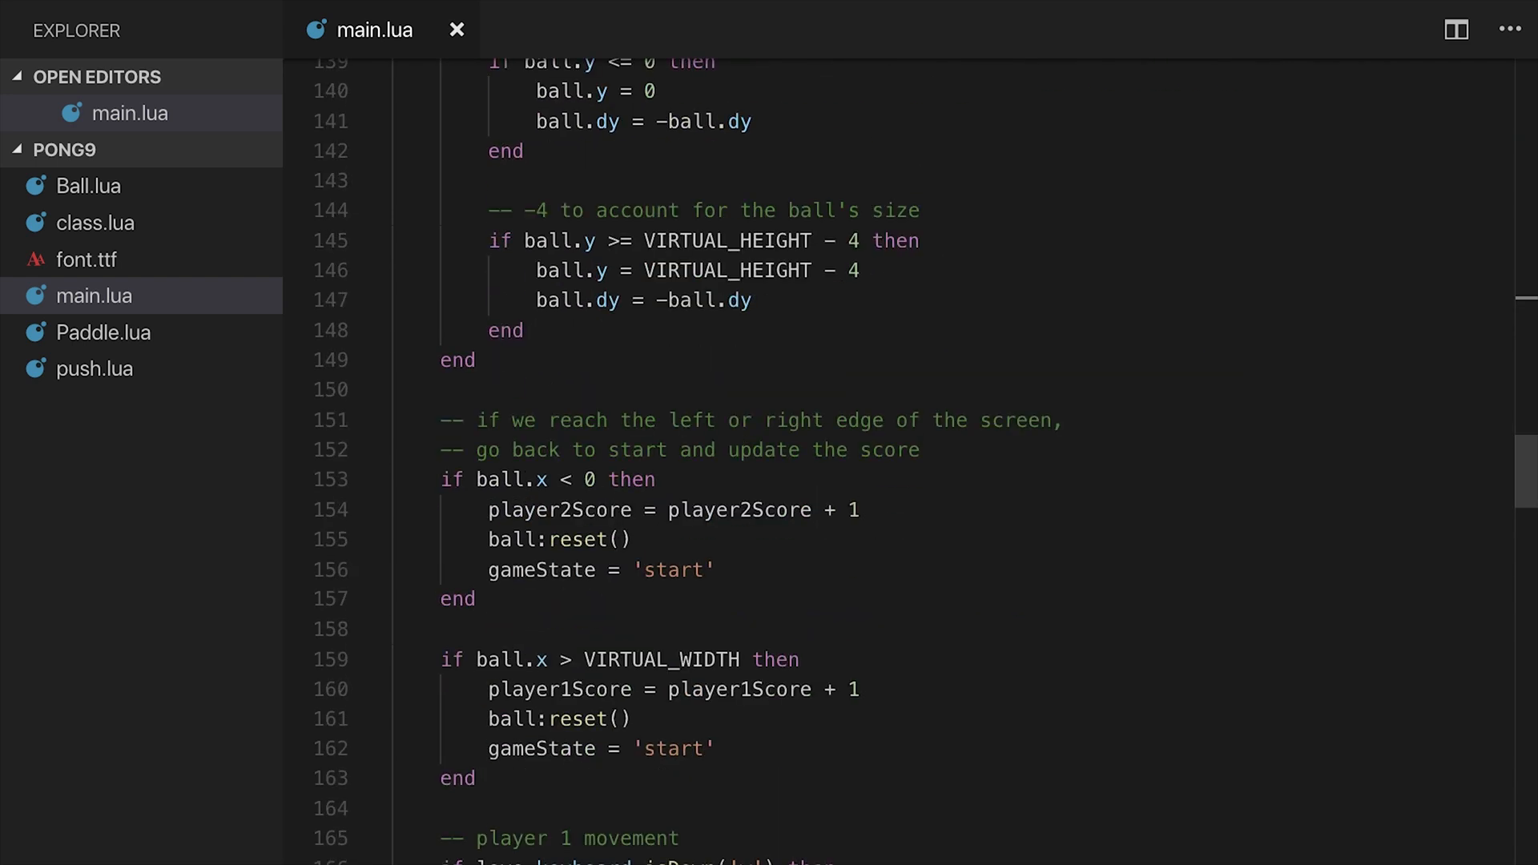
{"action": "scroll", "scroll_direction": "down", "scroll_amount": 3}
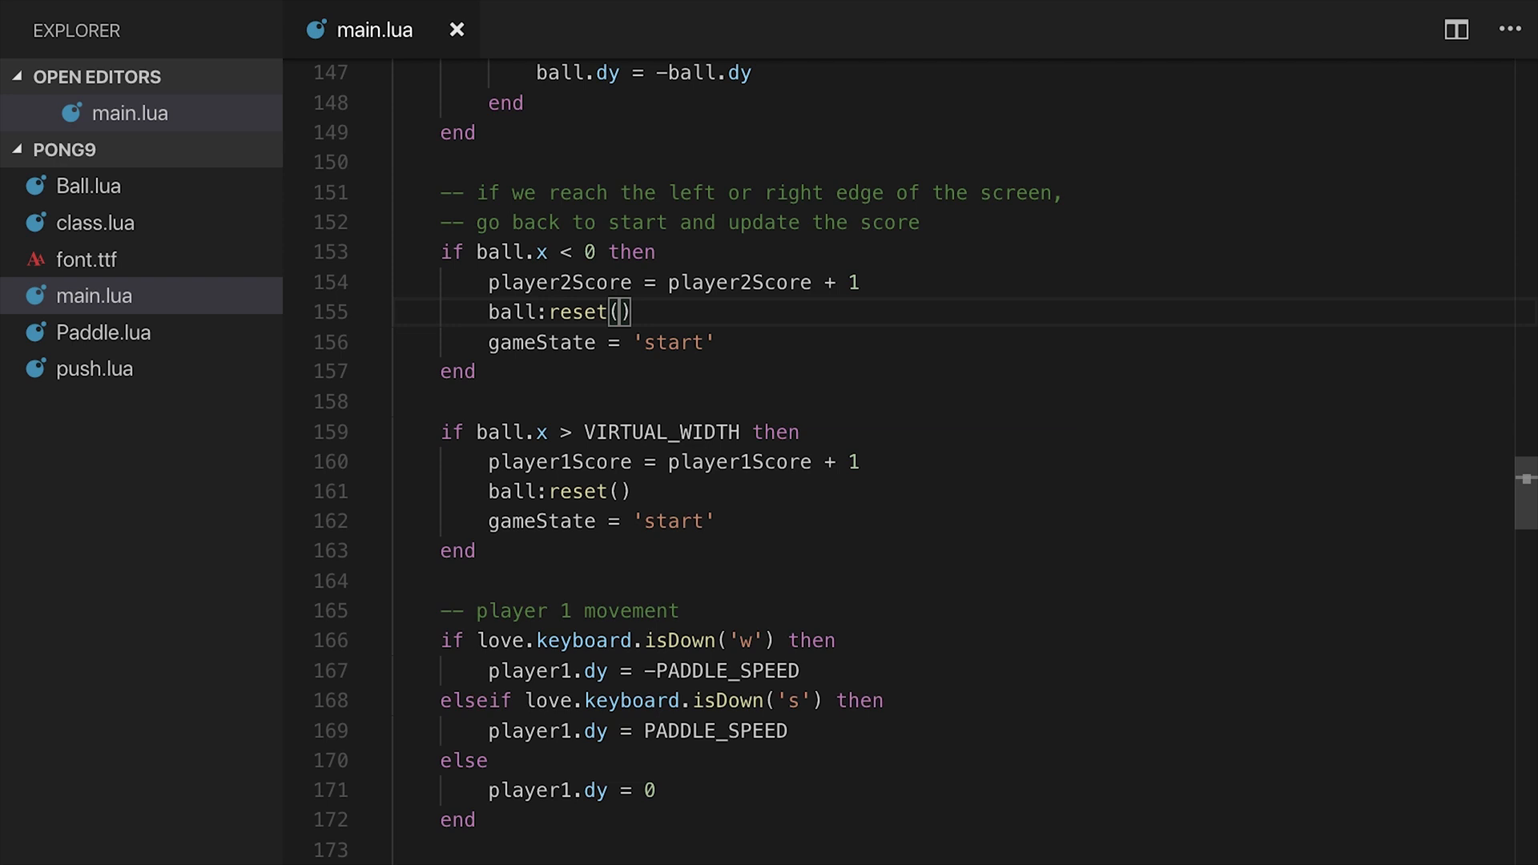
{"action": "key", "text": "enter"}
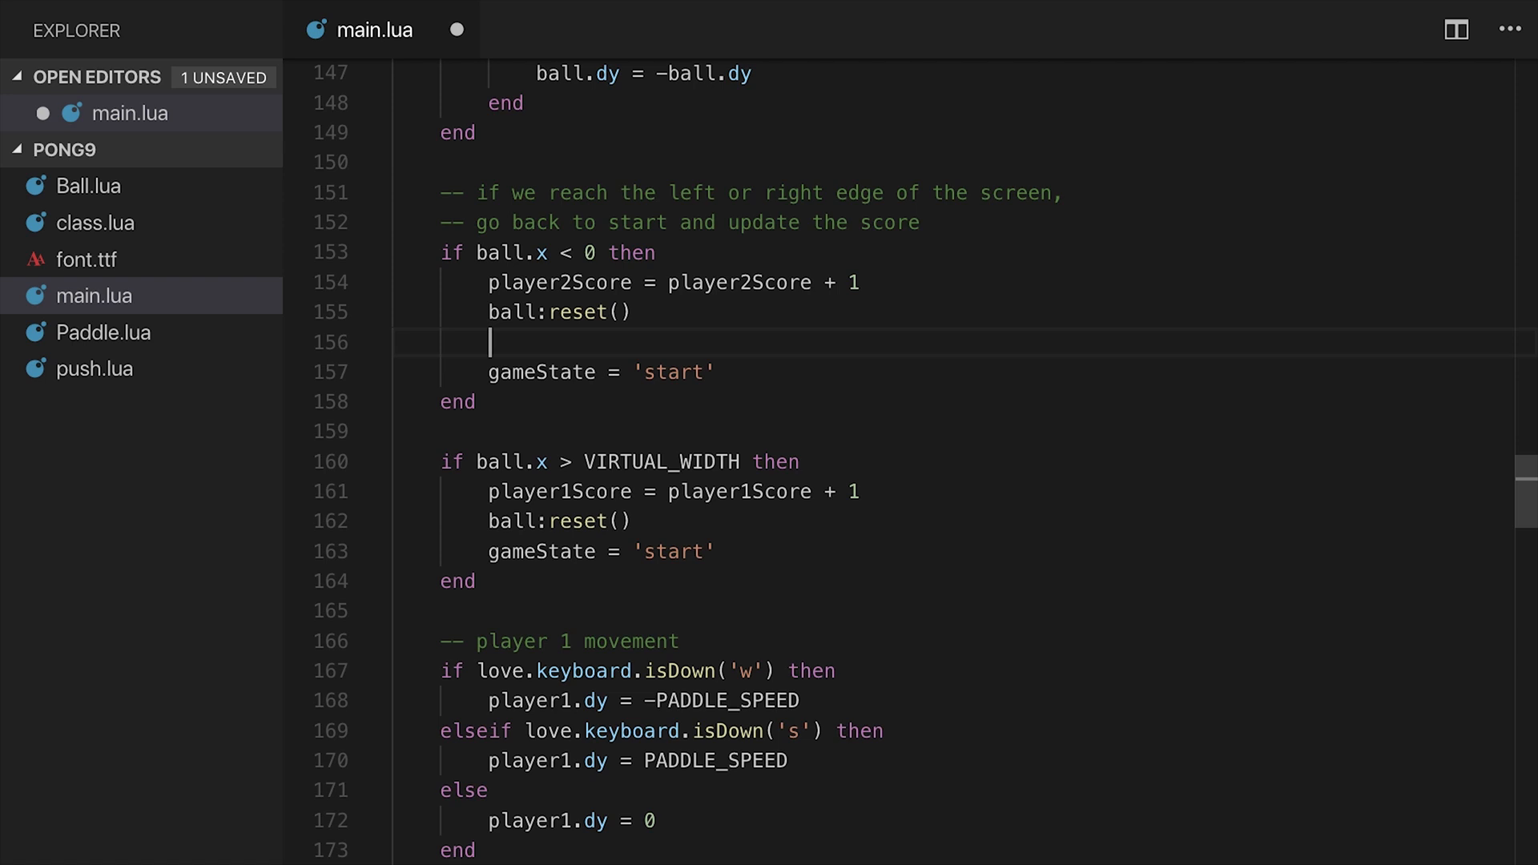
{"action": "type", "text": "ball"}
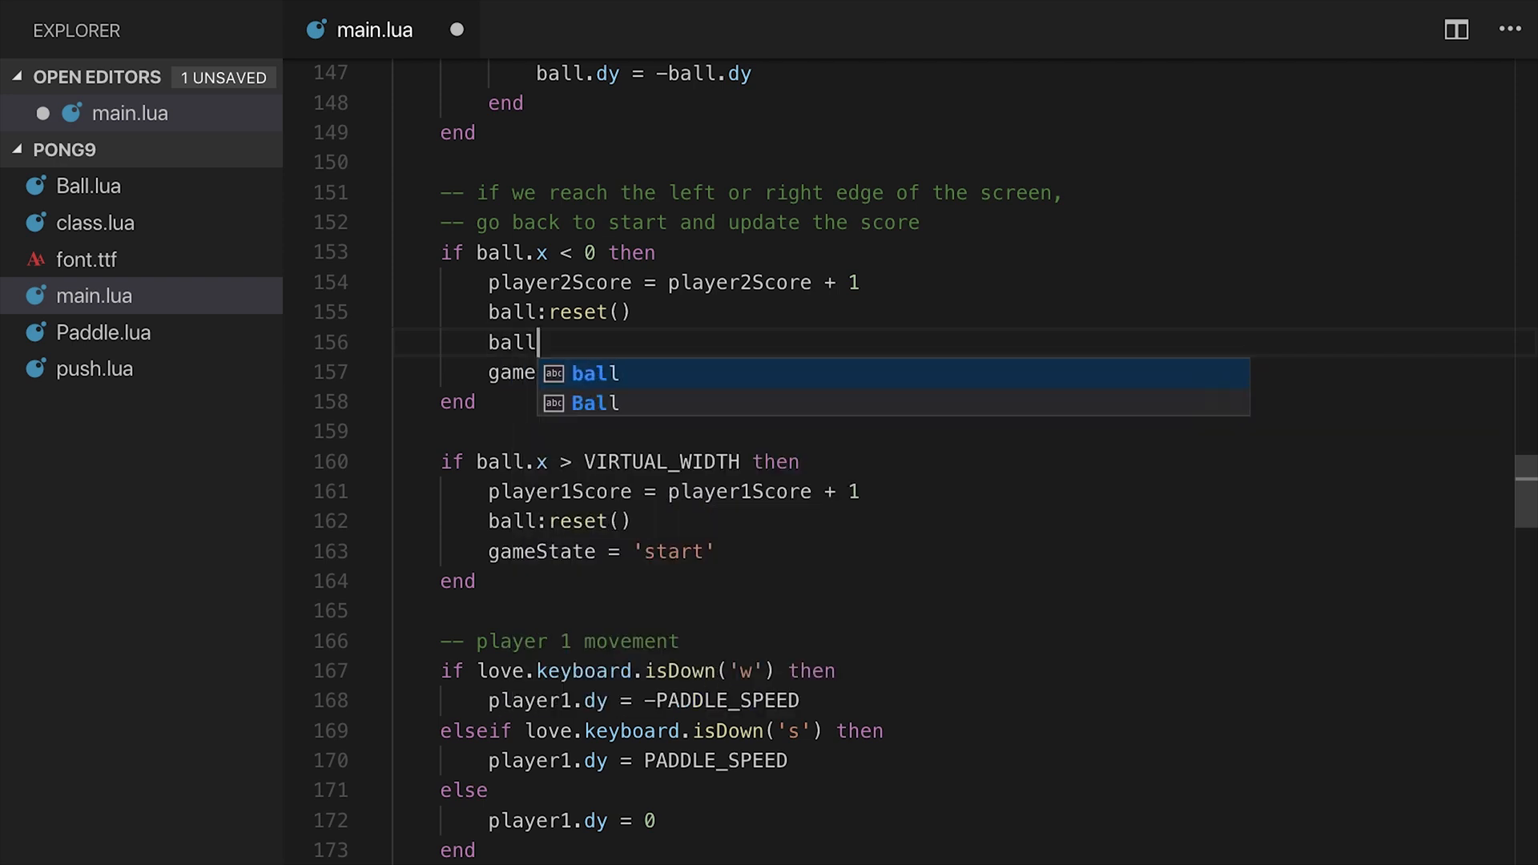
{"action": "type", "text": ".dx ="}
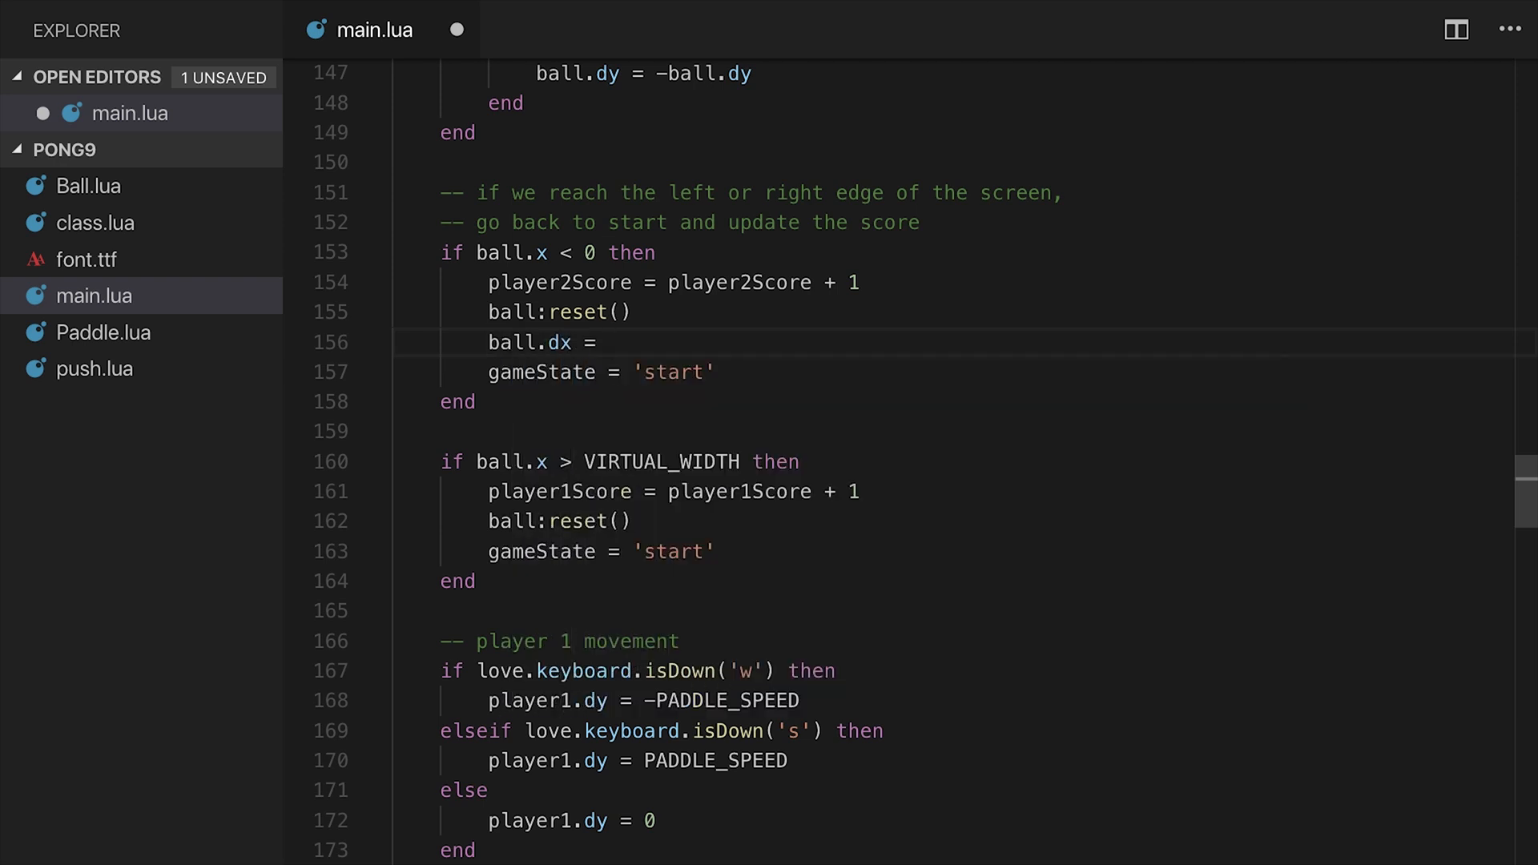
{"action": "type", "text": "100"}
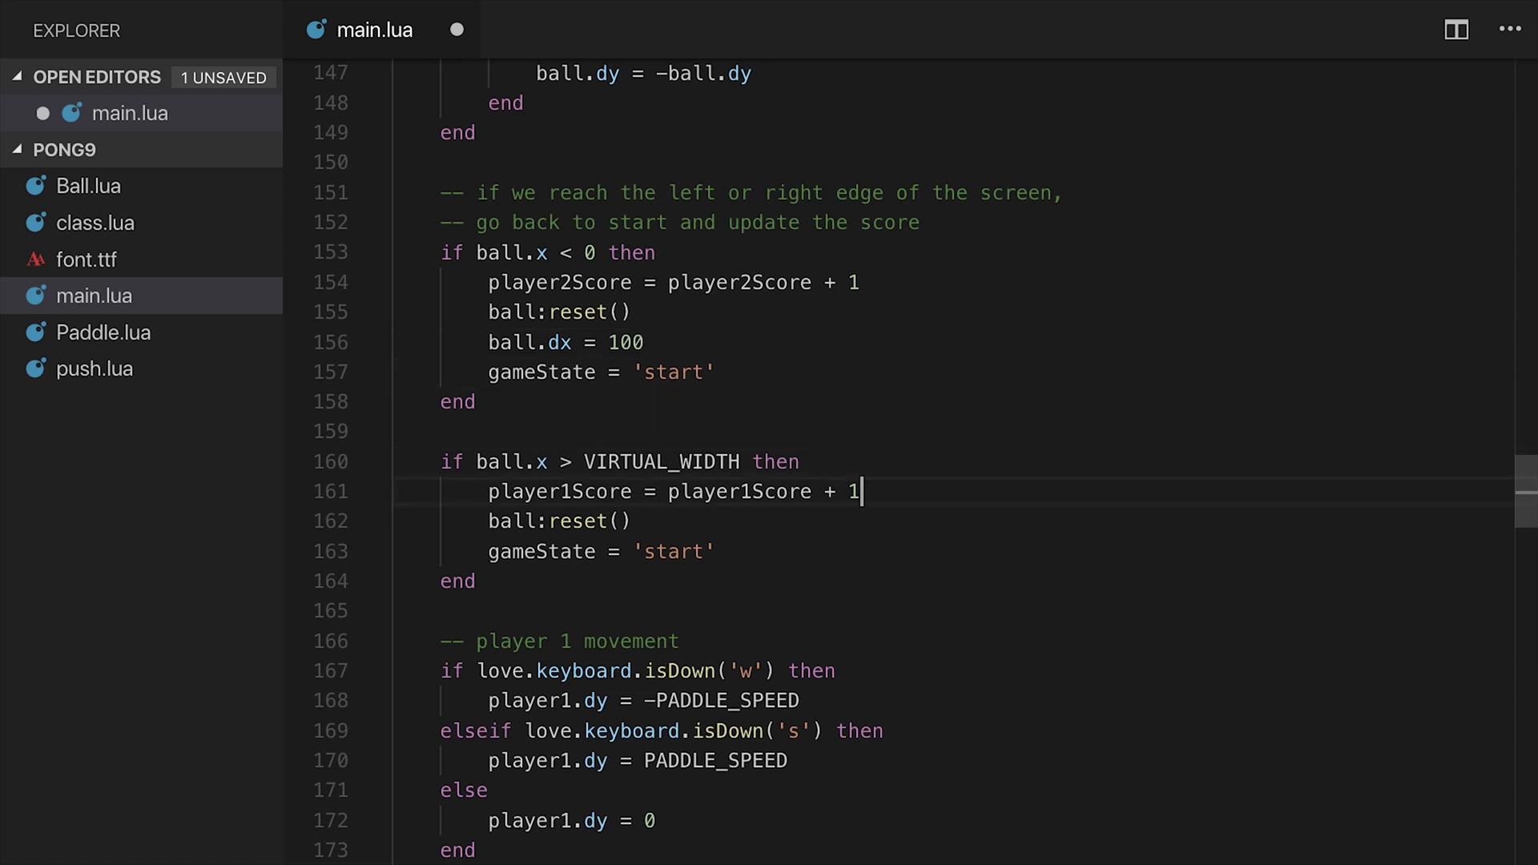
{"action": "type", "text": "ball"}
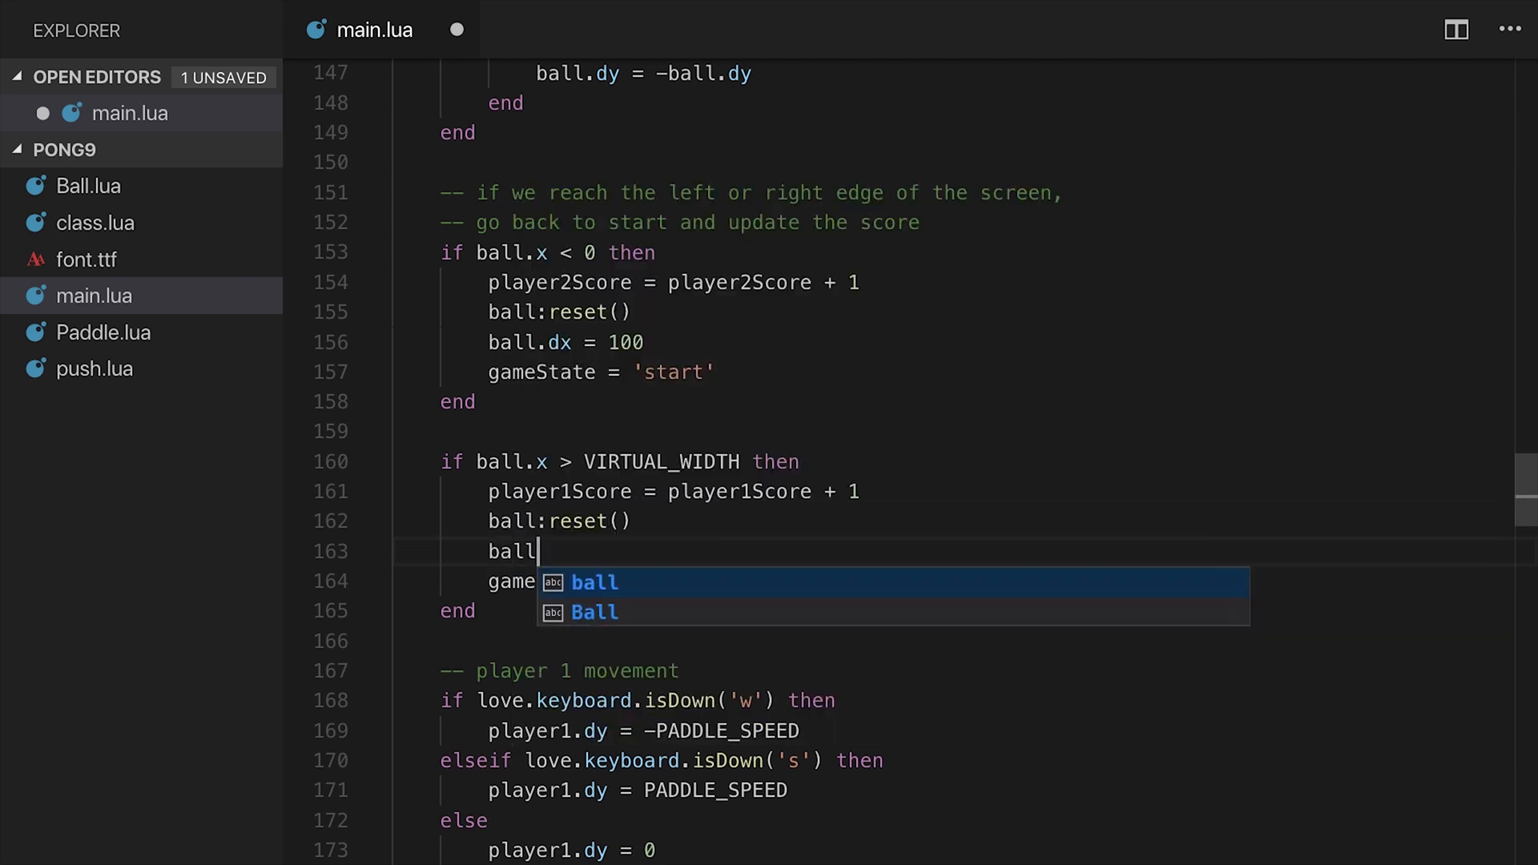
{"action": "type", "text": ".dx = -100"}
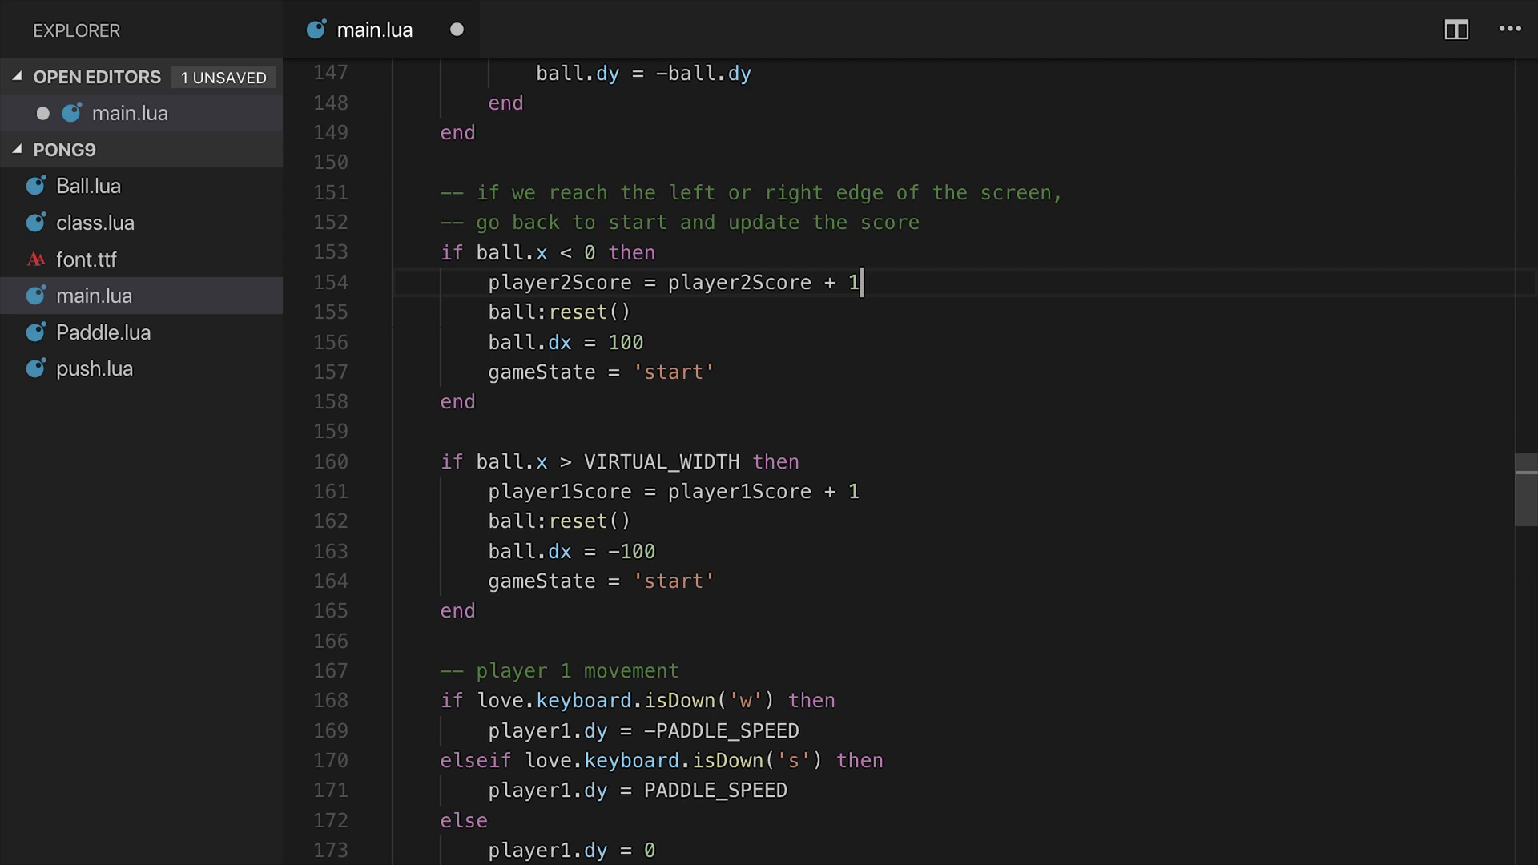
Set servingPlayer to 1 or 2 in each branch and switch gameState to 'serve'
{"action": "type", "text": "servingPlayer ="}
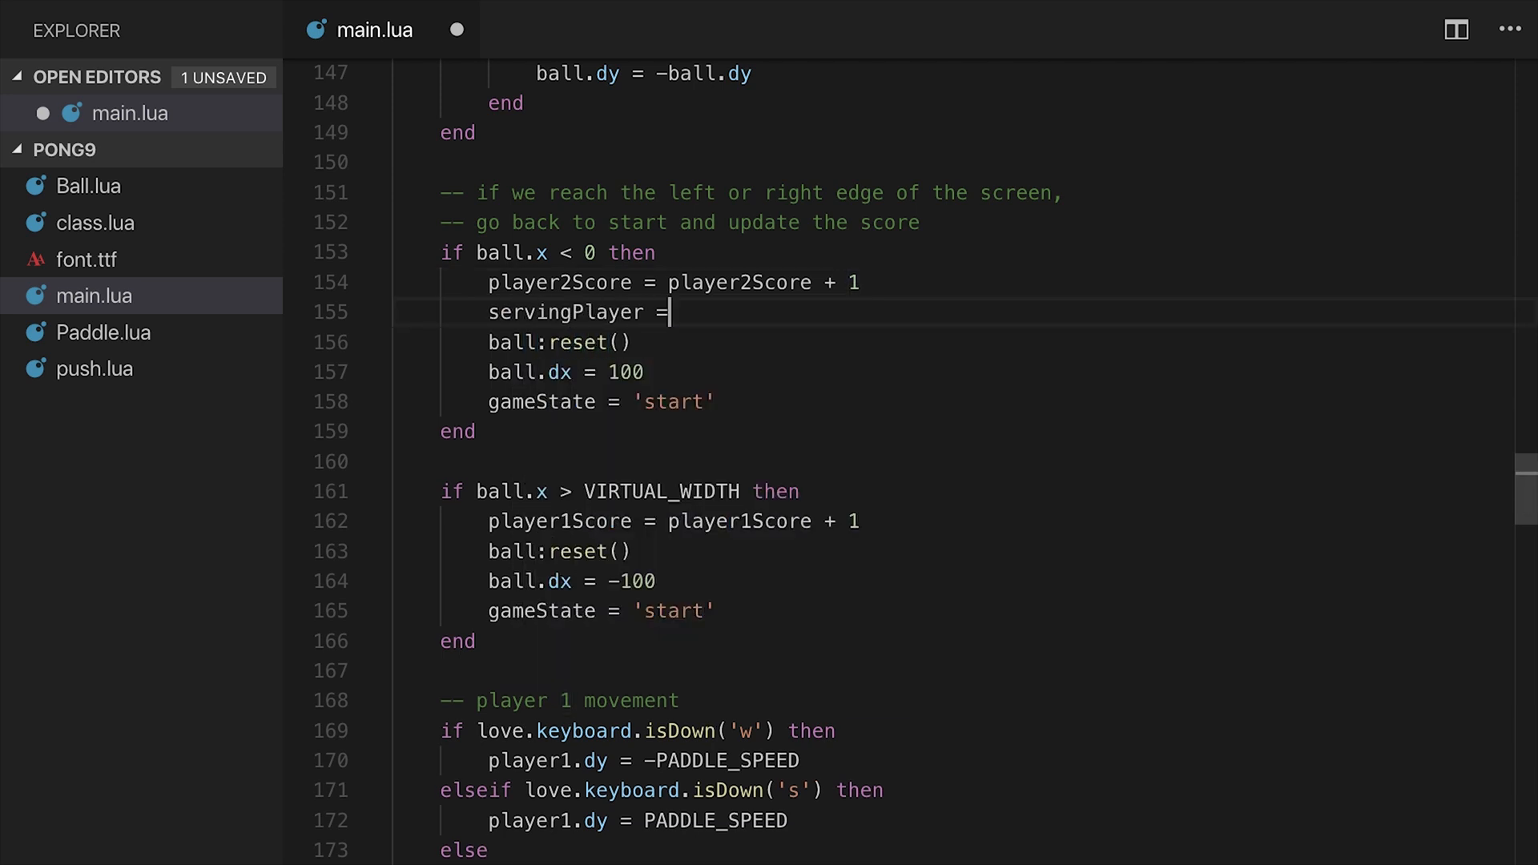
{"action": "type", "text": "1"}
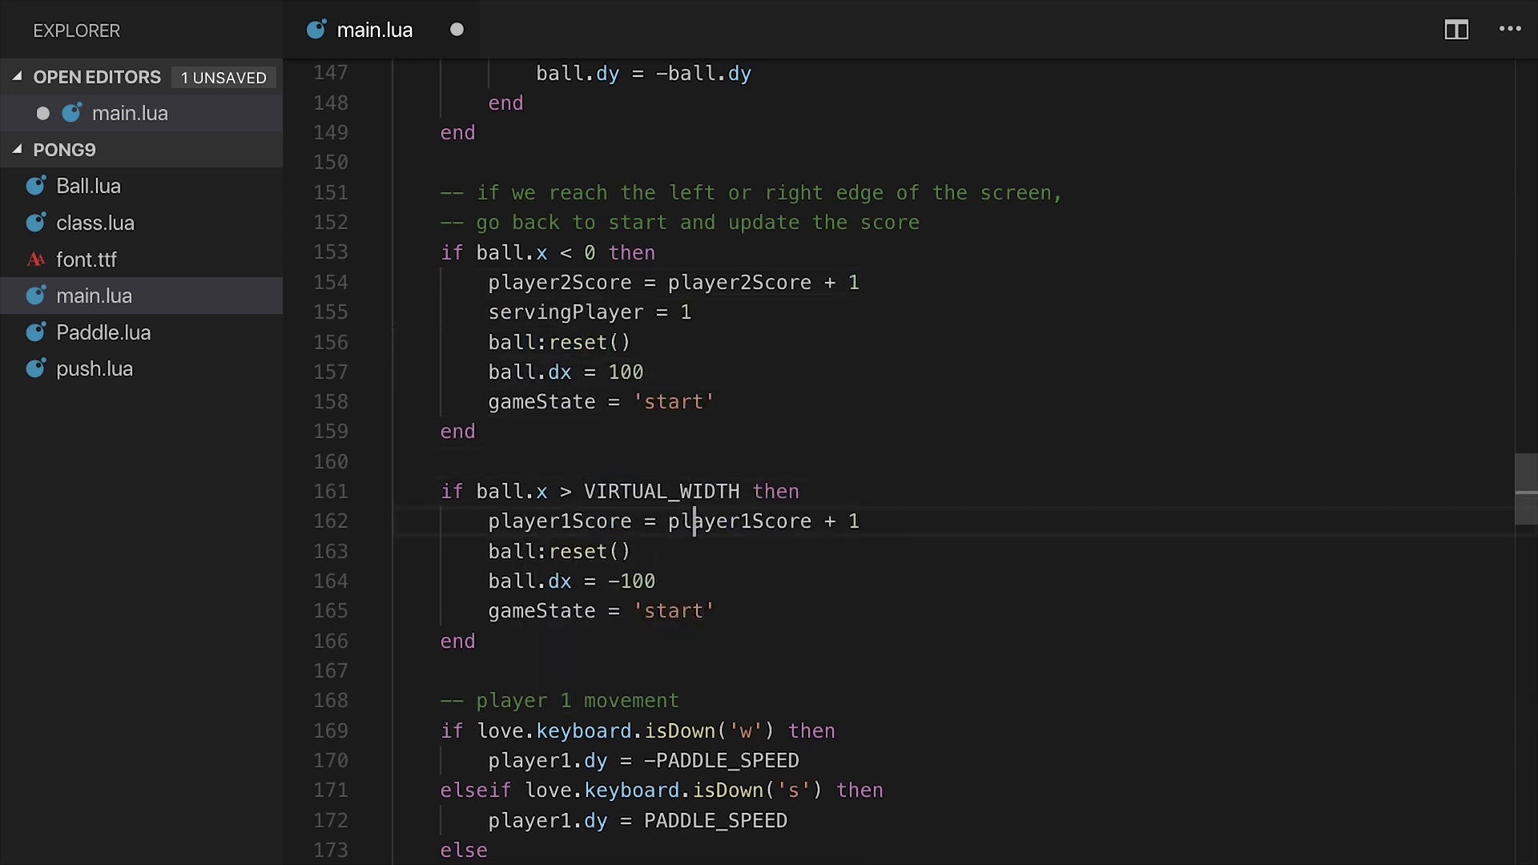
{"action": "type", "text": "servingPlayer = 2"}
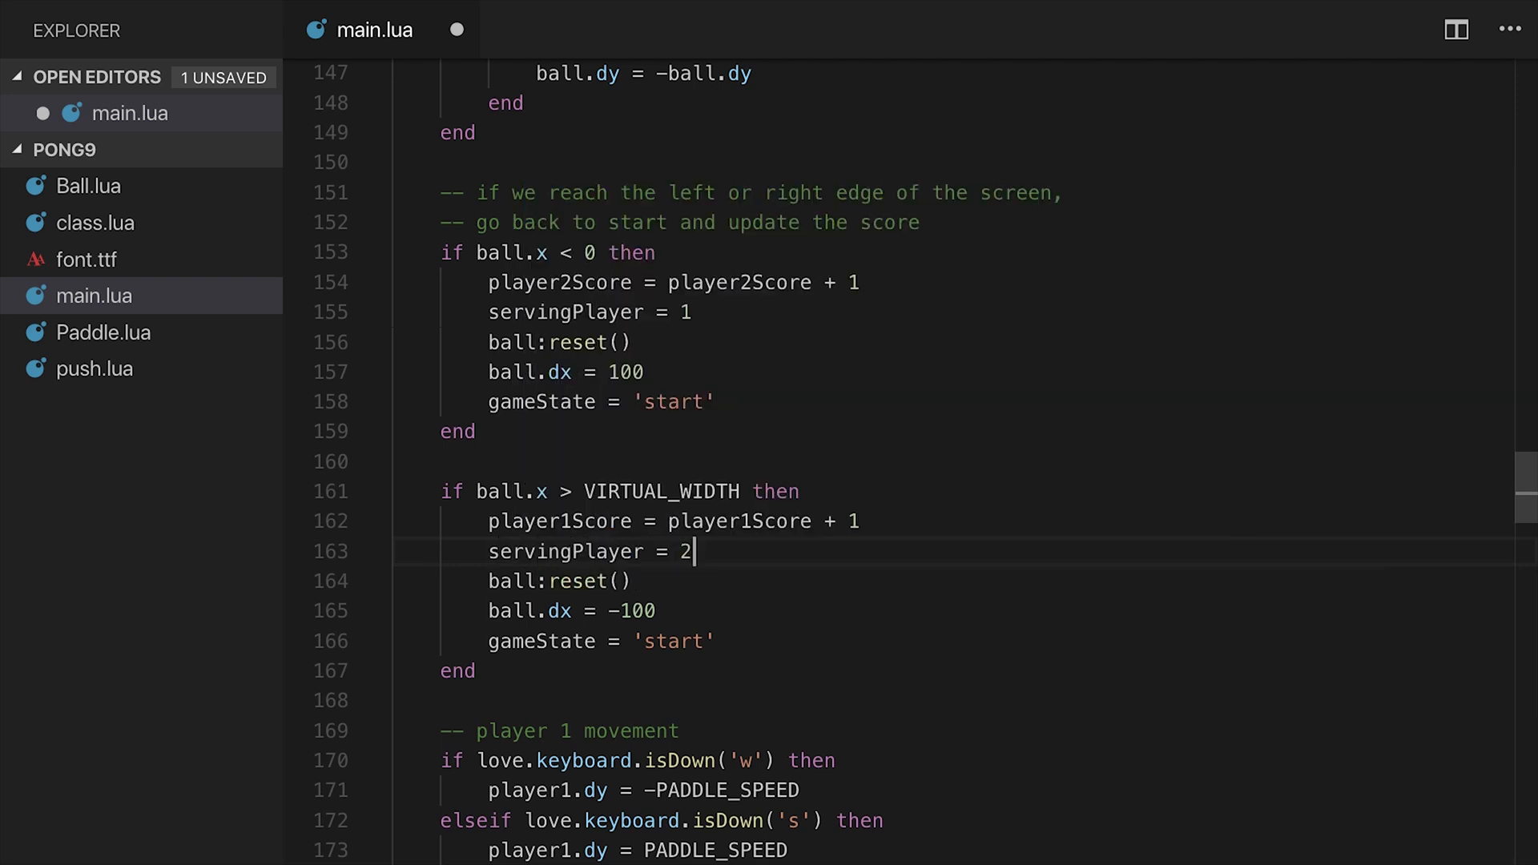
{"action": "mouse_move", "coordinate": [695, 384]}
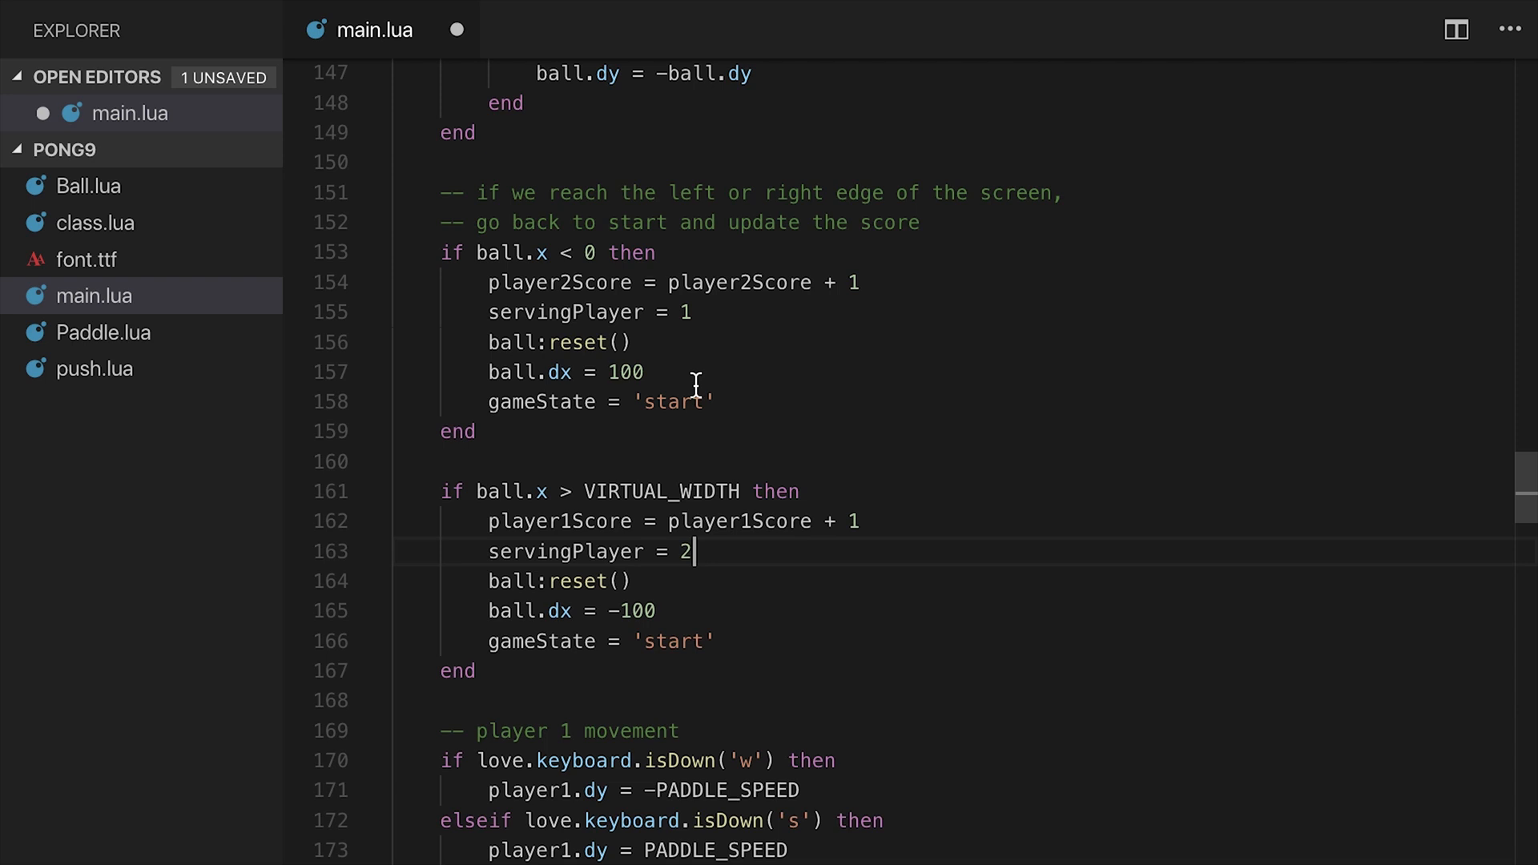
{"action": "scroll", "scroll_direction": "down", "scroll_amount": 3}
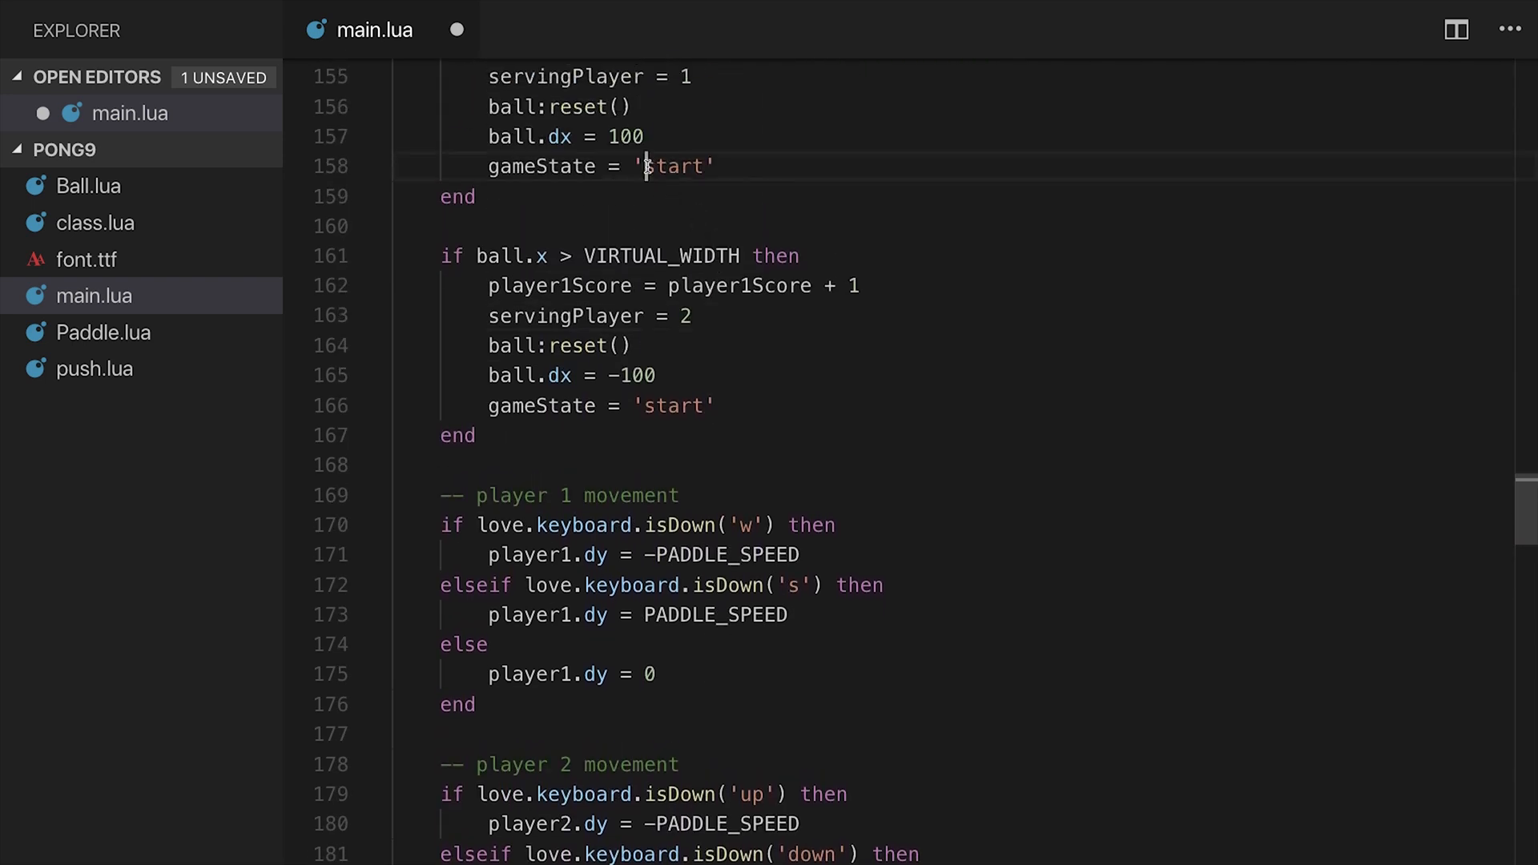
{"action": "type", "text": "serve"}
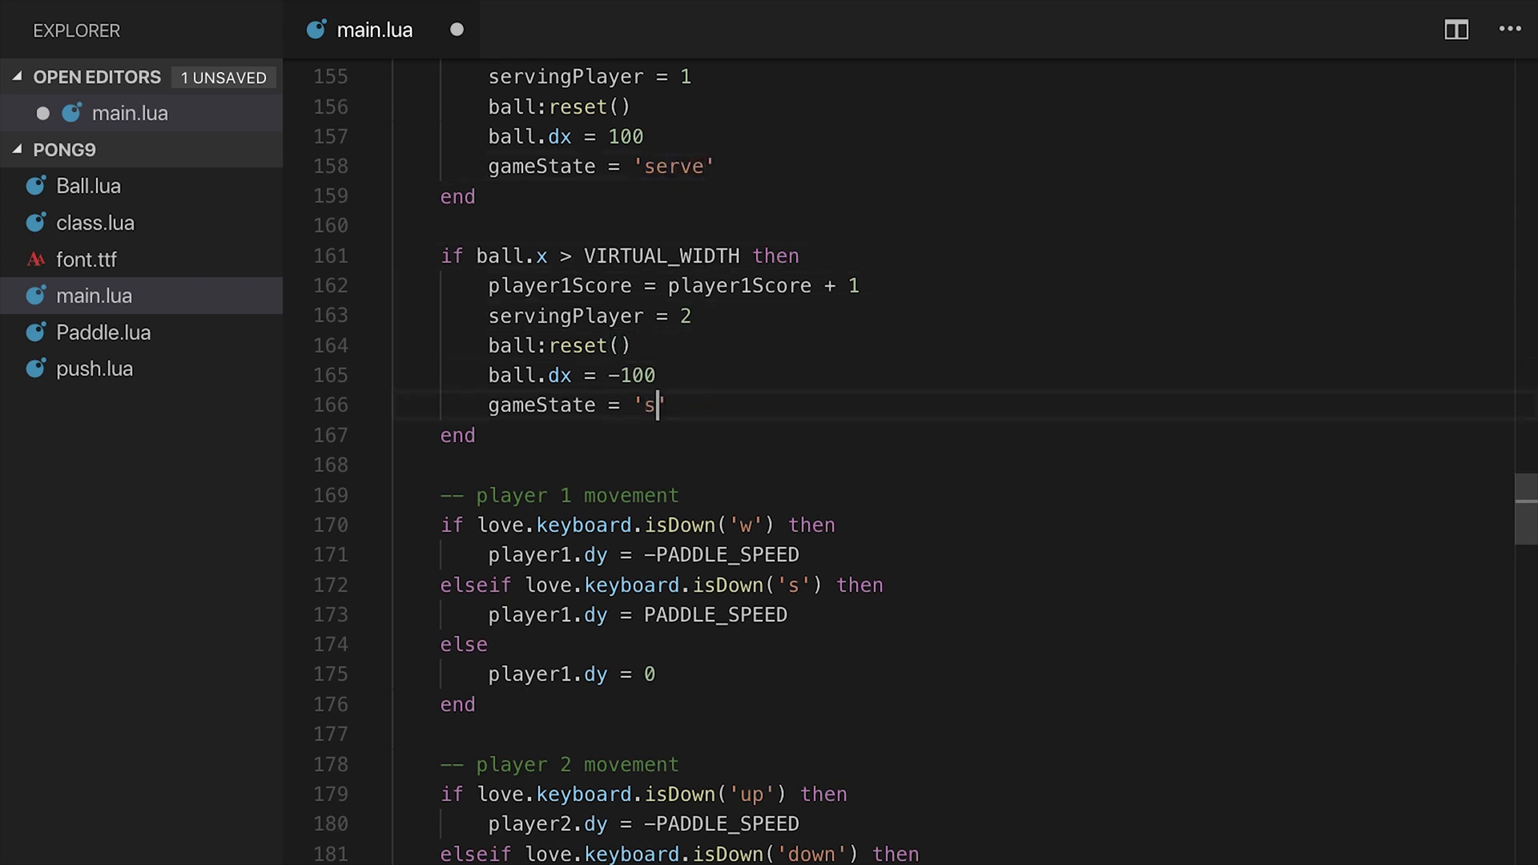
{"action": "scroll", "scroll_direction": "down", "scroll_amount": 3}
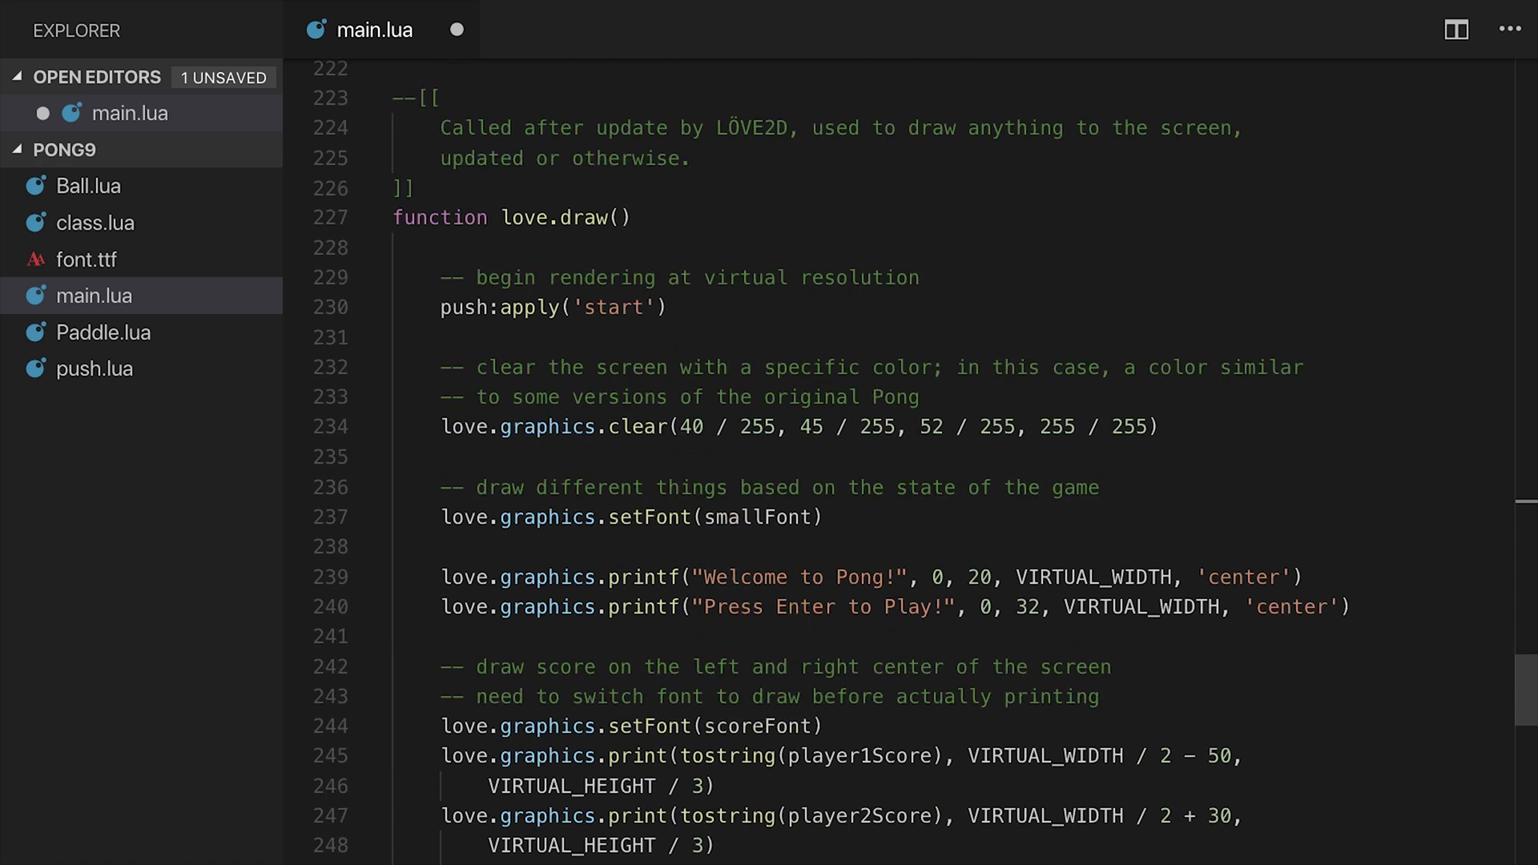
Wrap the welcome messages in if gameState == 'start' and begin an elseif branch
{"action": "scroll", "scroll_direction": "down", "scroll_amount": 3}
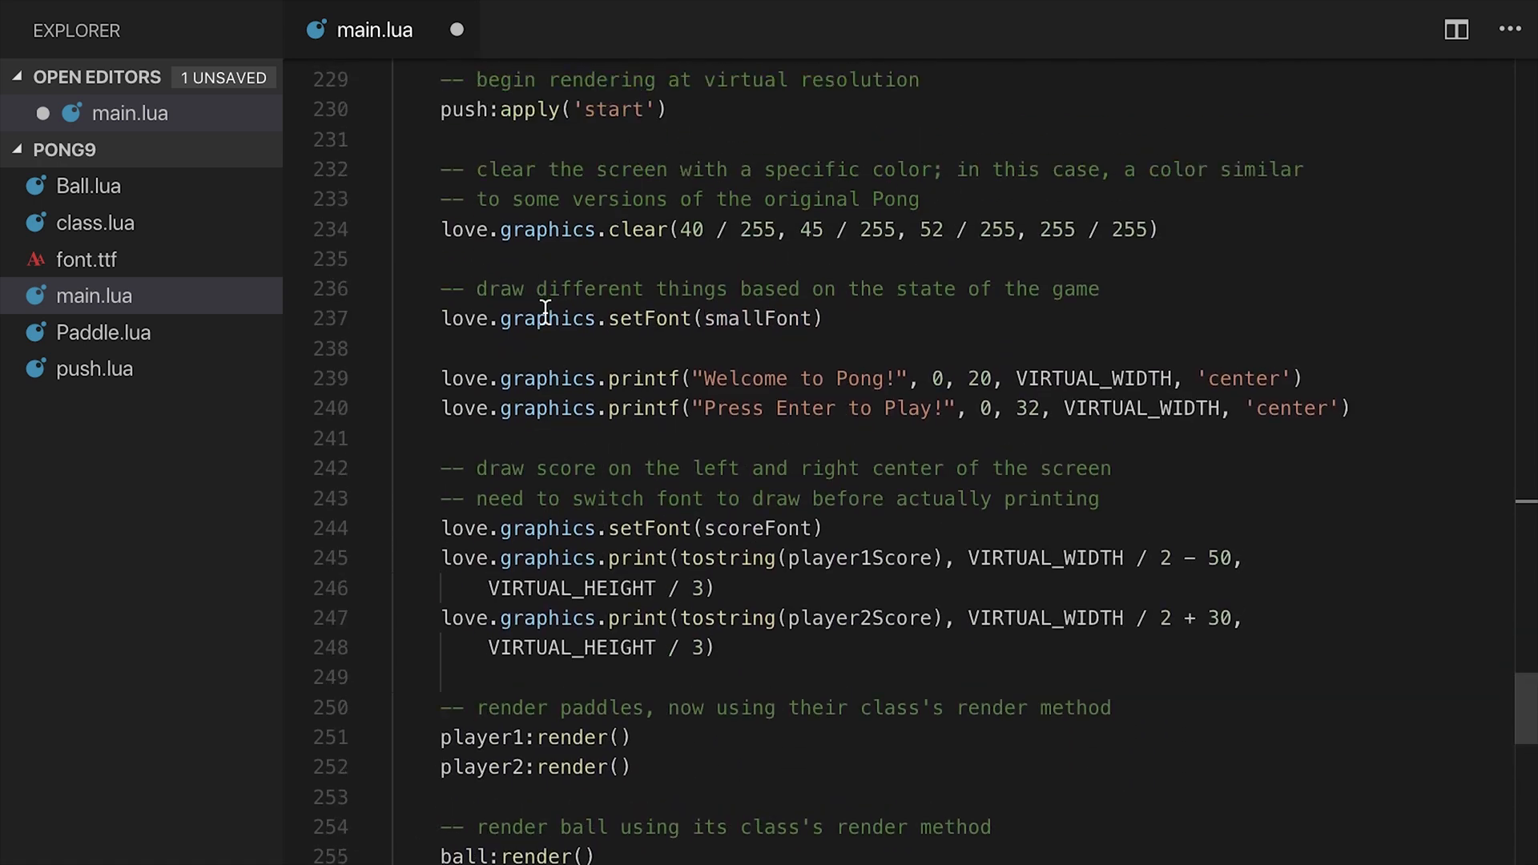
{"action": "left_click", "coordinate": [576, 349]}
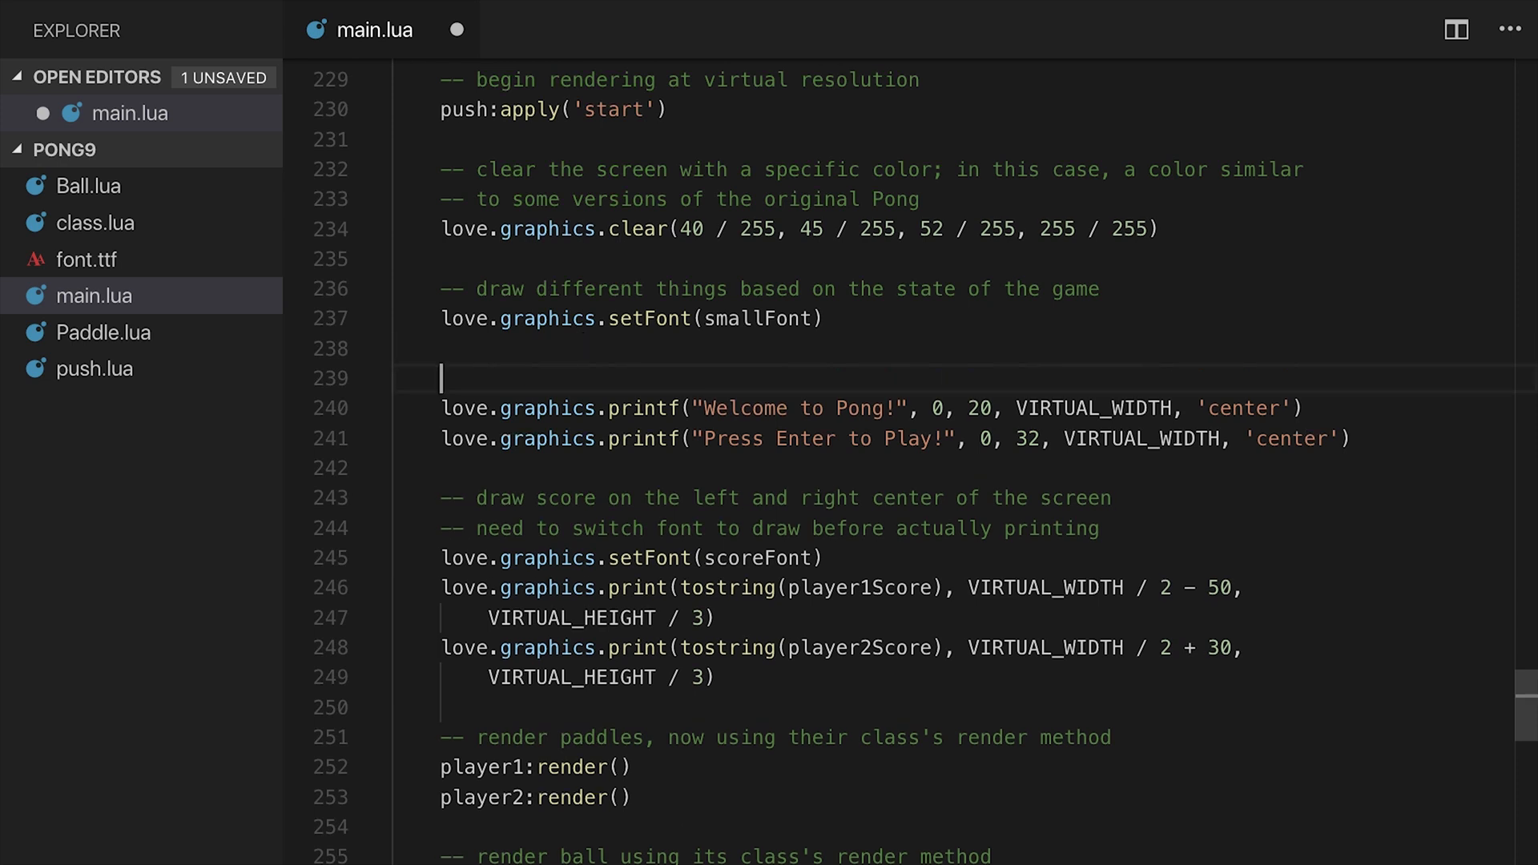
{"action": "type", "text": "if gameState == '"}
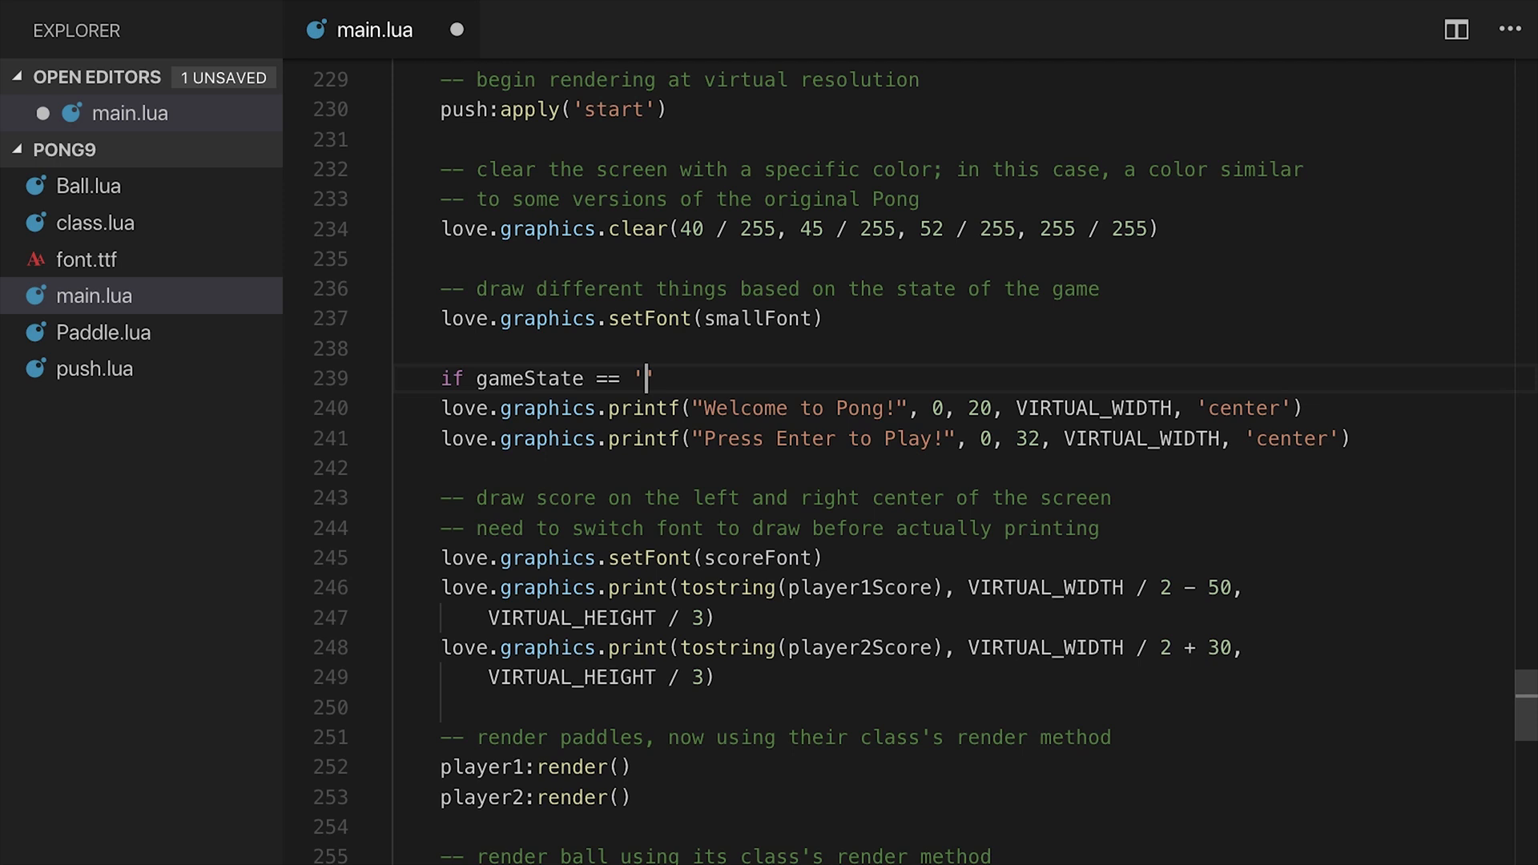
{"action": "type", "text": "start' then"}
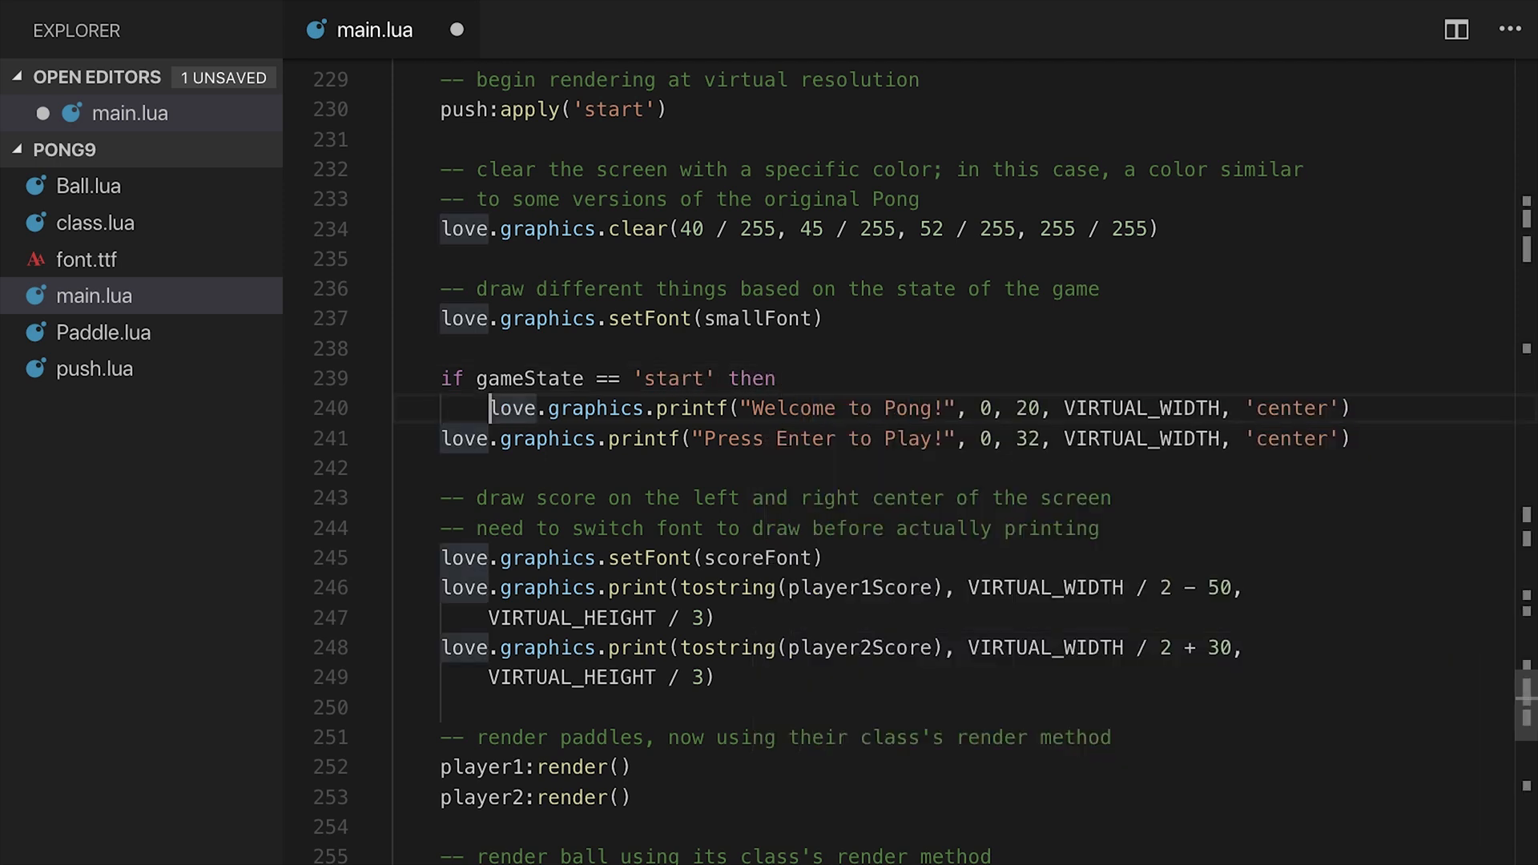
{"action": "type", "text": "emnd"}
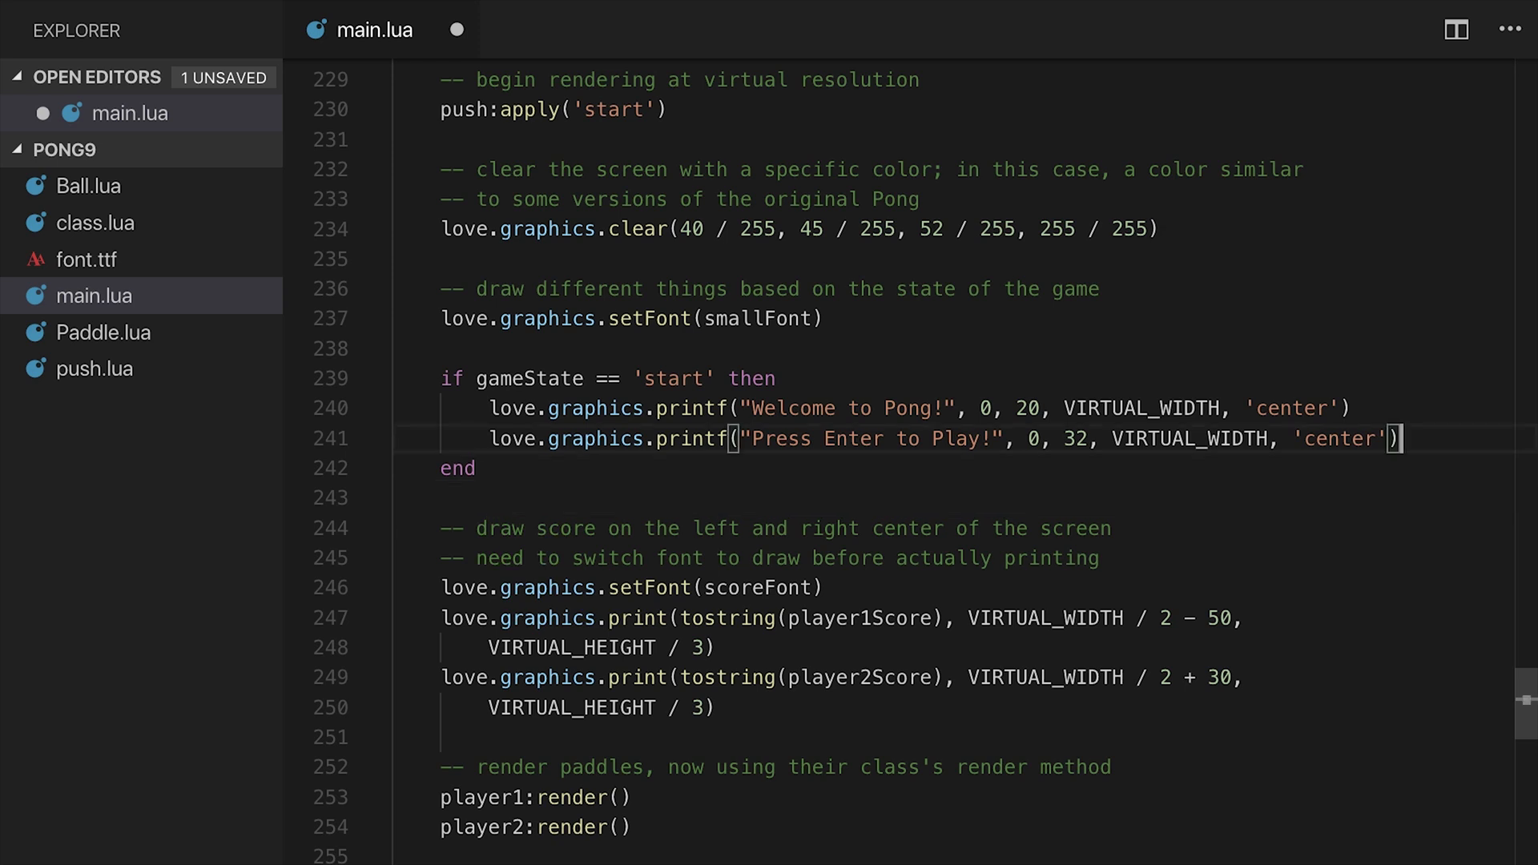
{"action": "type", "text": "elseif"}
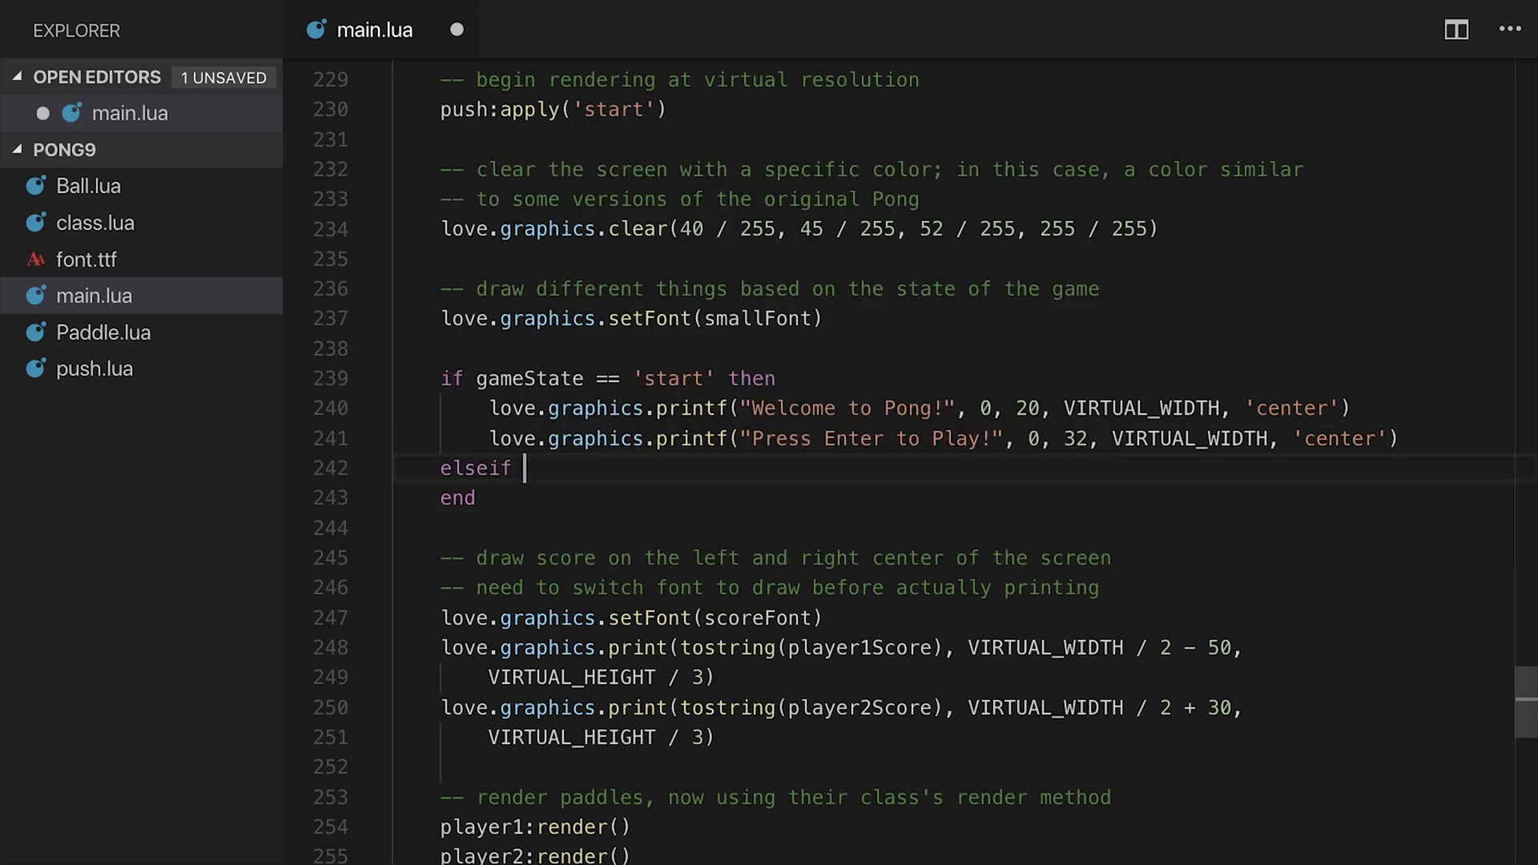
{"action": "type", "text": "gameState == 'serve' then"}
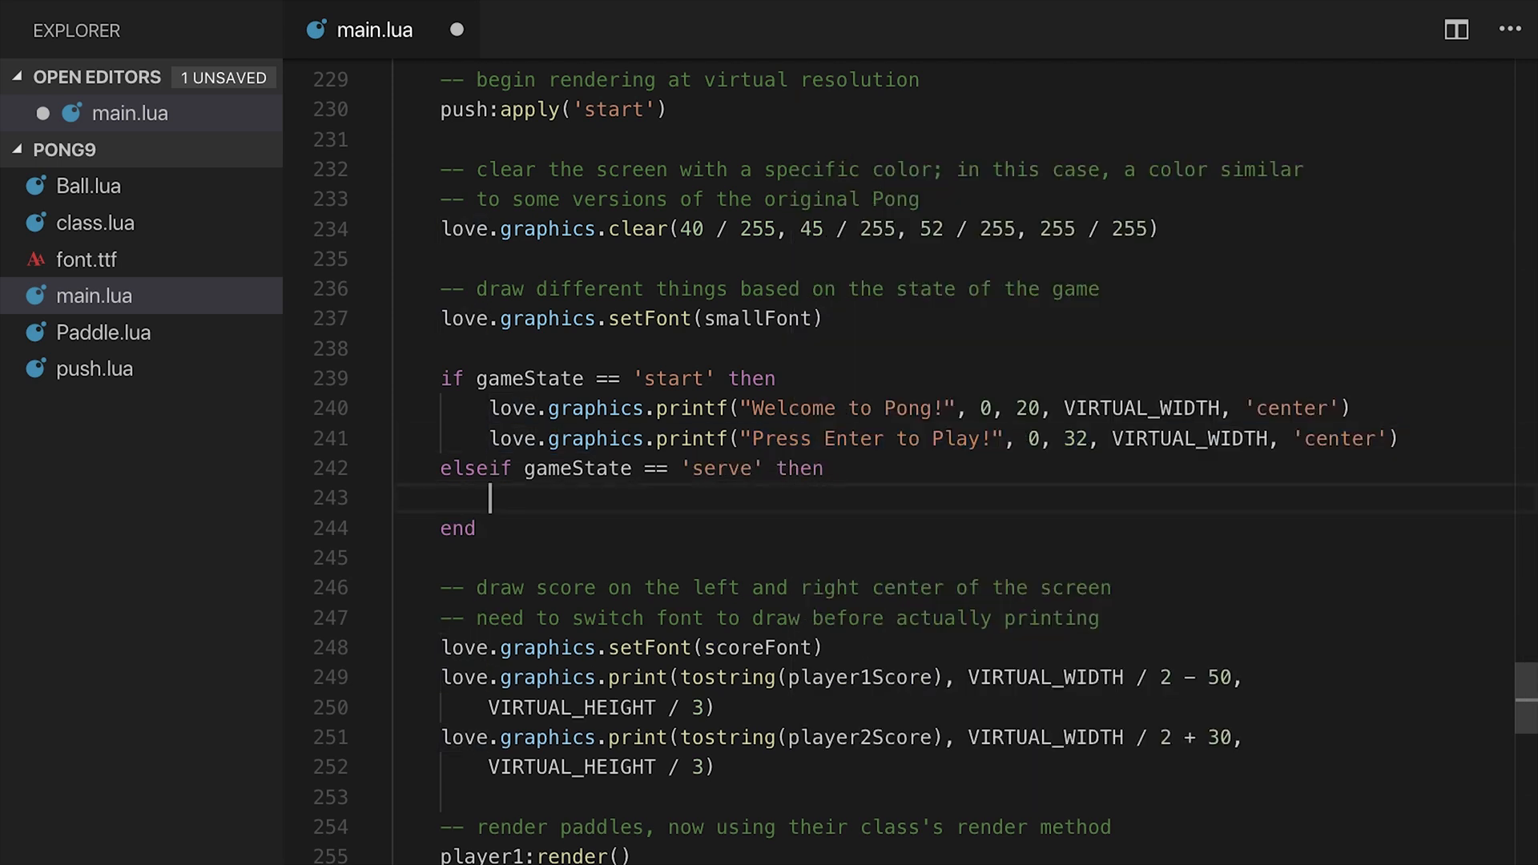
In the serve branch, print "Player N's turn!" and "Press Enter to Serve!"
{"action": "type", "text": "love.graphics.printf(\"Press Enter to Play!\", 0, 32, VIRTUAL_WIDTH, 'center')"}
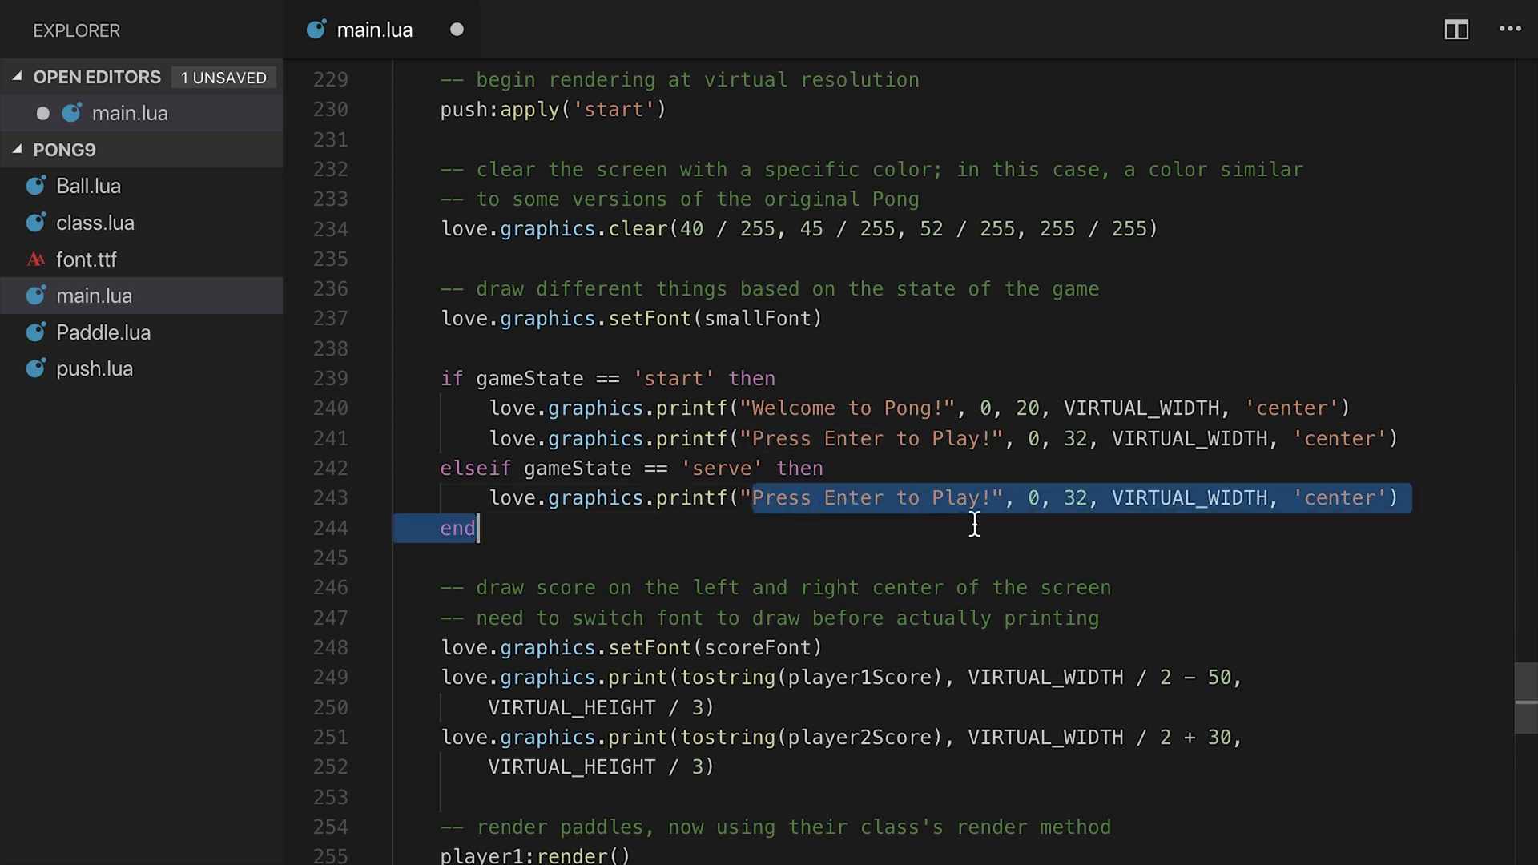
{"action": "type", "text": "Player"}
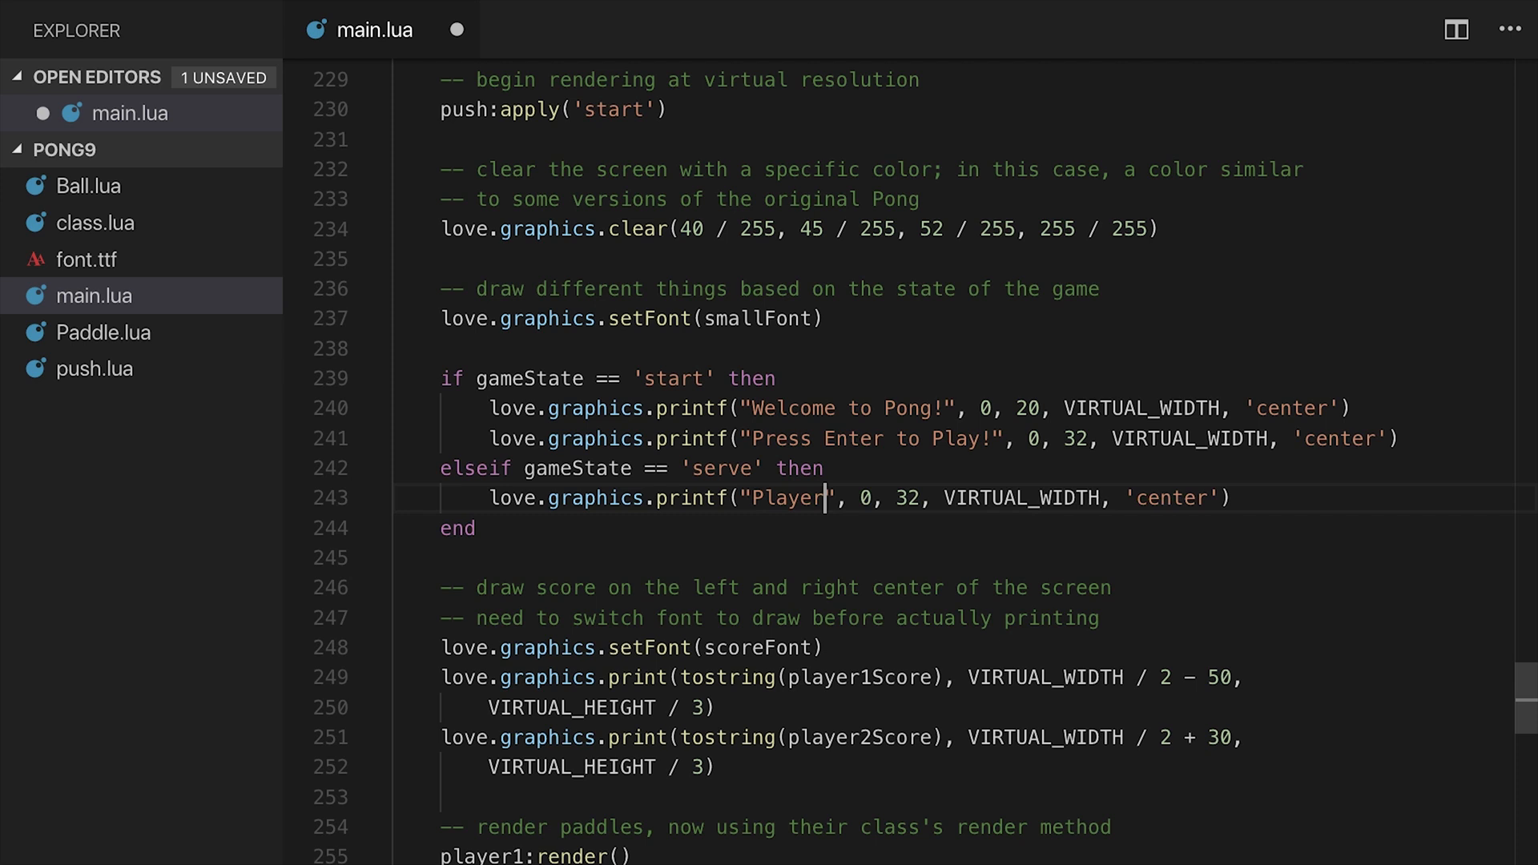
{"action": "type", "text": "\" .. tostring(s"}
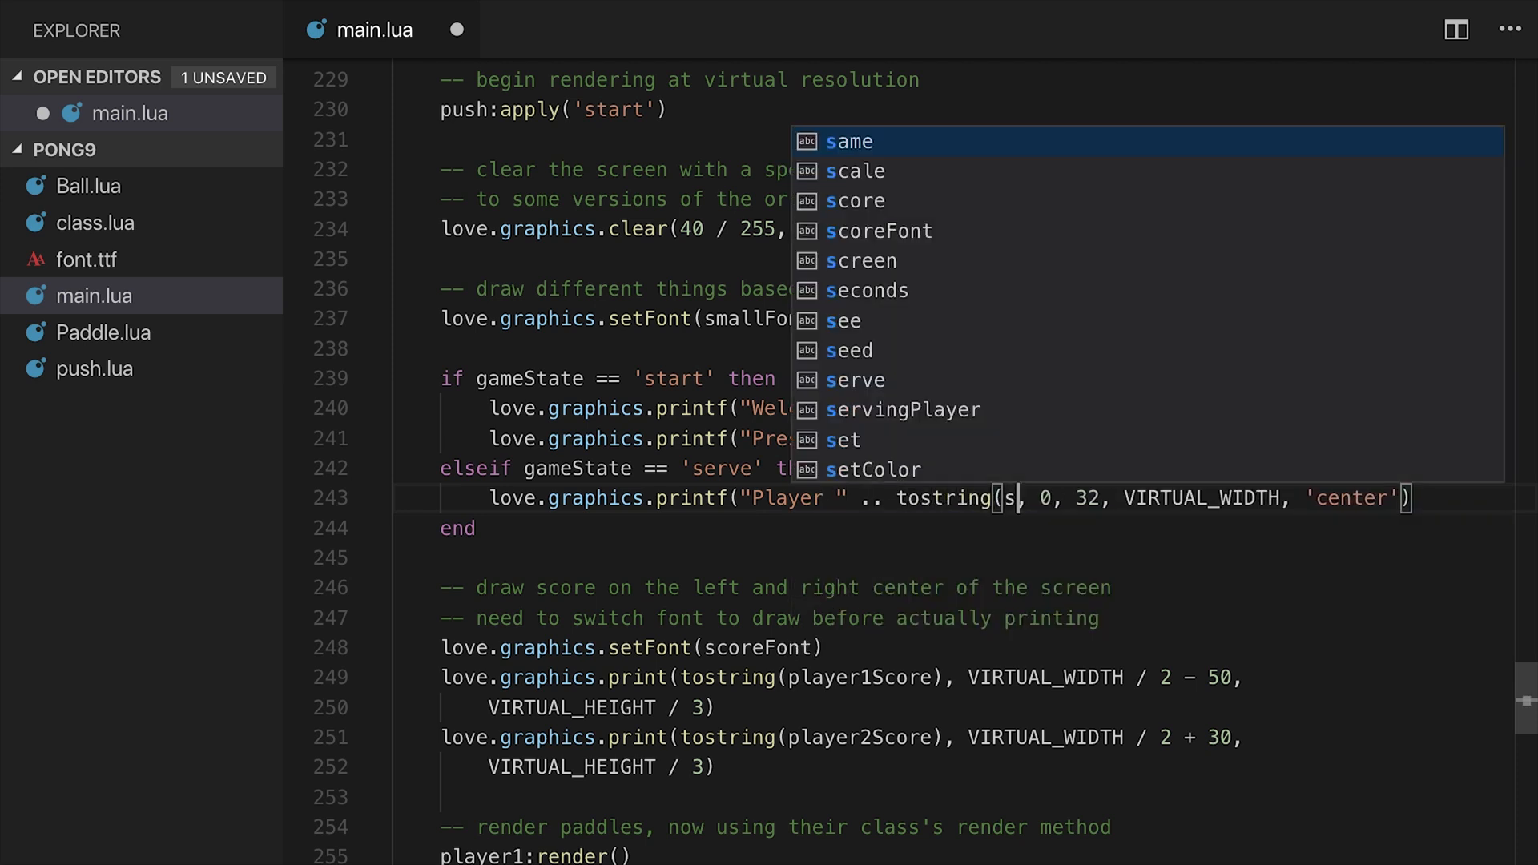
{"action": "key", "text": "Tab"}
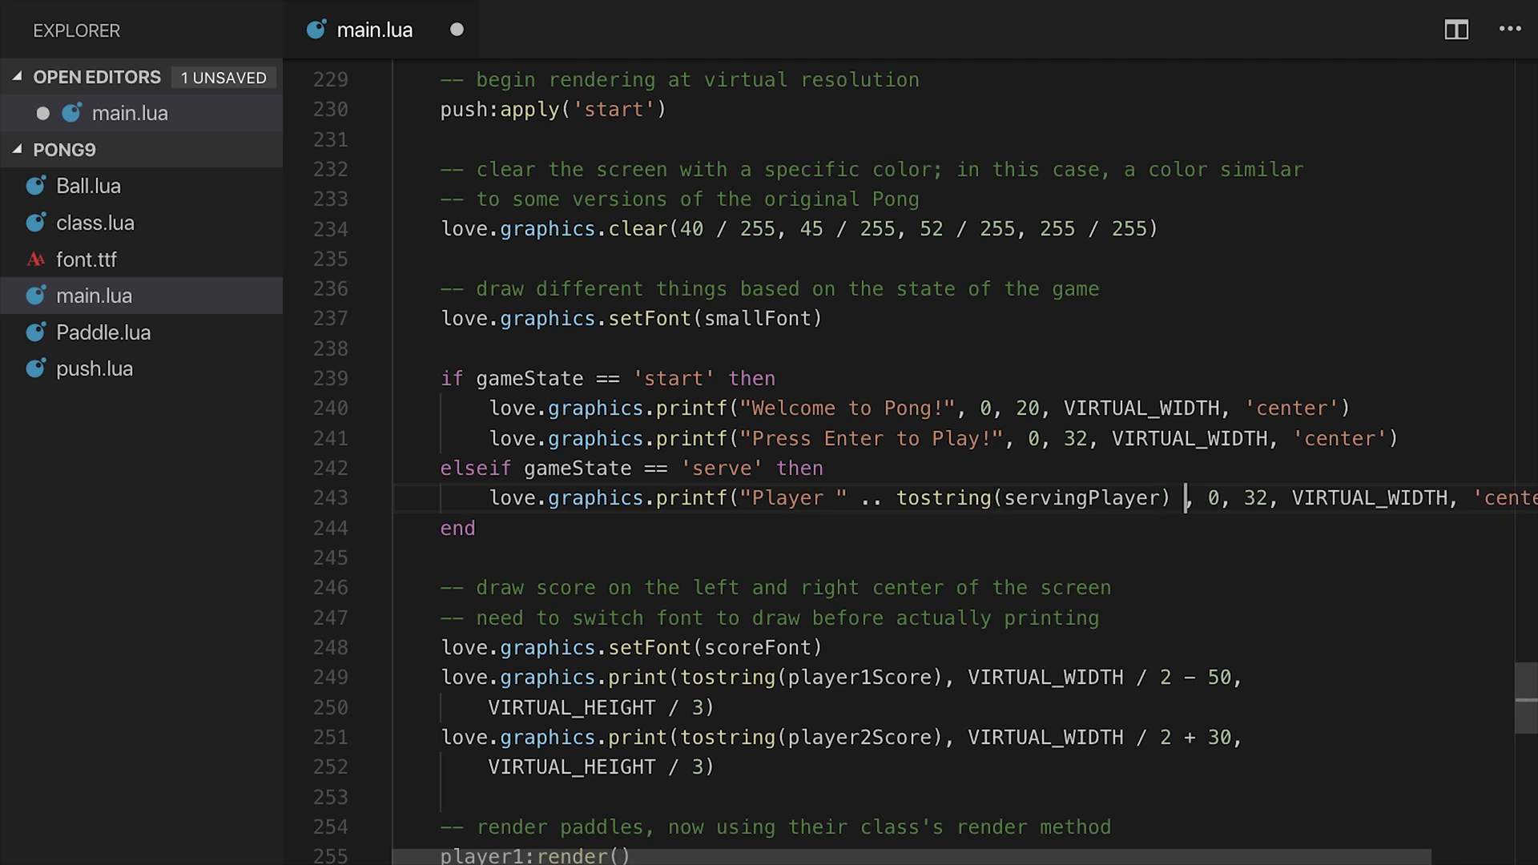
{"action": "type", "text": ".. \"'"}
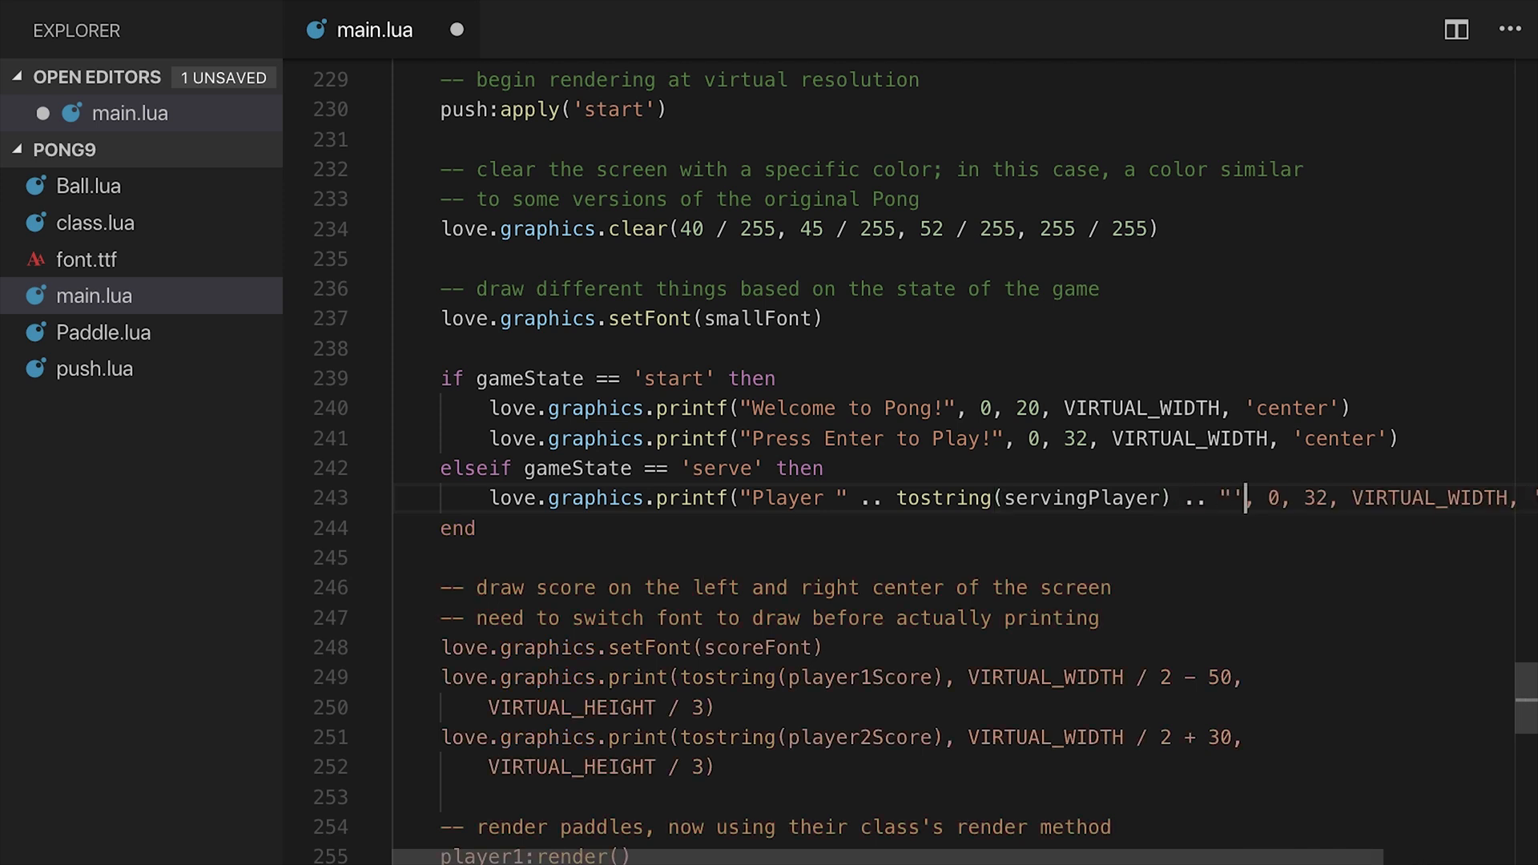
{"action": "type", "text": "s turn"}
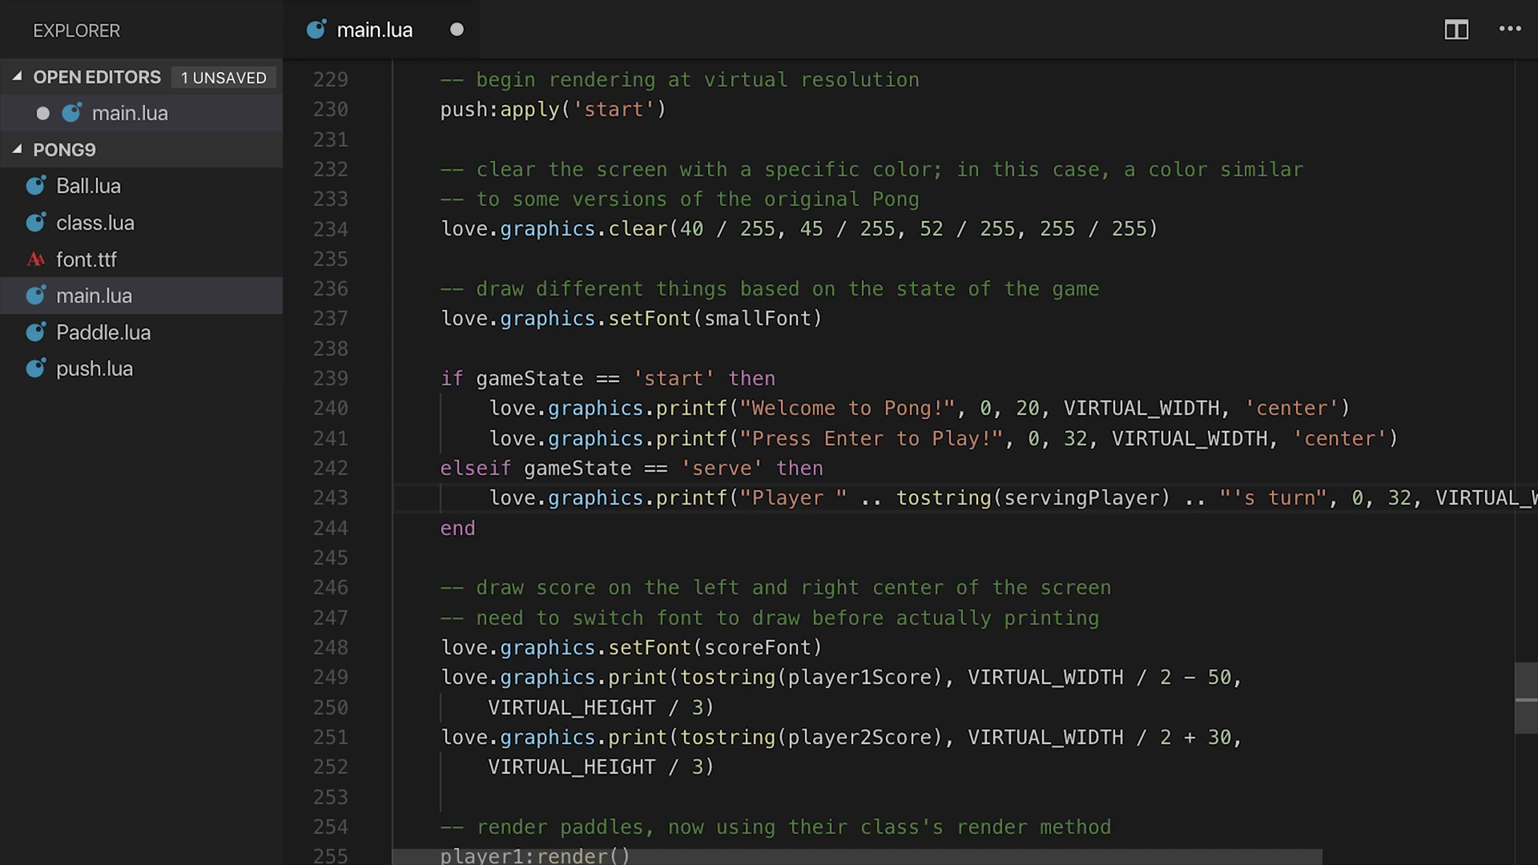
{"action": "type", "text": "!"}
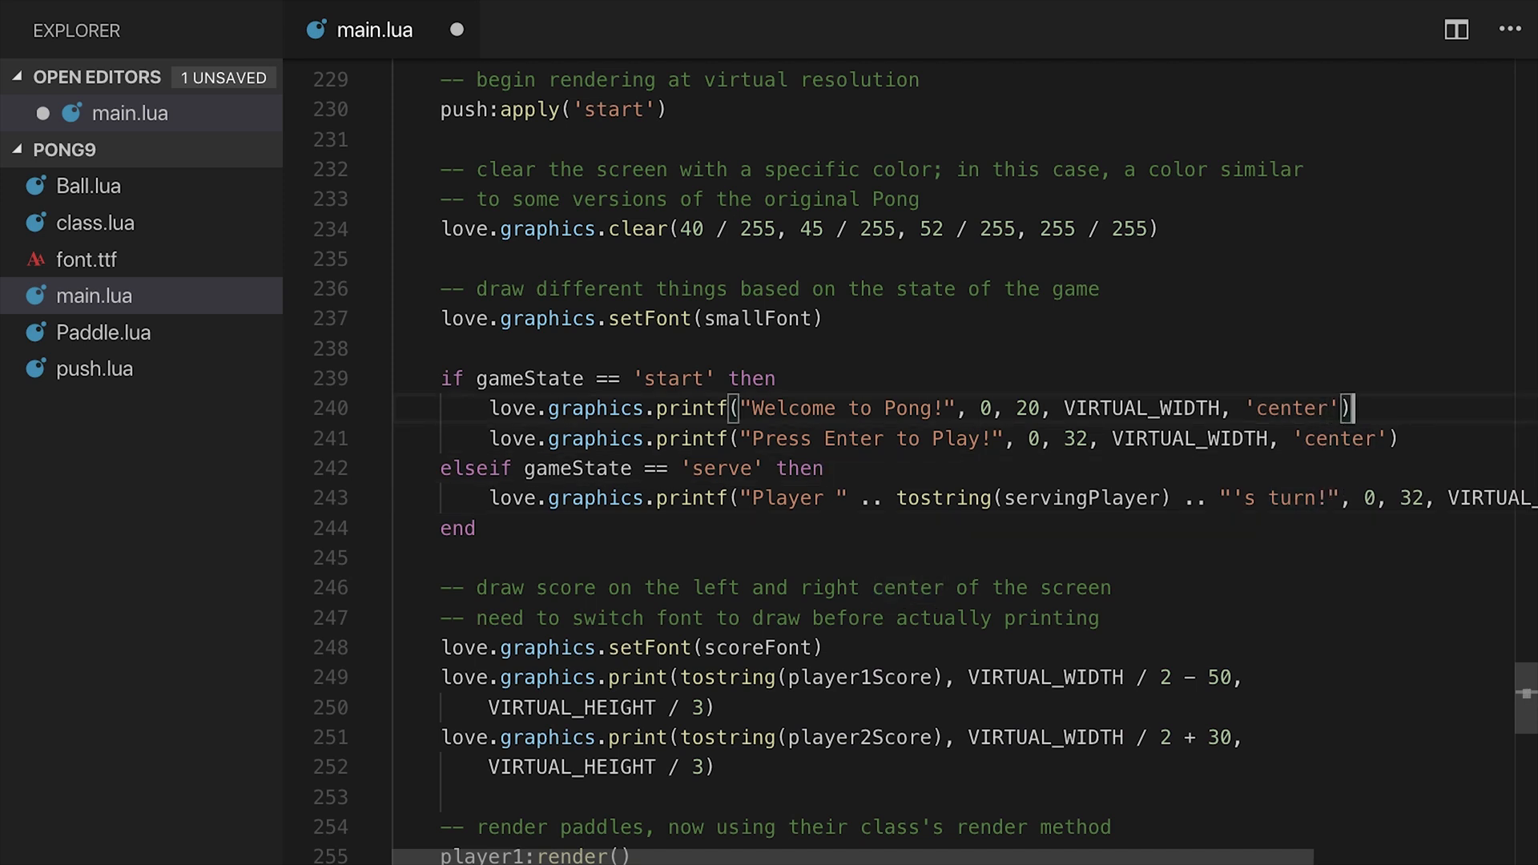
{"action": "triple_click", "coordinate": [883, 408]}
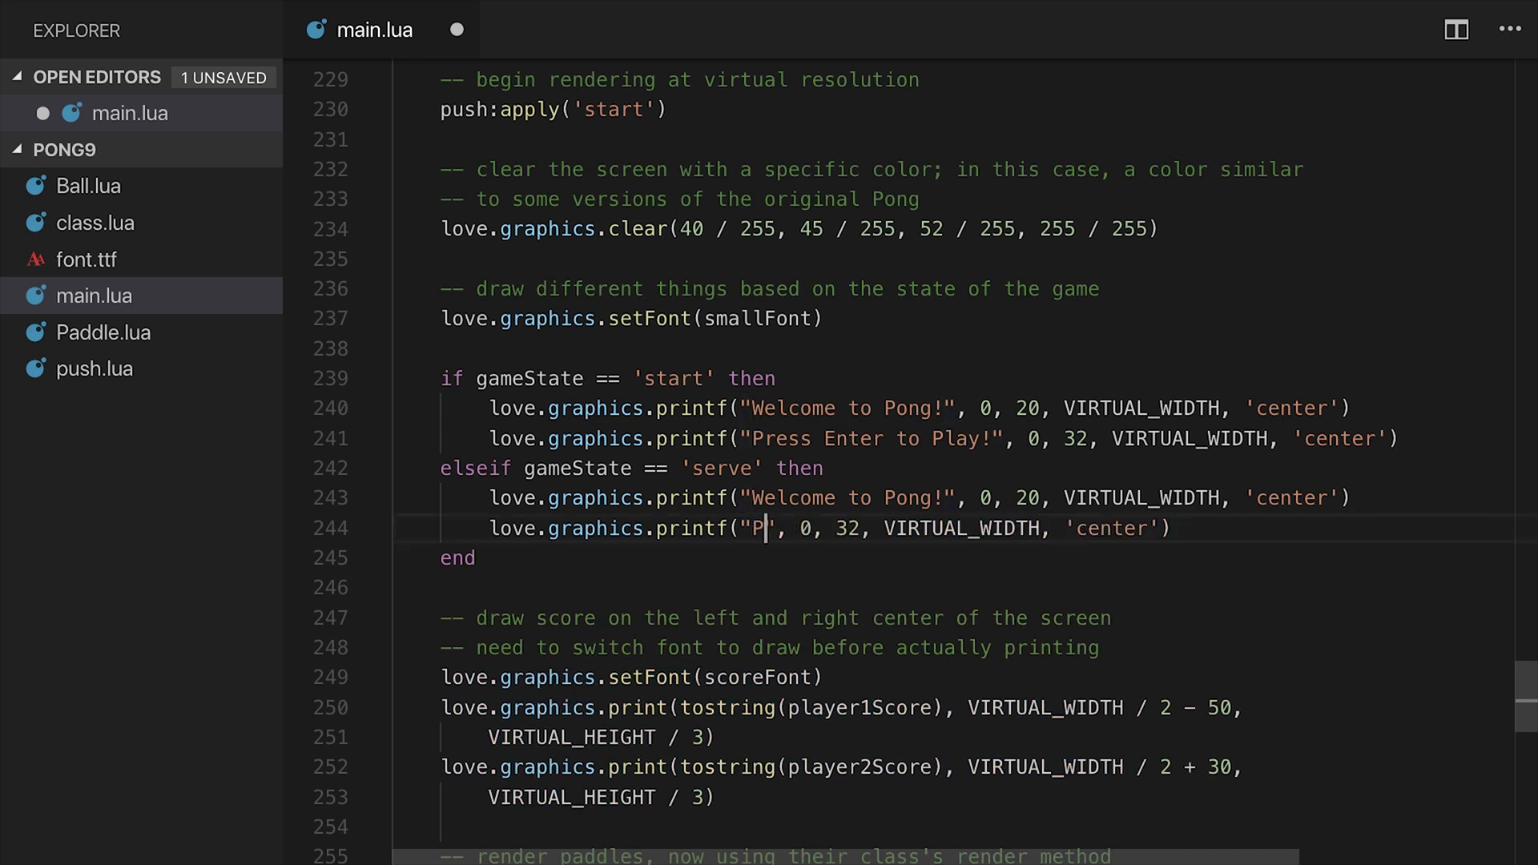
{"action": "type", "text": "ress Enter tp"}
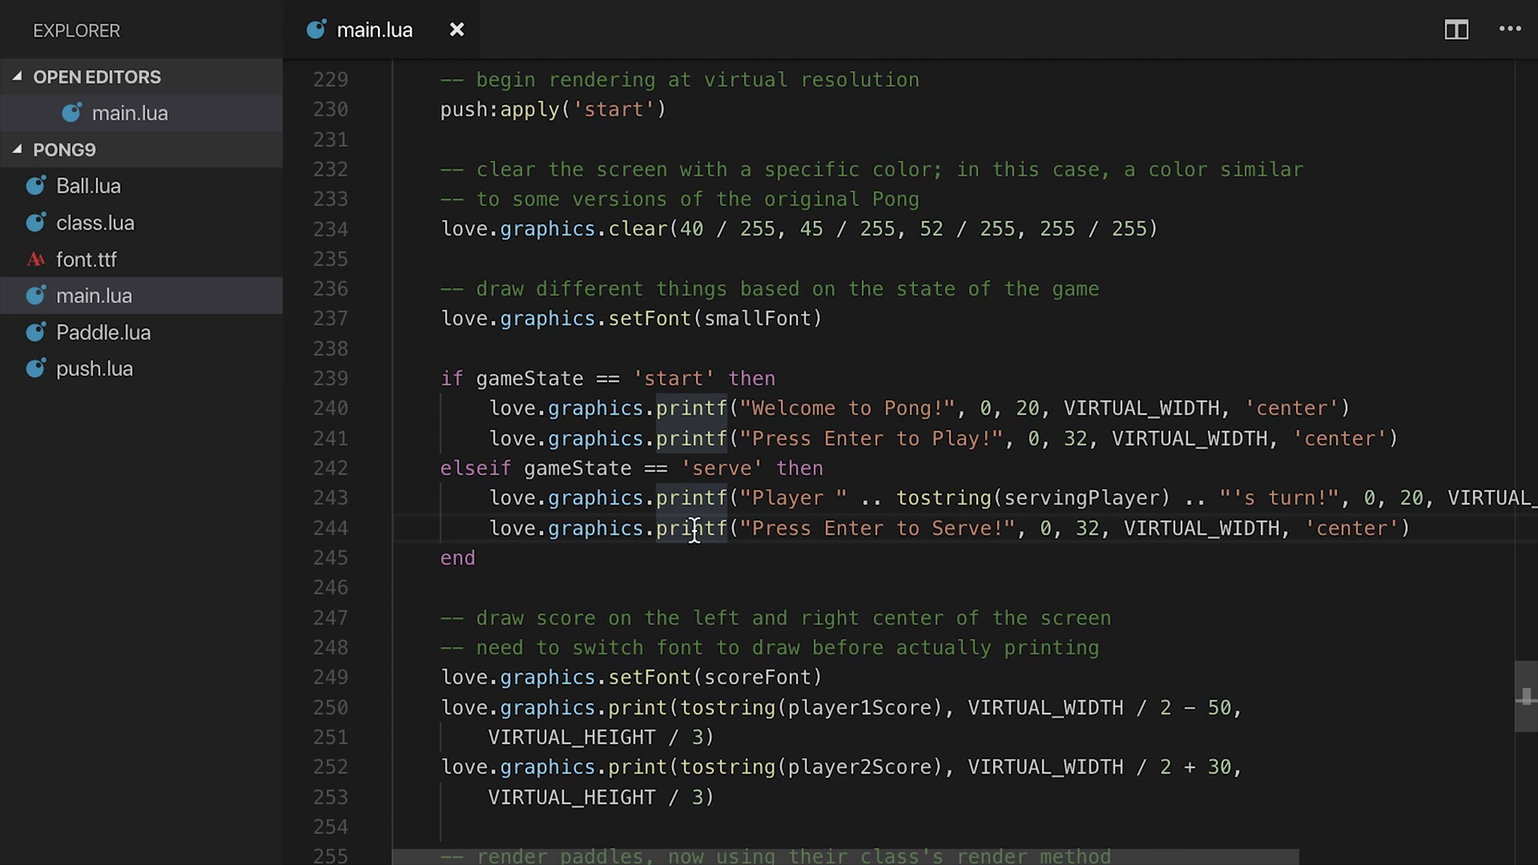
{"action": "mouse_move", "coordinate": [599, 475]}
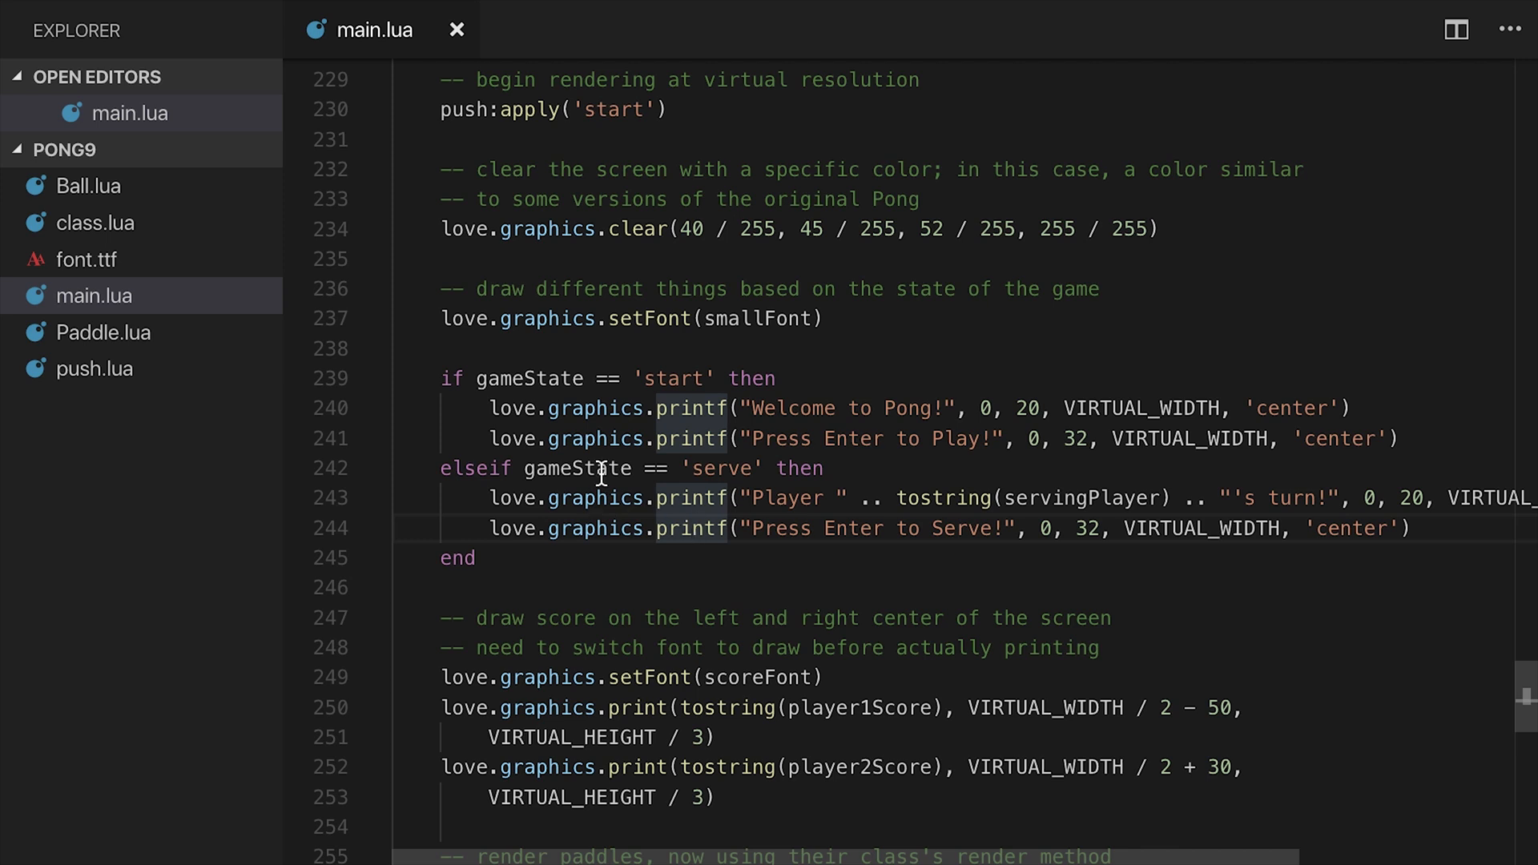
{"action": "mouse_move", "coordinate": [493, 586]}
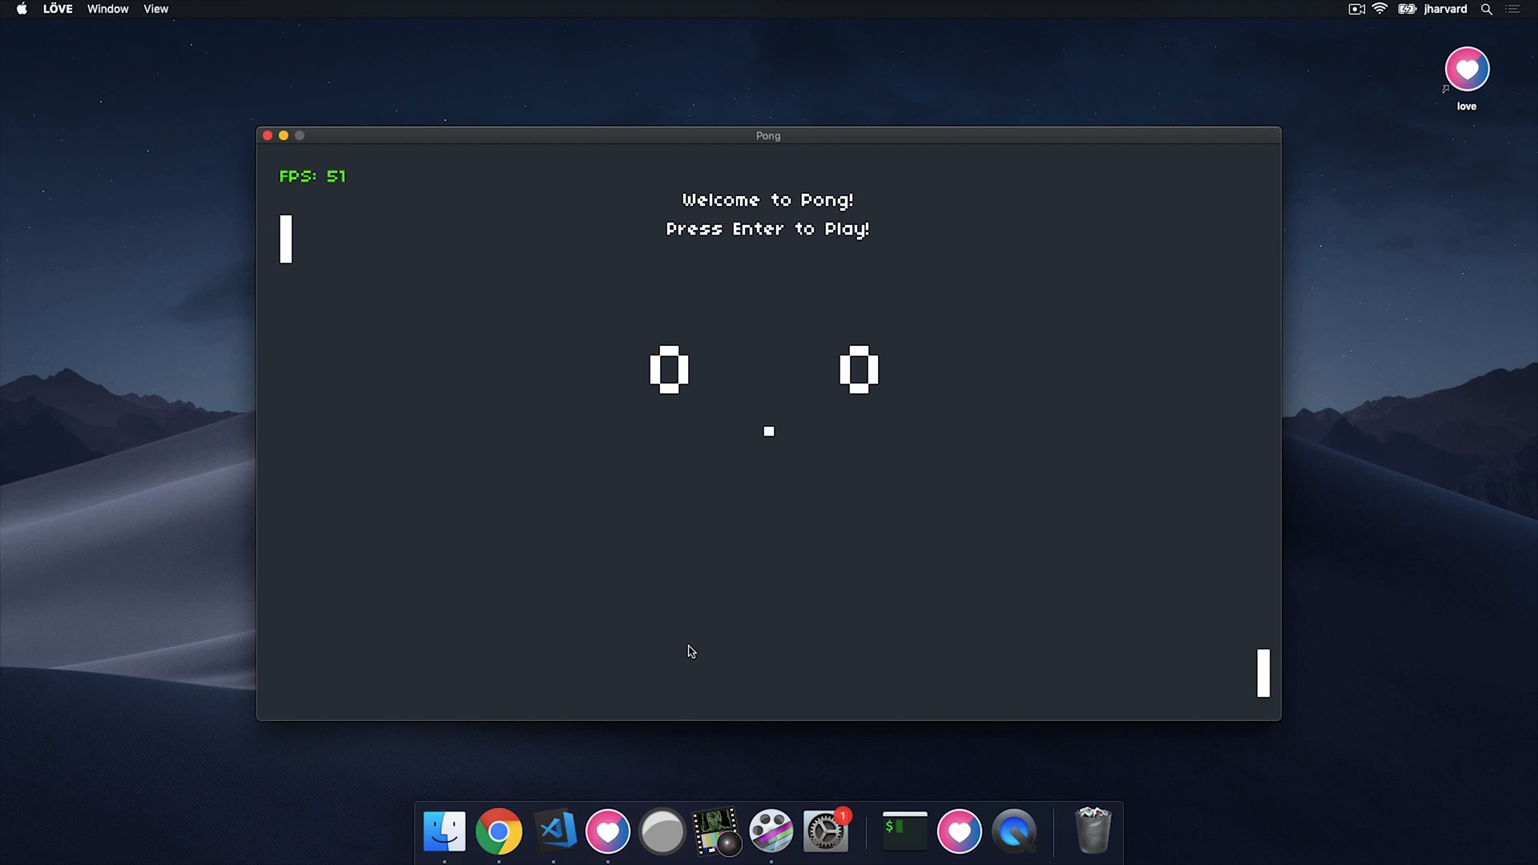
Start play from the welcome screen, then return to the code
{"action": "key", "text": "enter"}
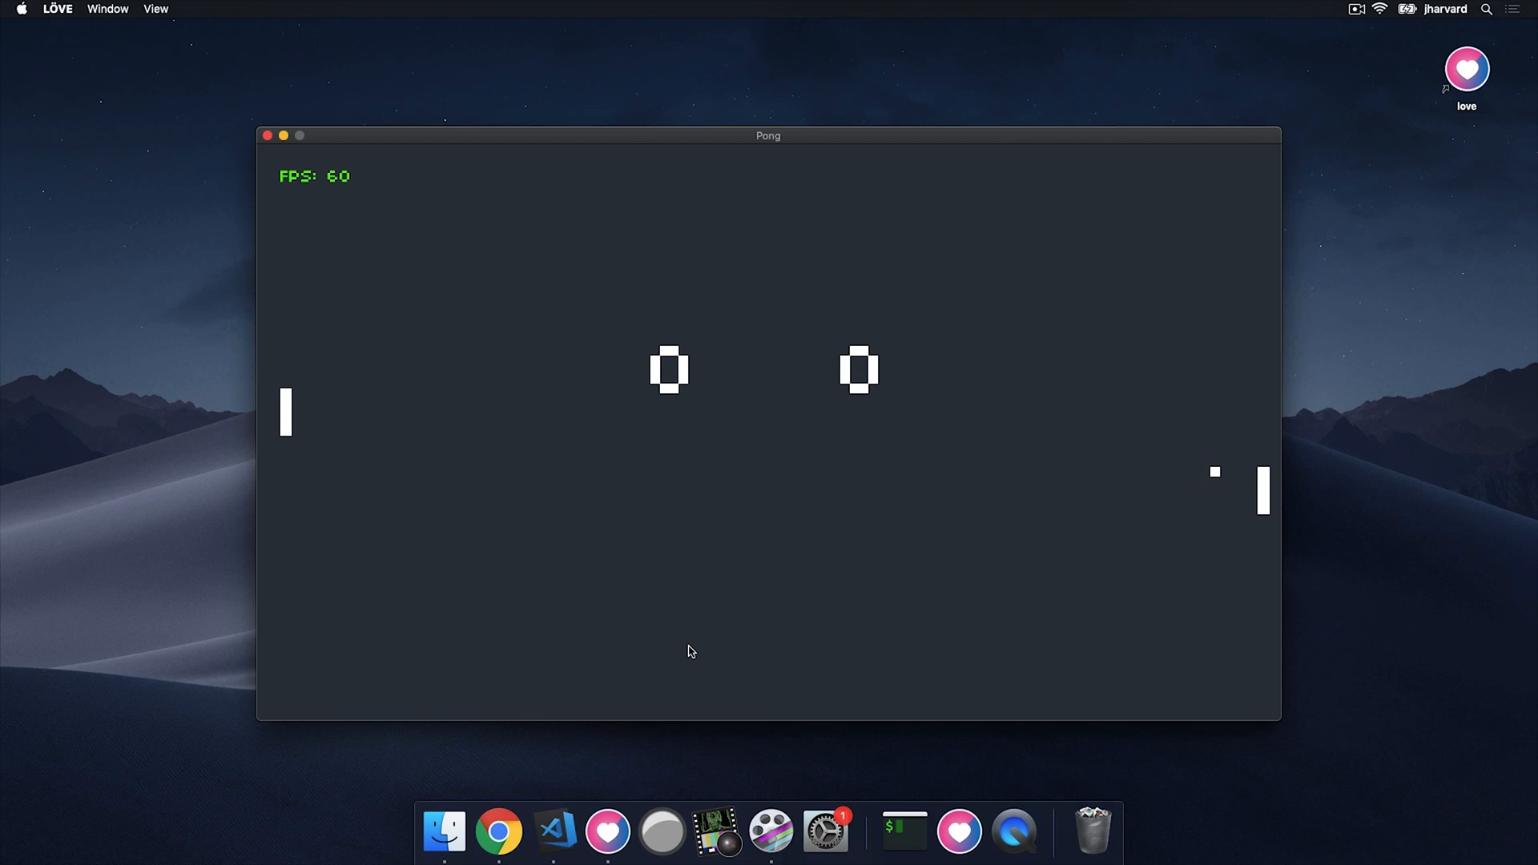
{"action": "left_click", "coordinate": [266, 136]}
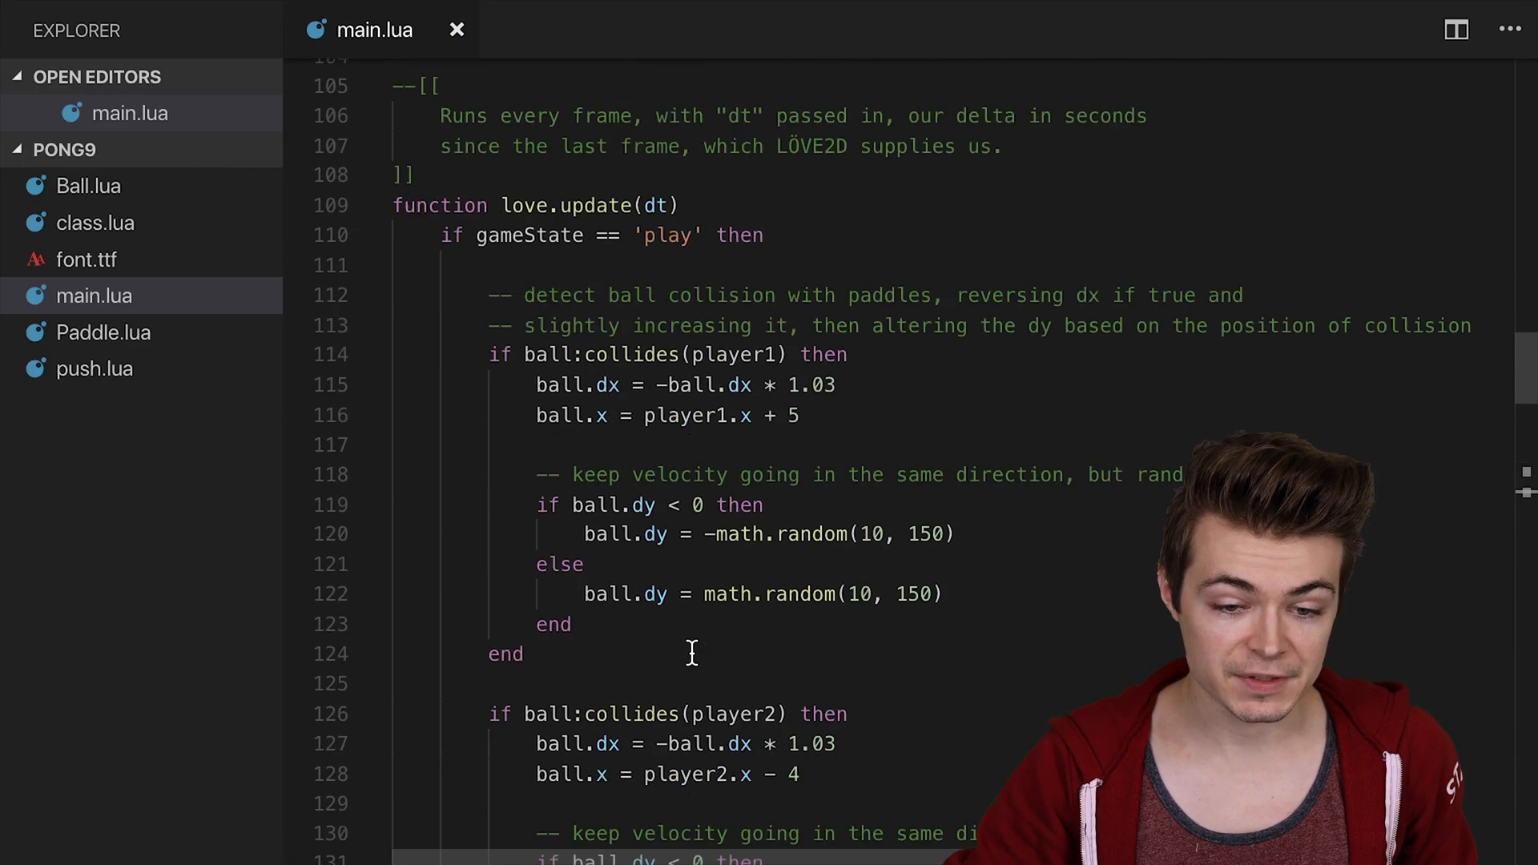
In love.keypressed, make Enter switch start to 'serve', and serve to 'play'
{"action": "scroll", "scroll_direction": "down", "scroll_amount": 3}
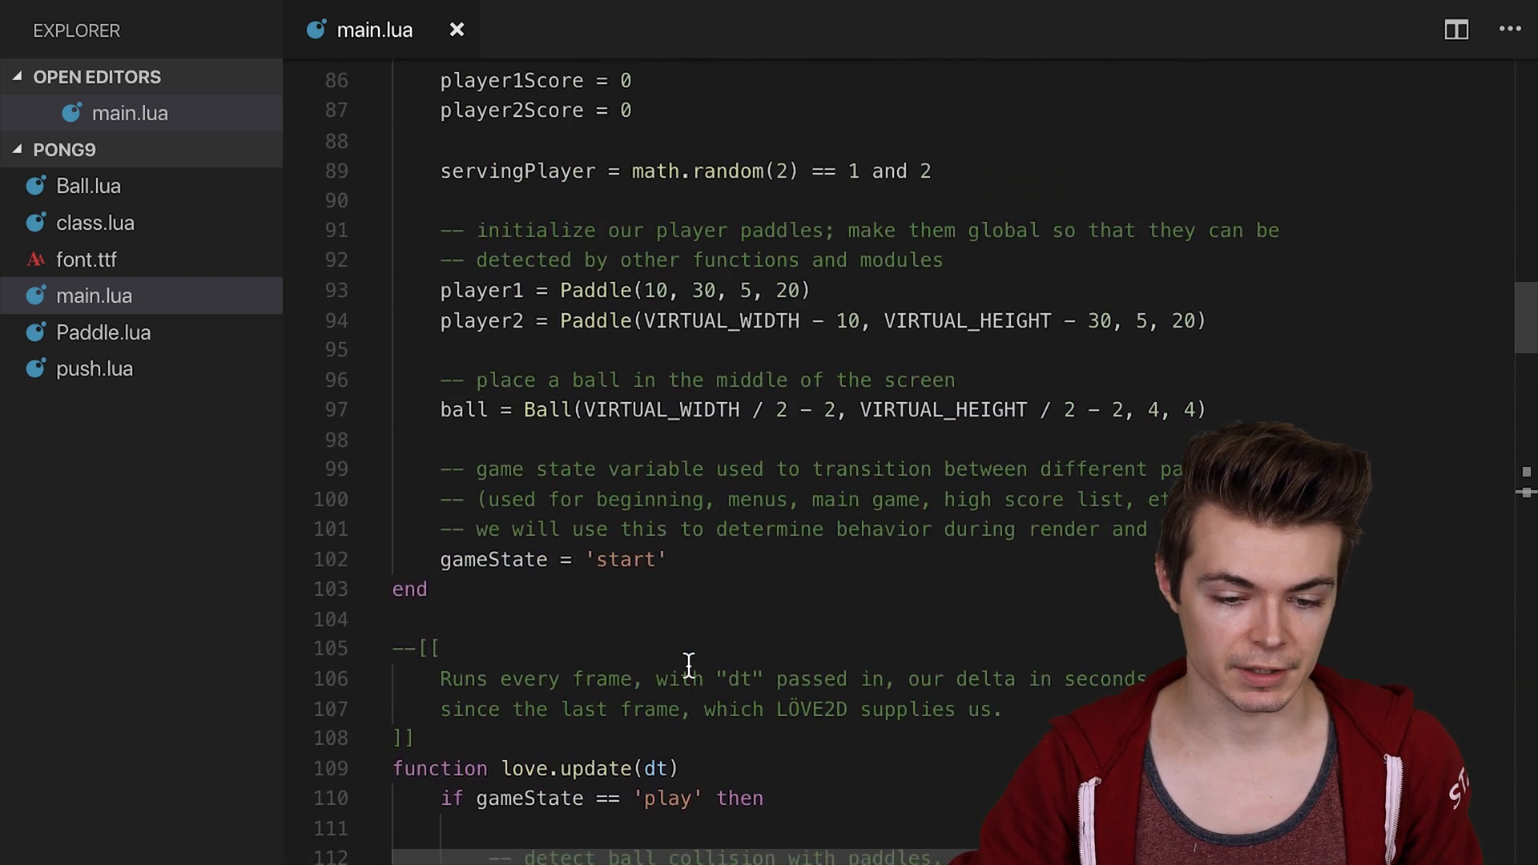
{"action": "scroll", "scroll_direction": "down", "scroll_amount": 3}
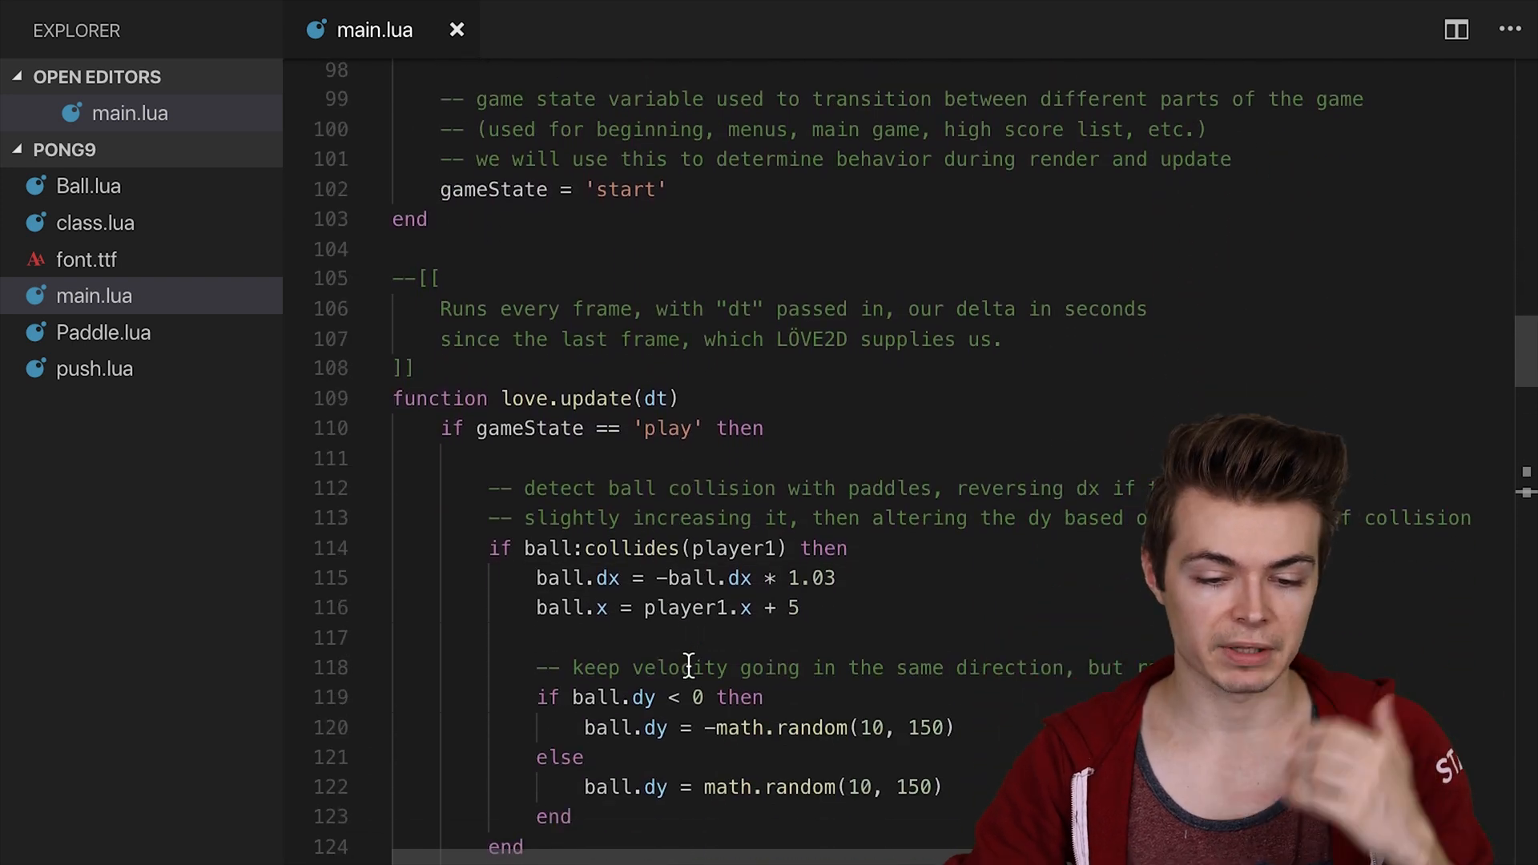
{"action": "scroll", "scroll_direction": "down", "scroll_amount": 3}
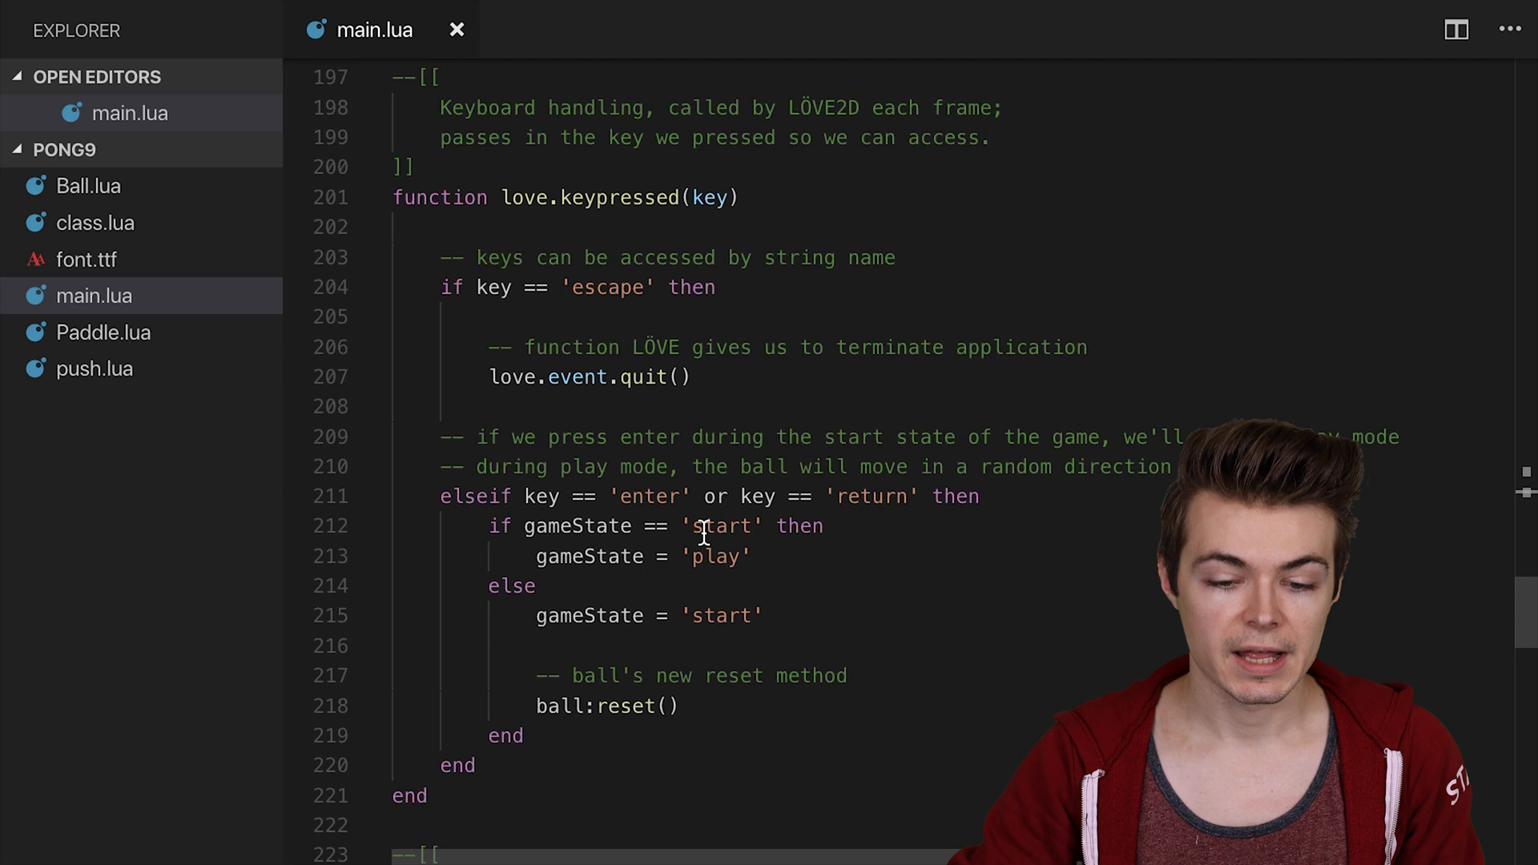
{"action": "double_click", "coordinate": [716, 556]}
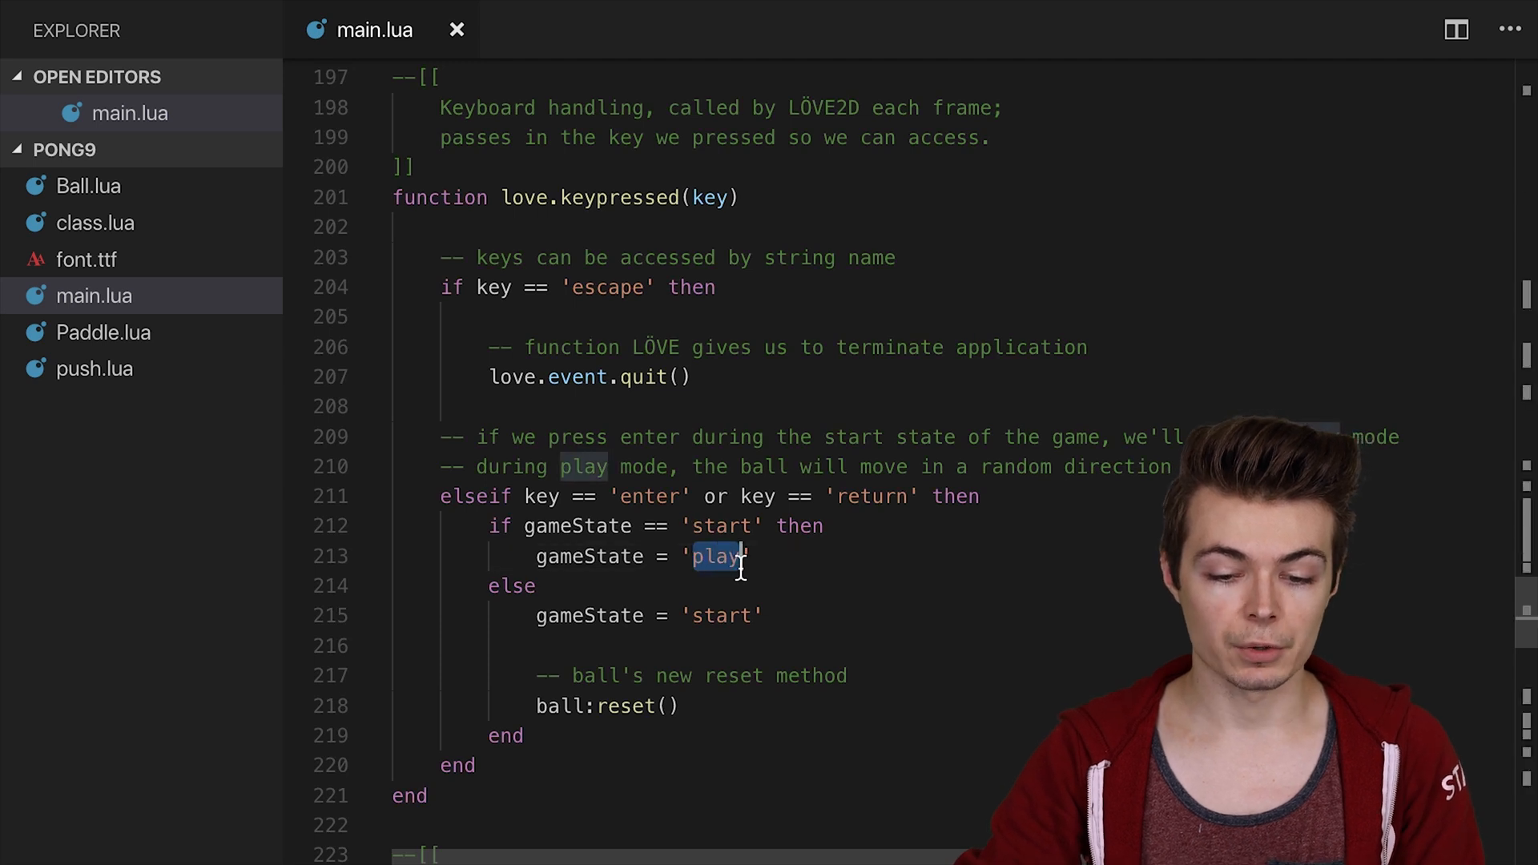
{"action": "type", "text": "serve"}
{"action": "left_click", "coordinate": [952, 586]}
{"action": "type", "text": "if gameState "}
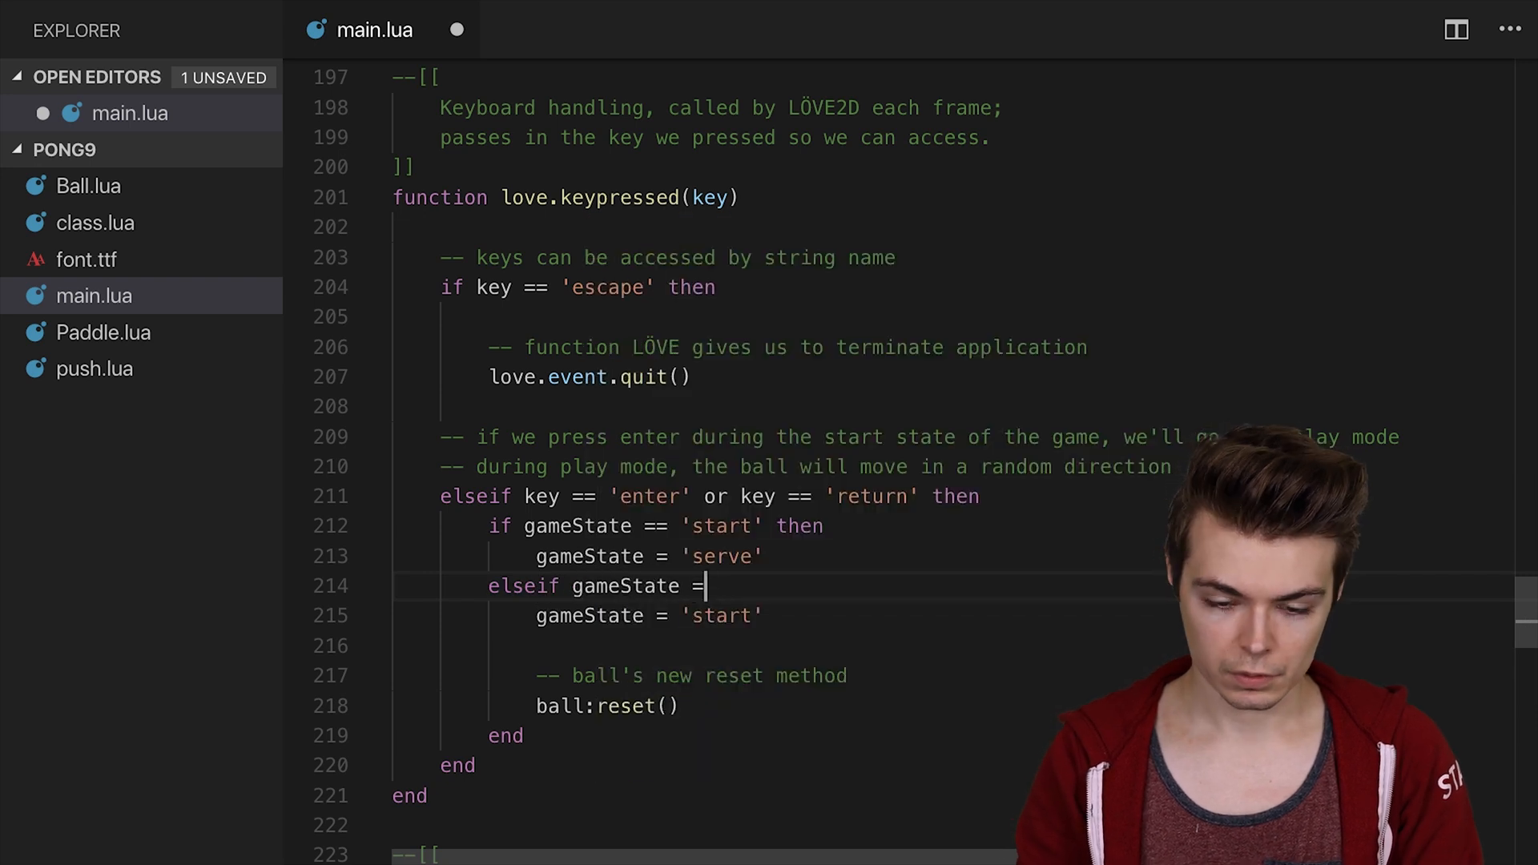
{"action": "type", "text": "= 'serve'"}
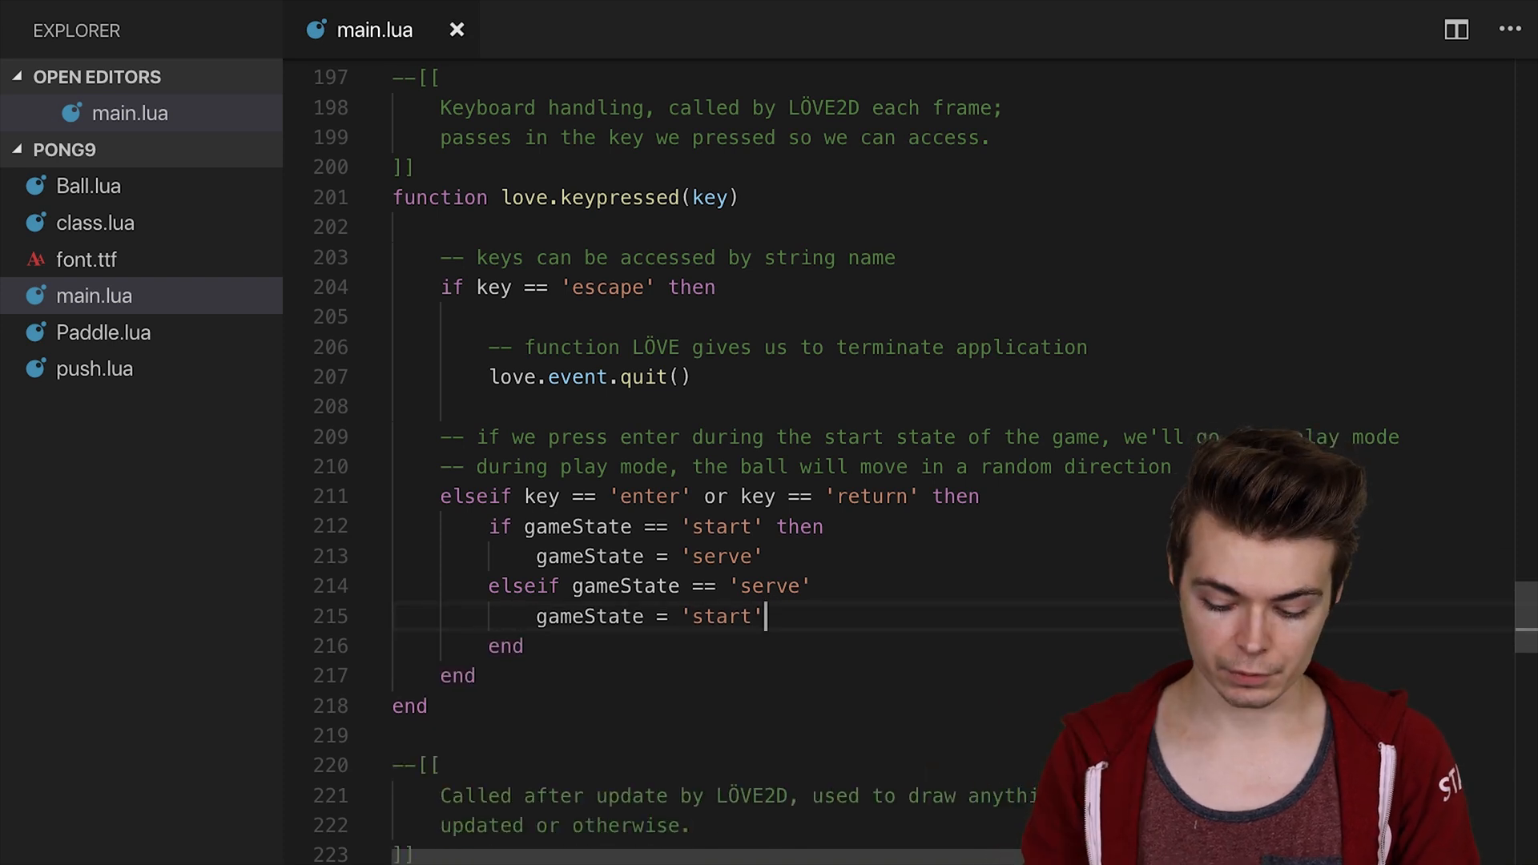
{"action": "key", "text": "Backspace"}
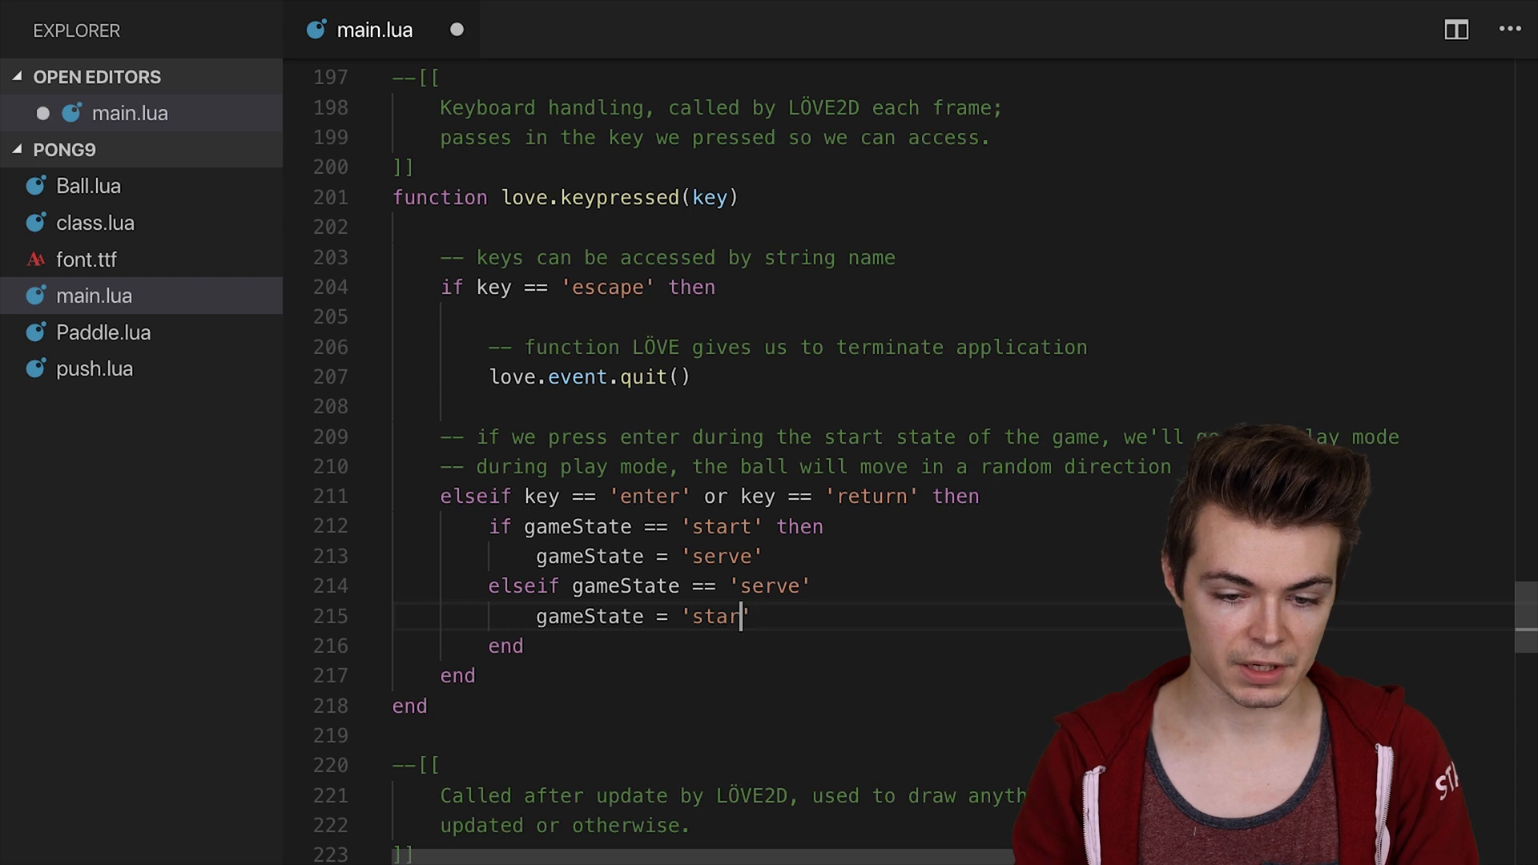
{"action": "type", "text": "play"}
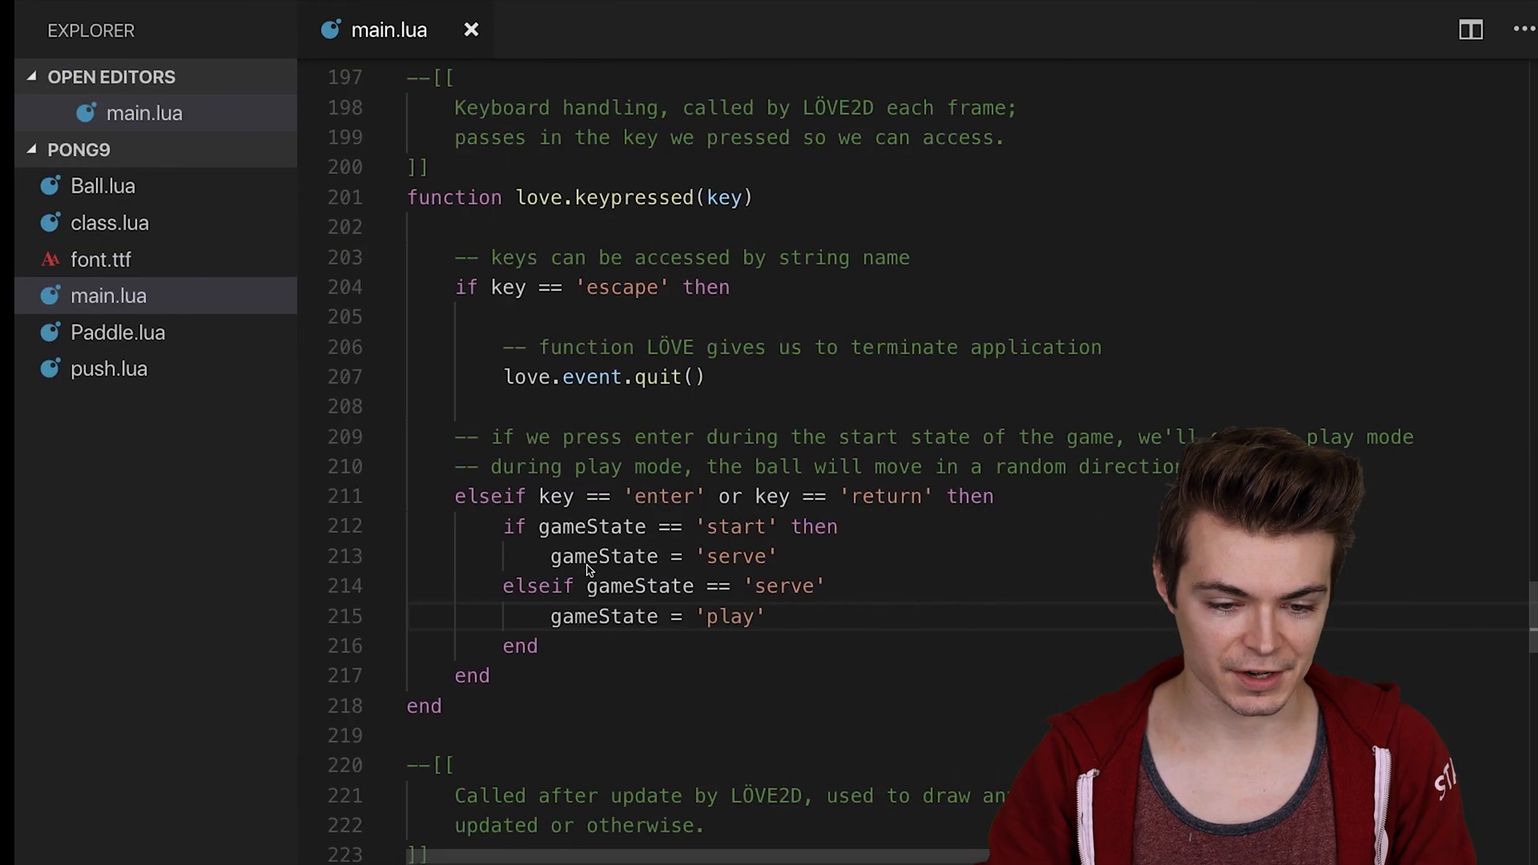
{"action": "type", "text": "the"}
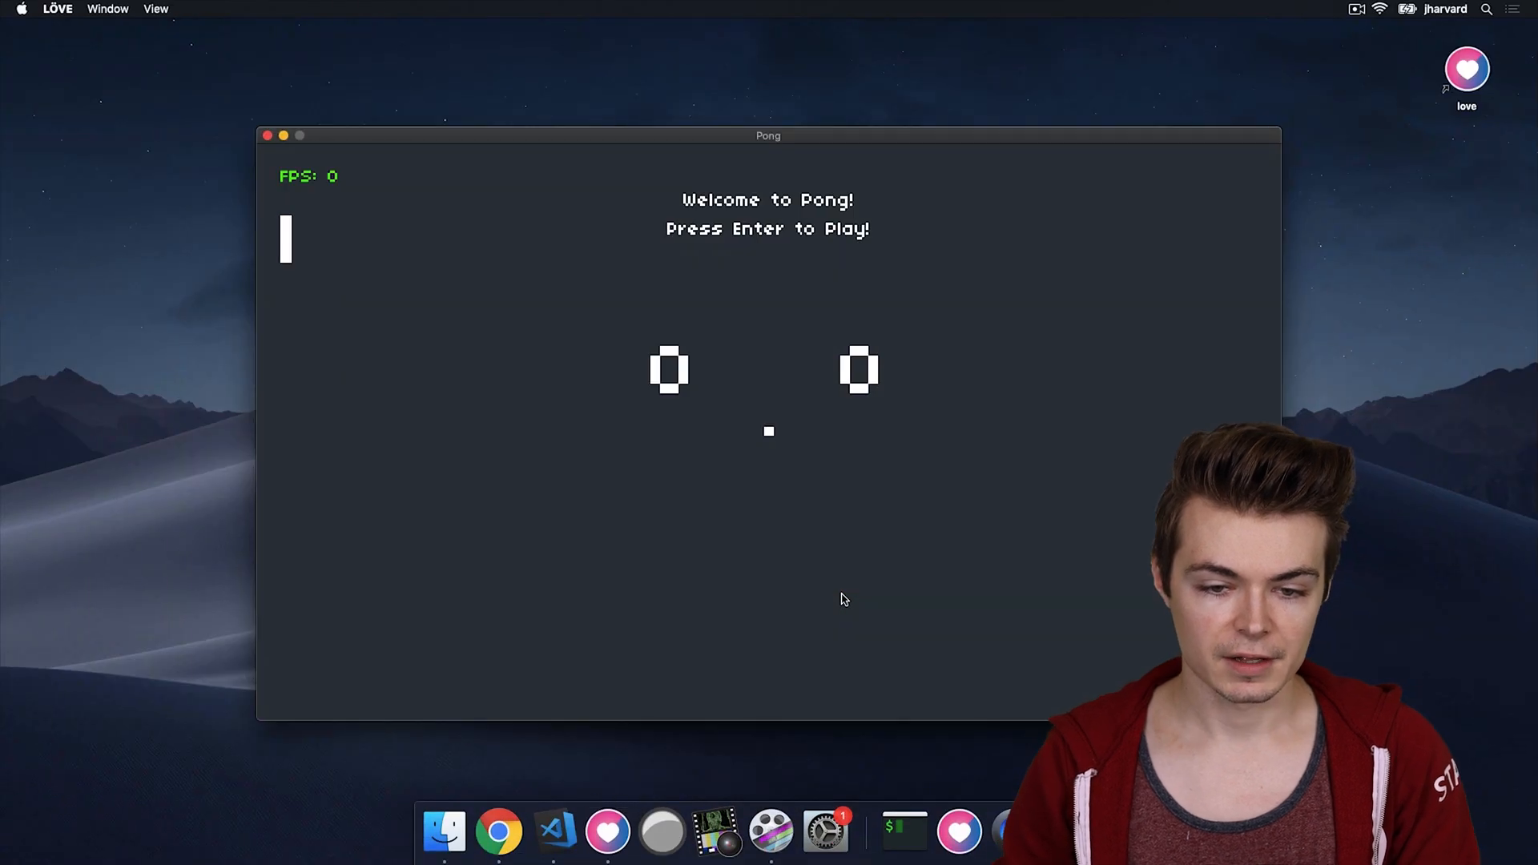
Advance the game past the welcome screen with Enter
{"action": "key", "text": "enter"}
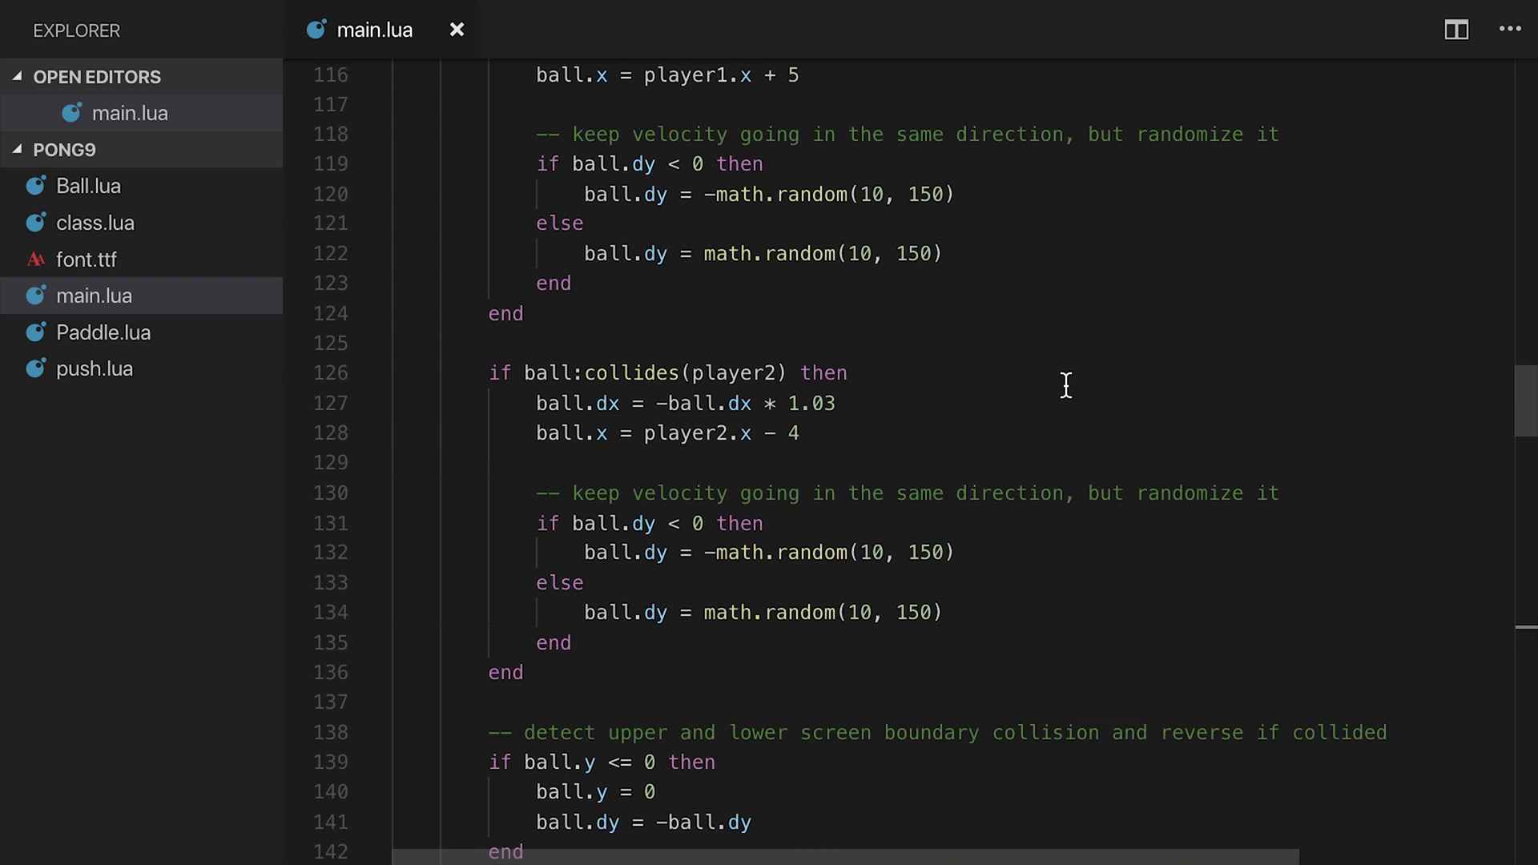
Retype servingPlayer = math.random(2) == 1 and 1 or 2 in love.load
{"action": "scroll", "scroll_direction": "up", "scroll_amount": 3}
{"action": "type", "text": "servingPlayer = math.random(2) == 1 an"}
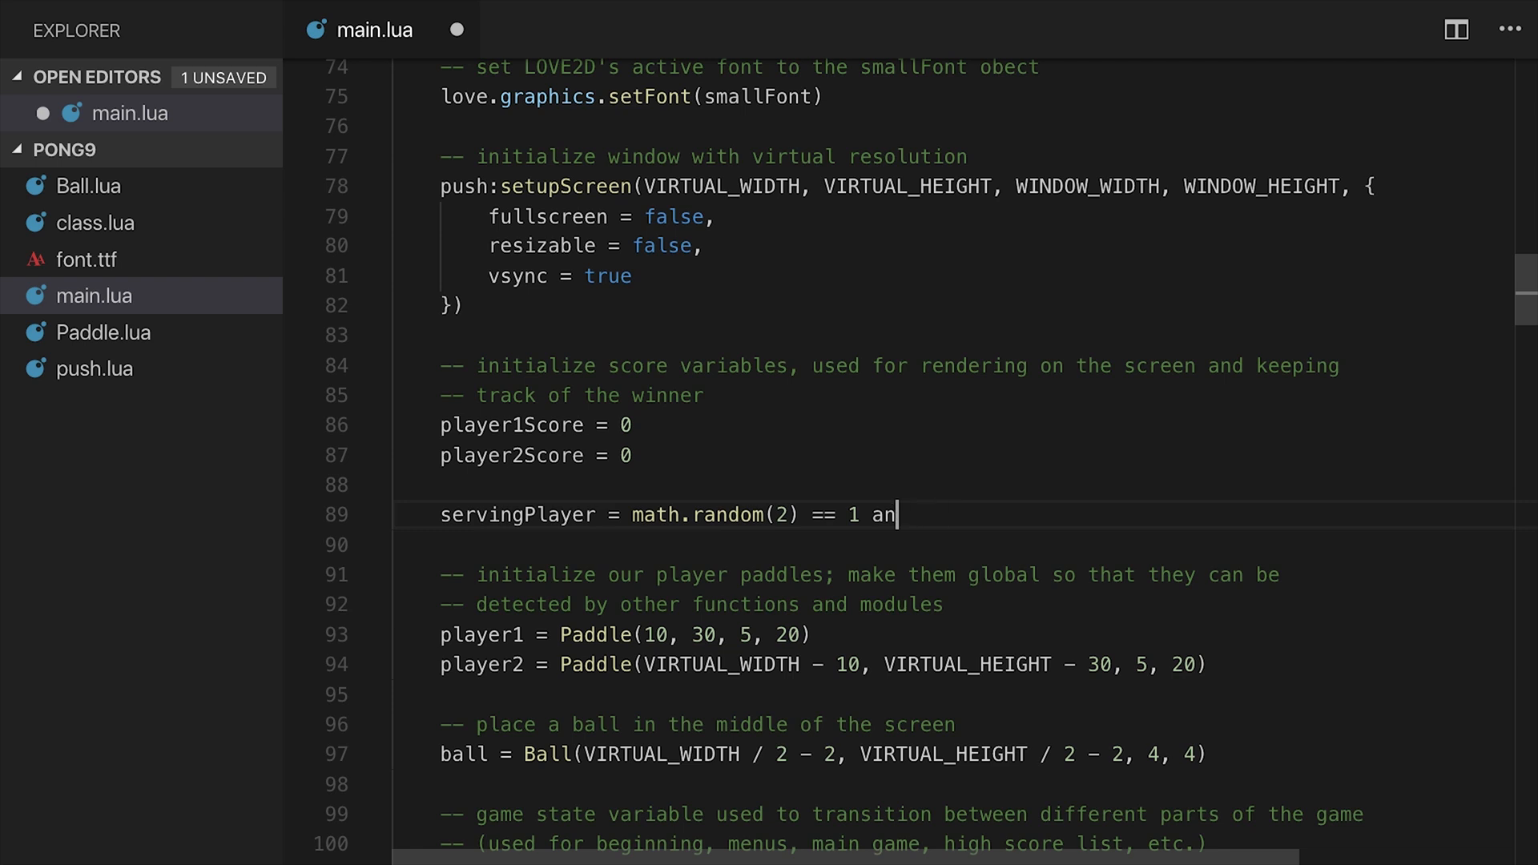
{"action": "type", "text": "d"}
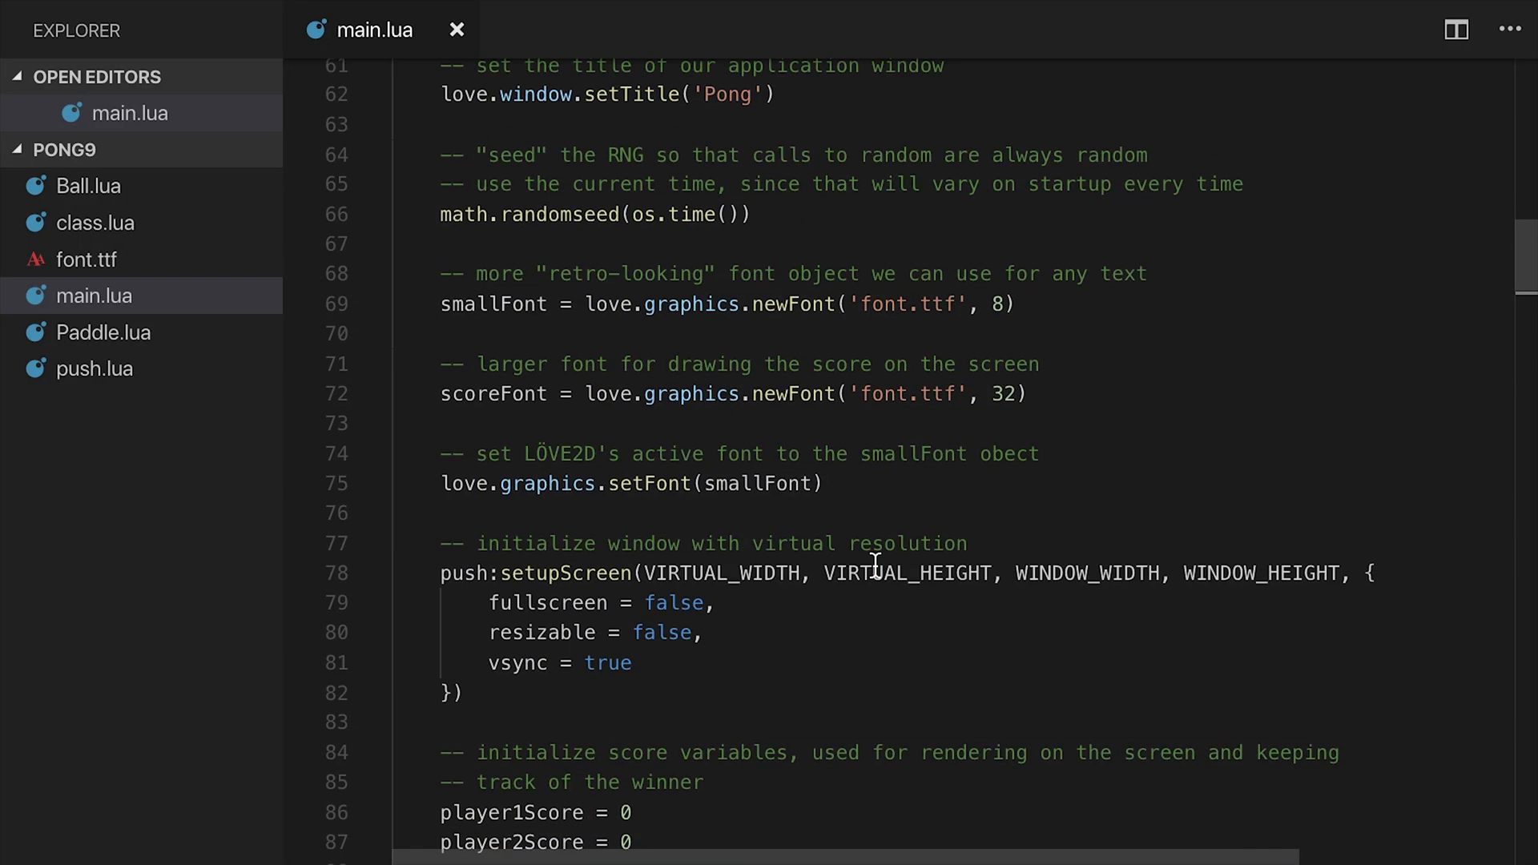
{"action": "scroll", "scroll_direction": "down", "scroll_amount": 3}
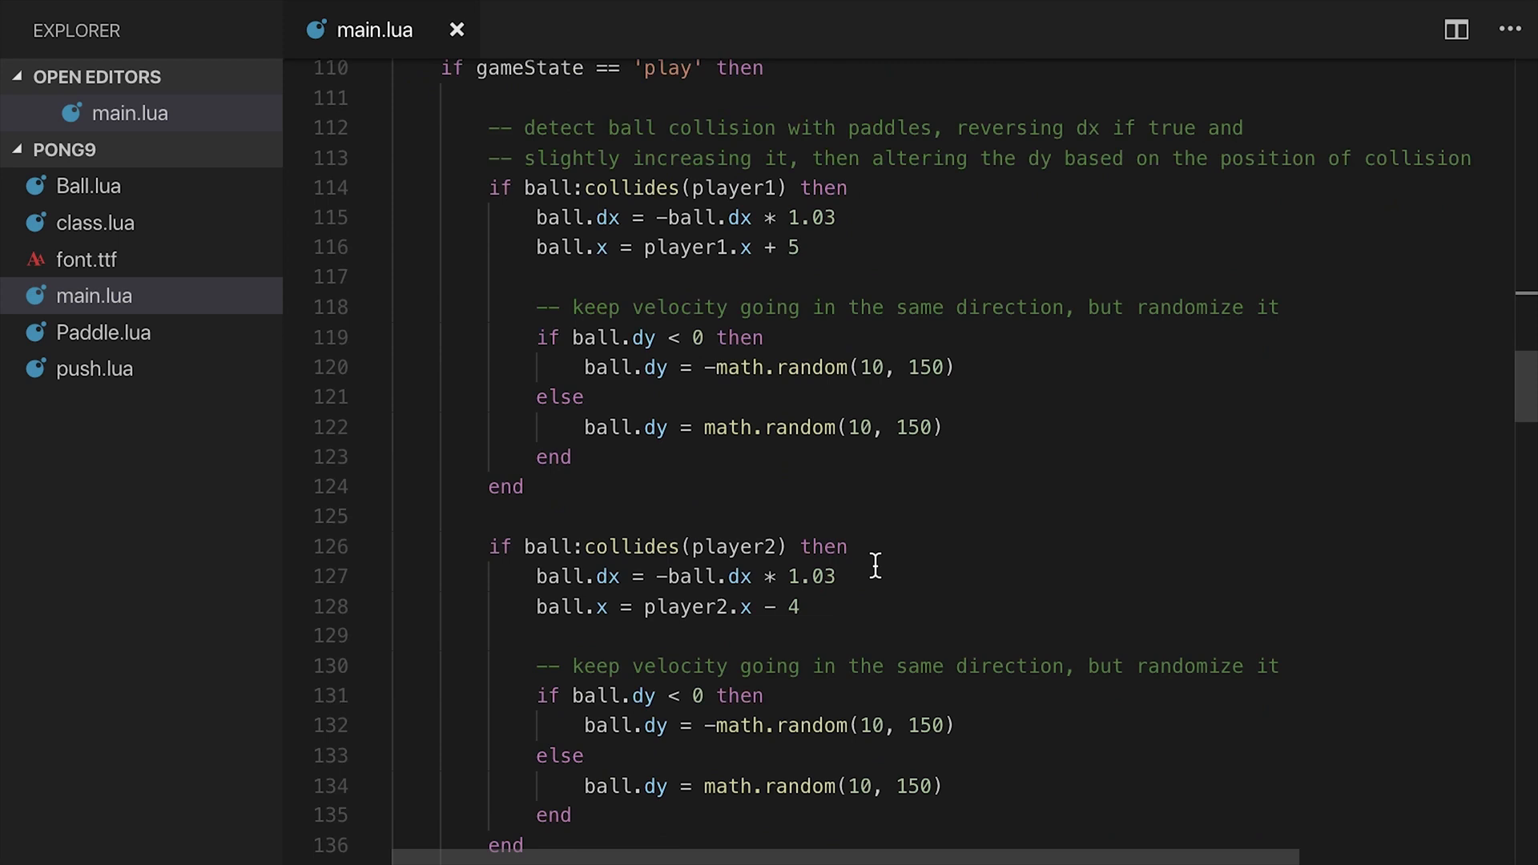
{"action": "scroll", "scroll_direction": "down", "scroll_amount": 3}
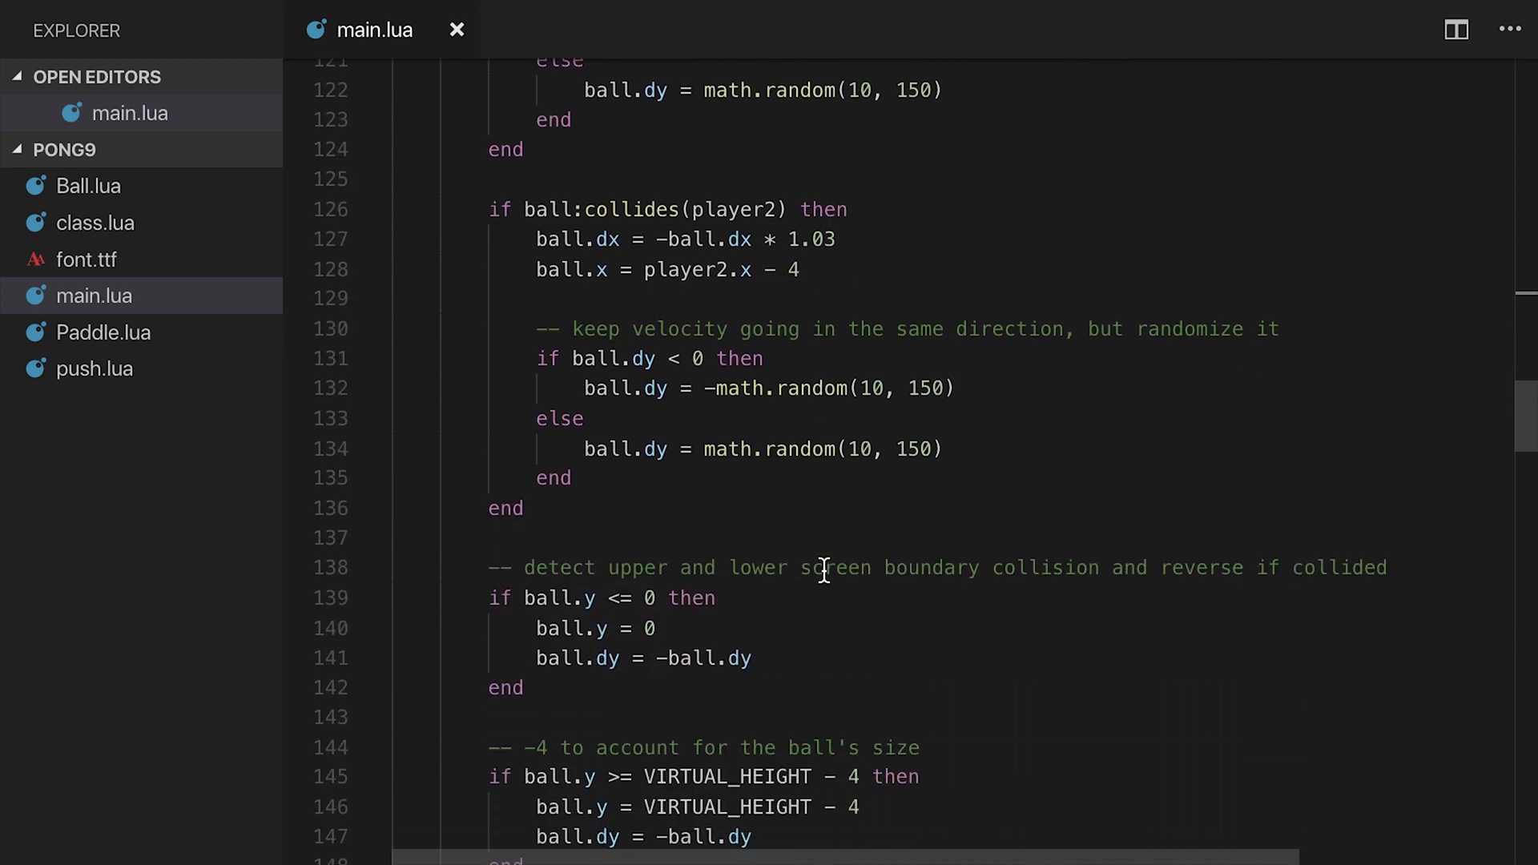
{"action": "scroll", "scroll_direction": "down", "scroll_amount": 3}
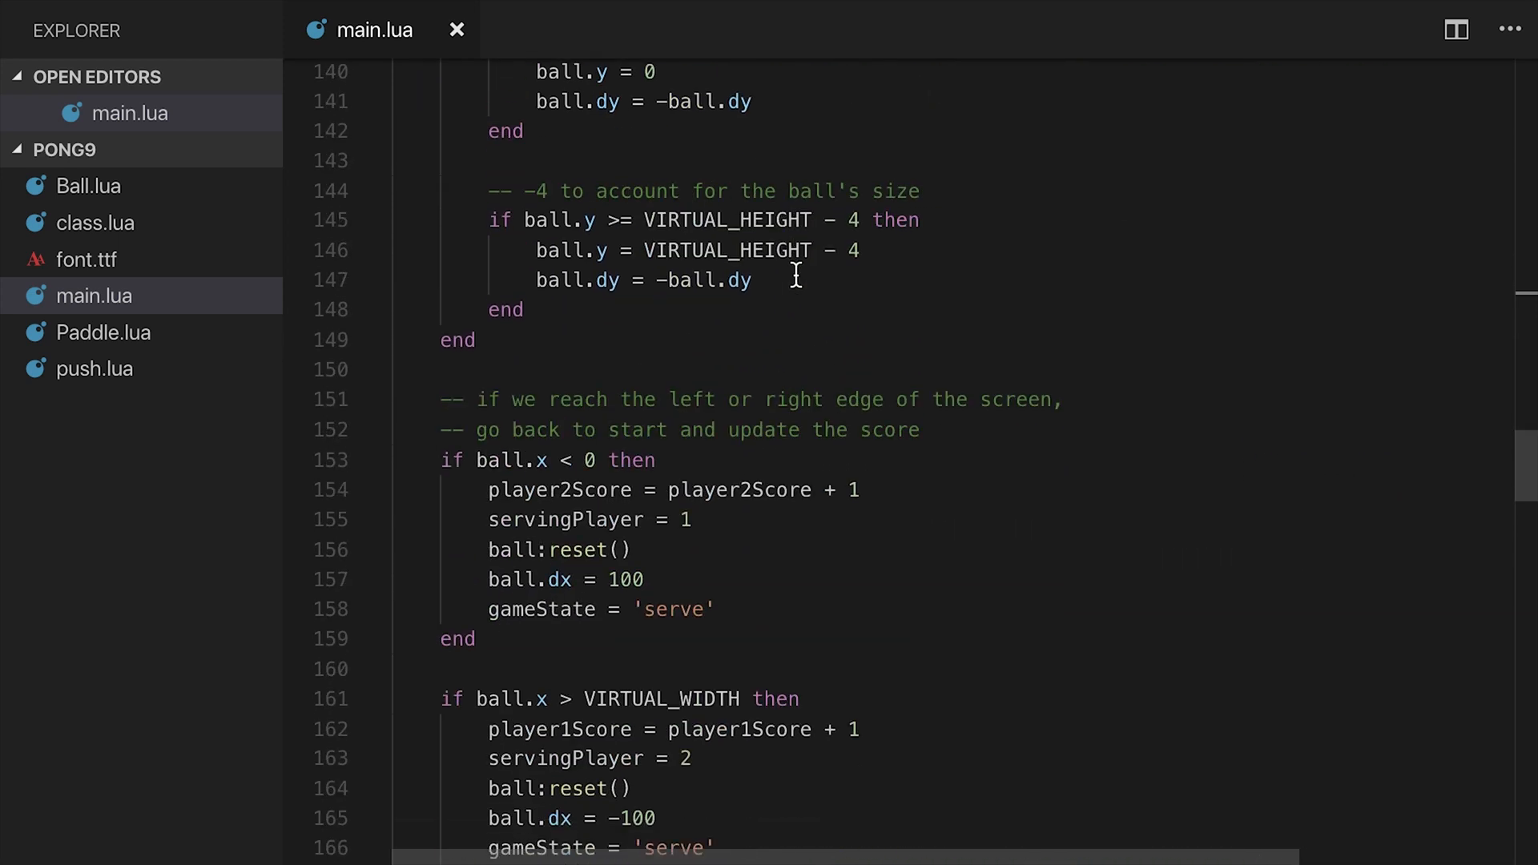
{"action": "scroll", "scroll_direction": "down", "scroll_amount": 3}
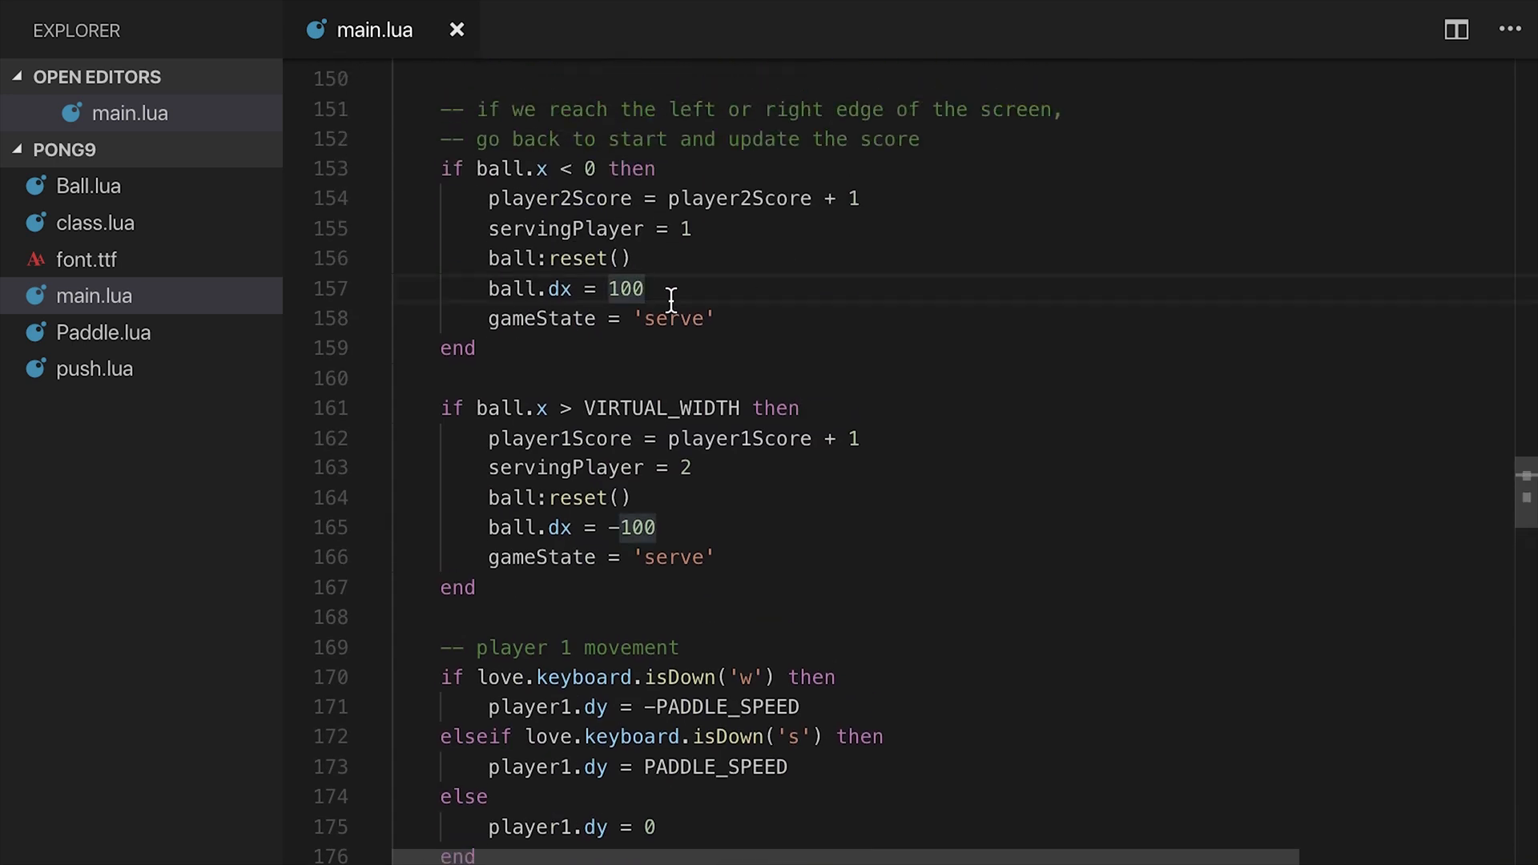
{"action": "mouse_move", "coordinate": [576, 258]}
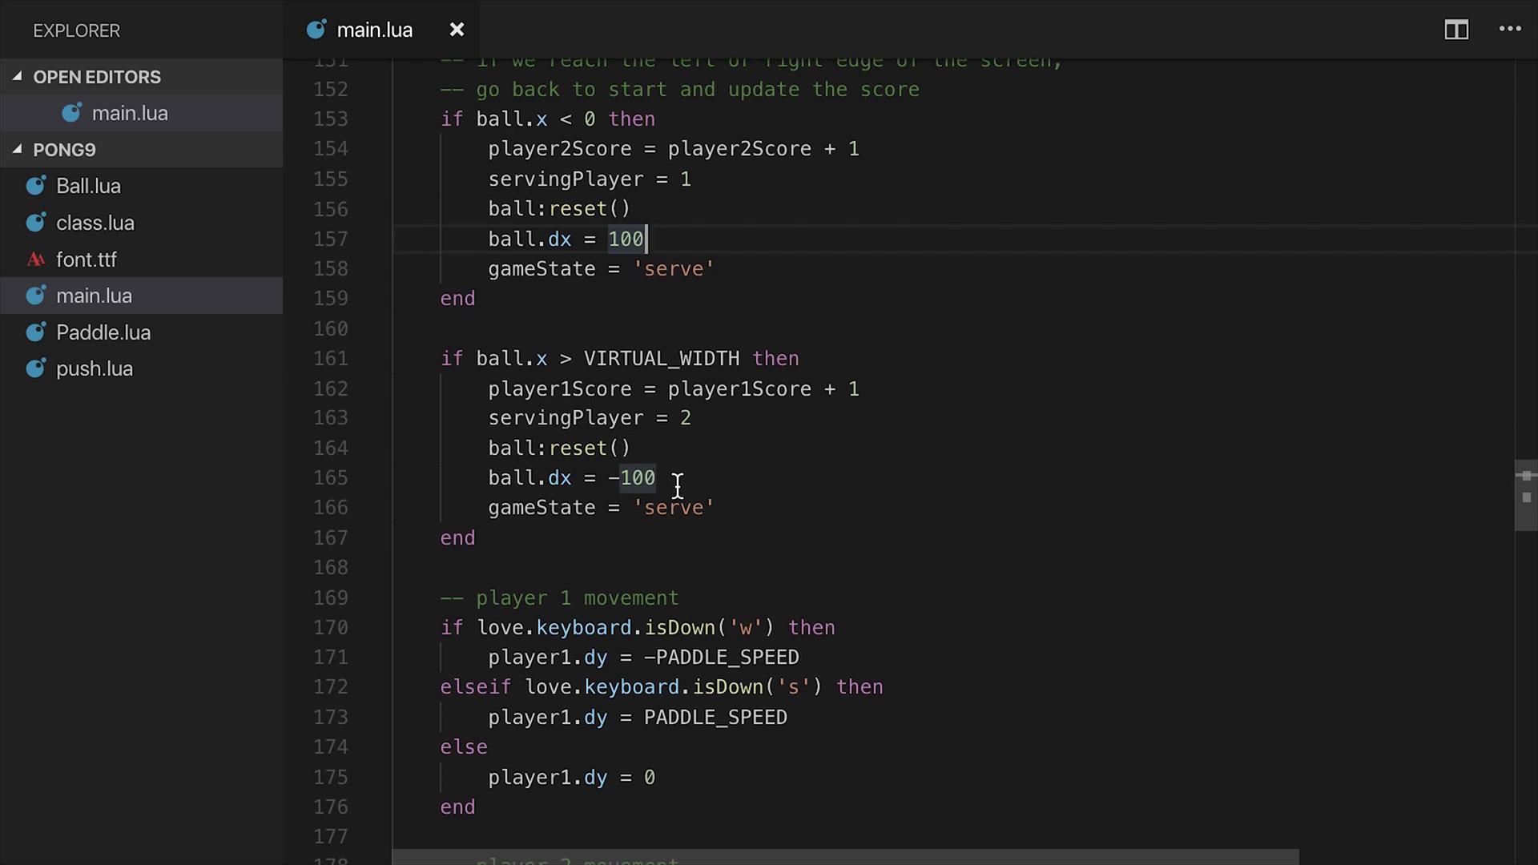
{"action": "scroll", "scroll_direction": "down", "scroll_amount": 3}
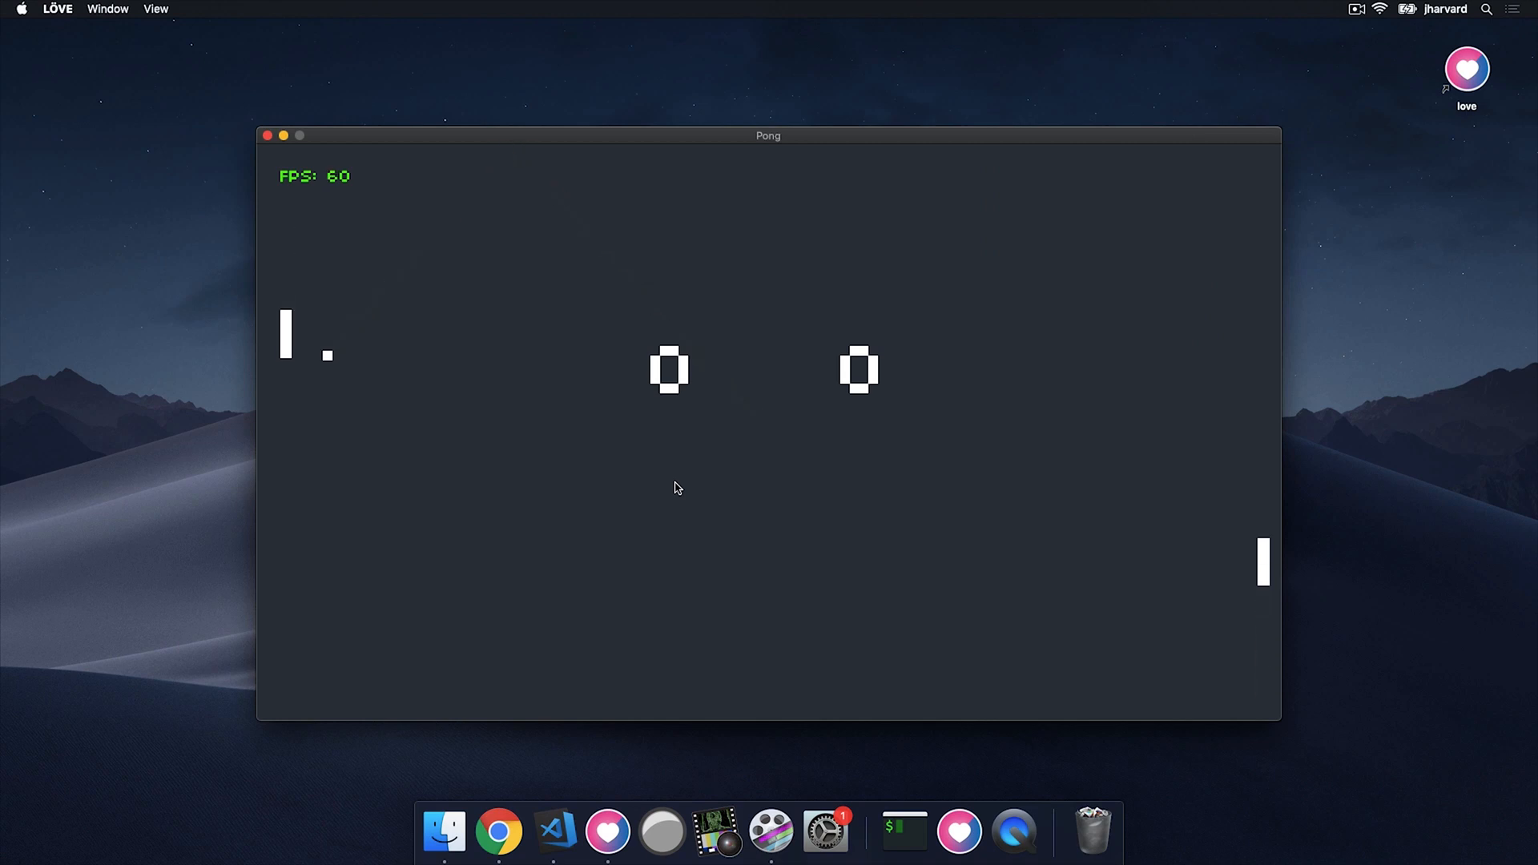
{"action": "left_click", "coordinate": [267, 136]}
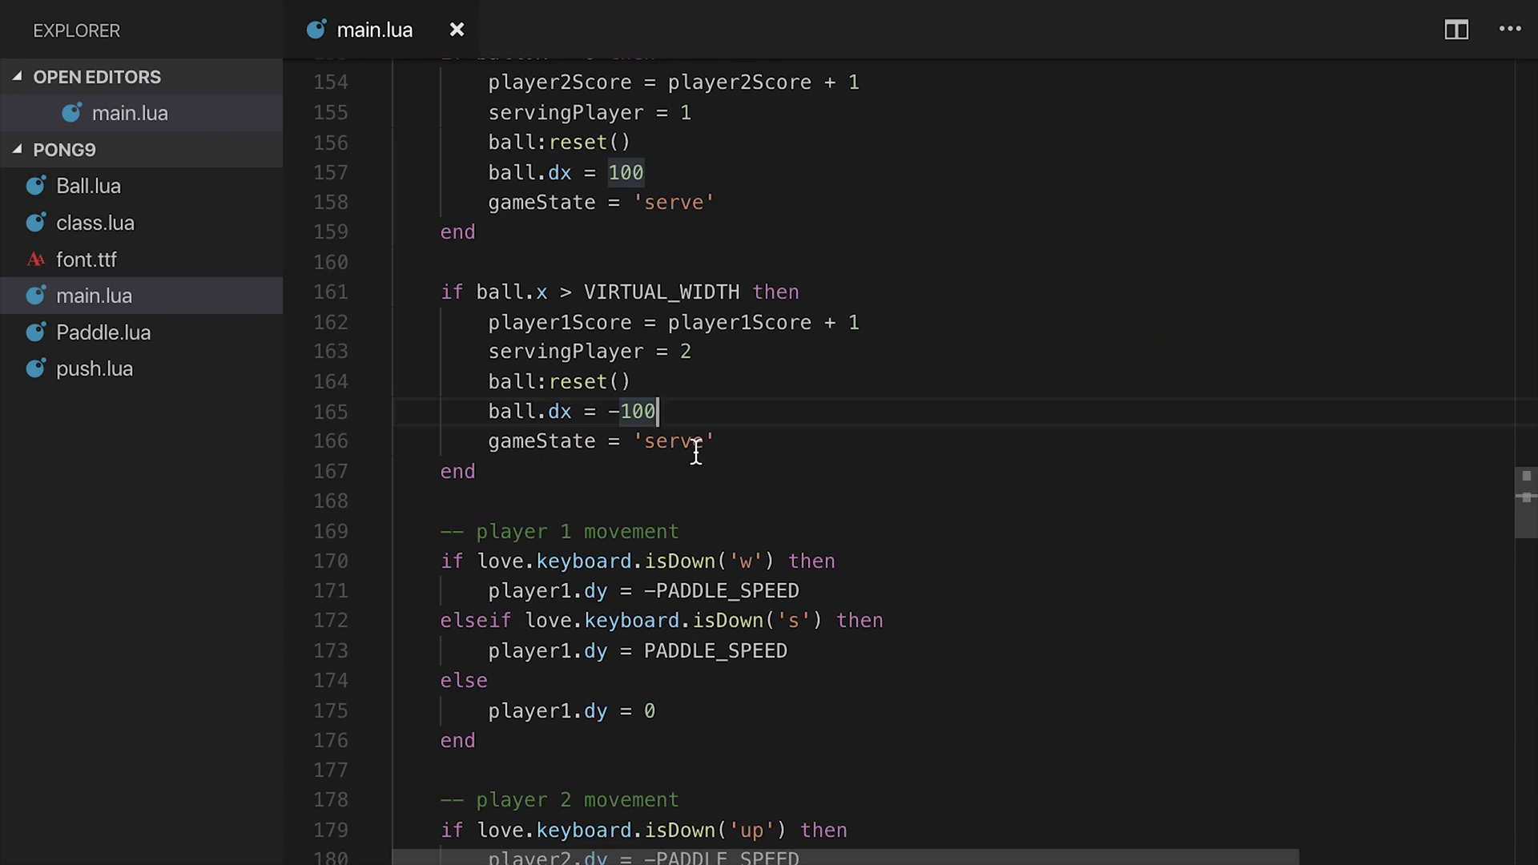
{"action": "double_click", "coordinate": [558, 381]}
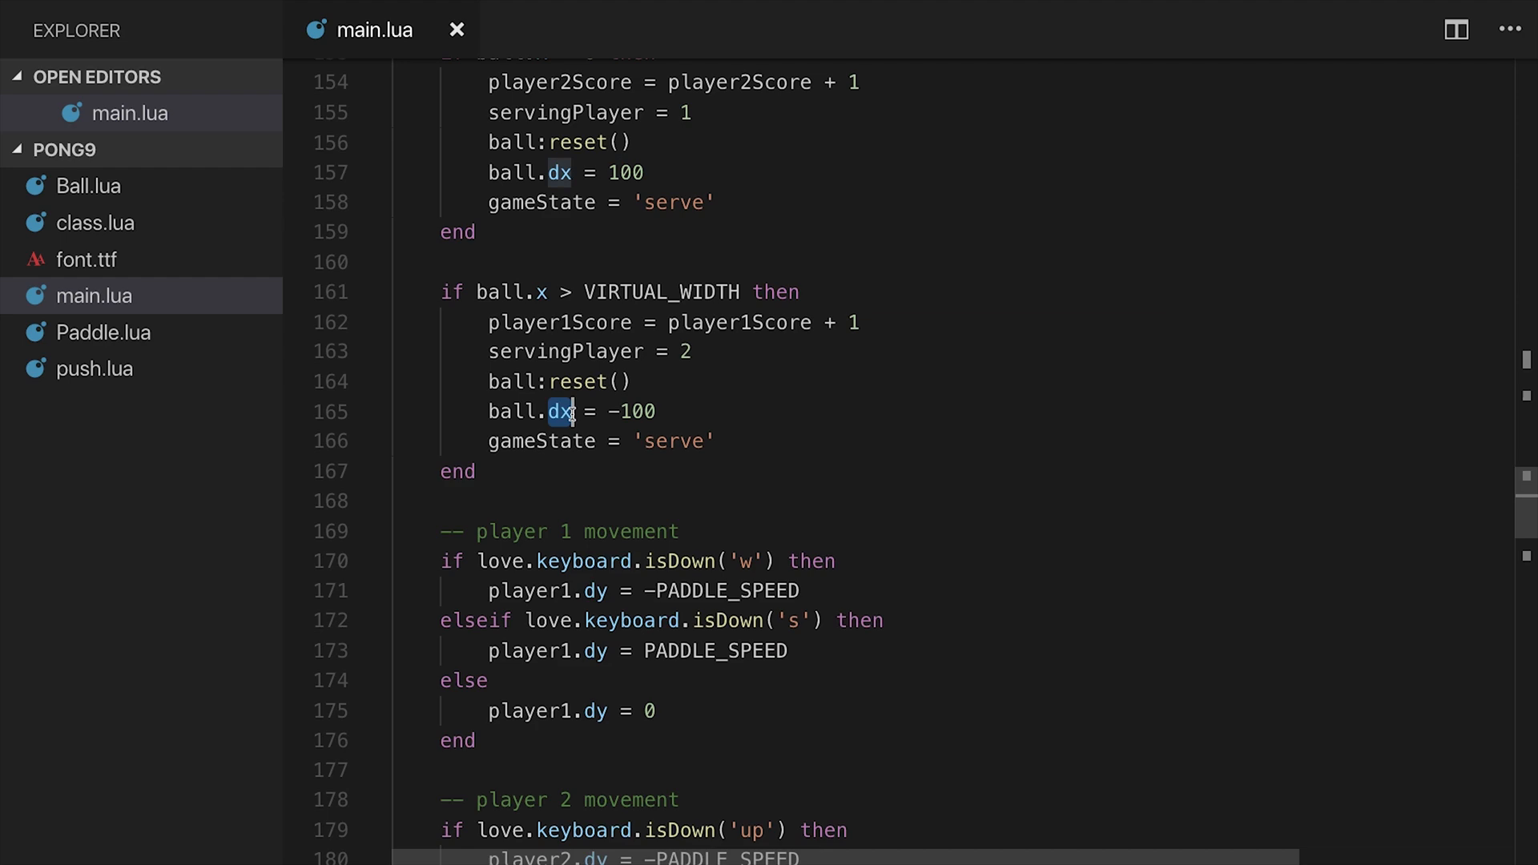
{"action": "scroll", "scroll_direction": "down", "scroll_amount": 3}
{"action": "type", "text": "servingPlayer = math.random(2) == 1 and 1 or 2"}
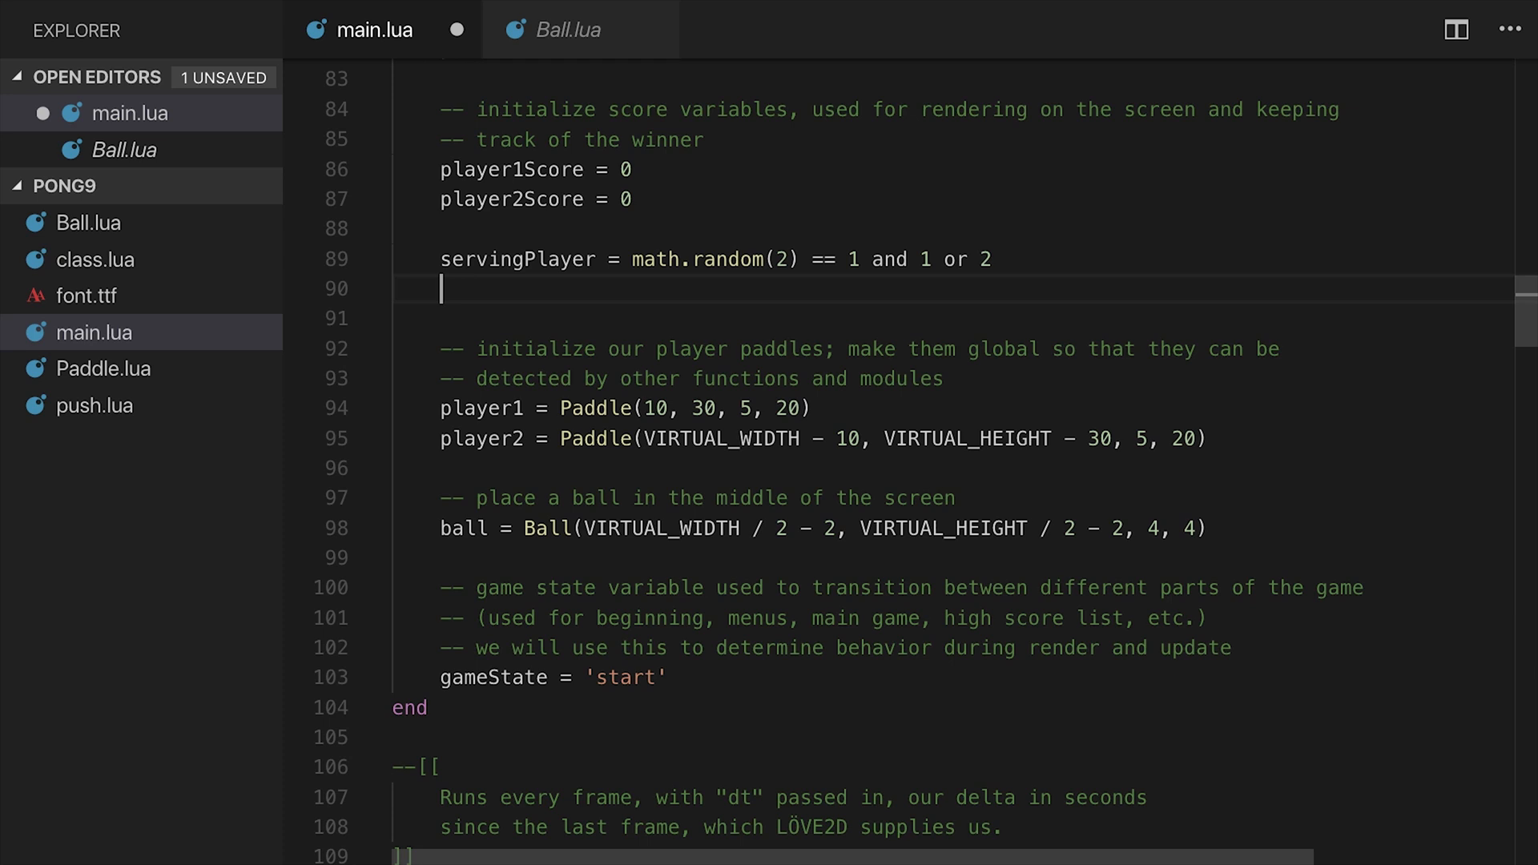
Below the ball creation, add if servingPlayer == 1 setting ball.dx to 100, else -100
{"action": "type", "text": "if servingPla"}
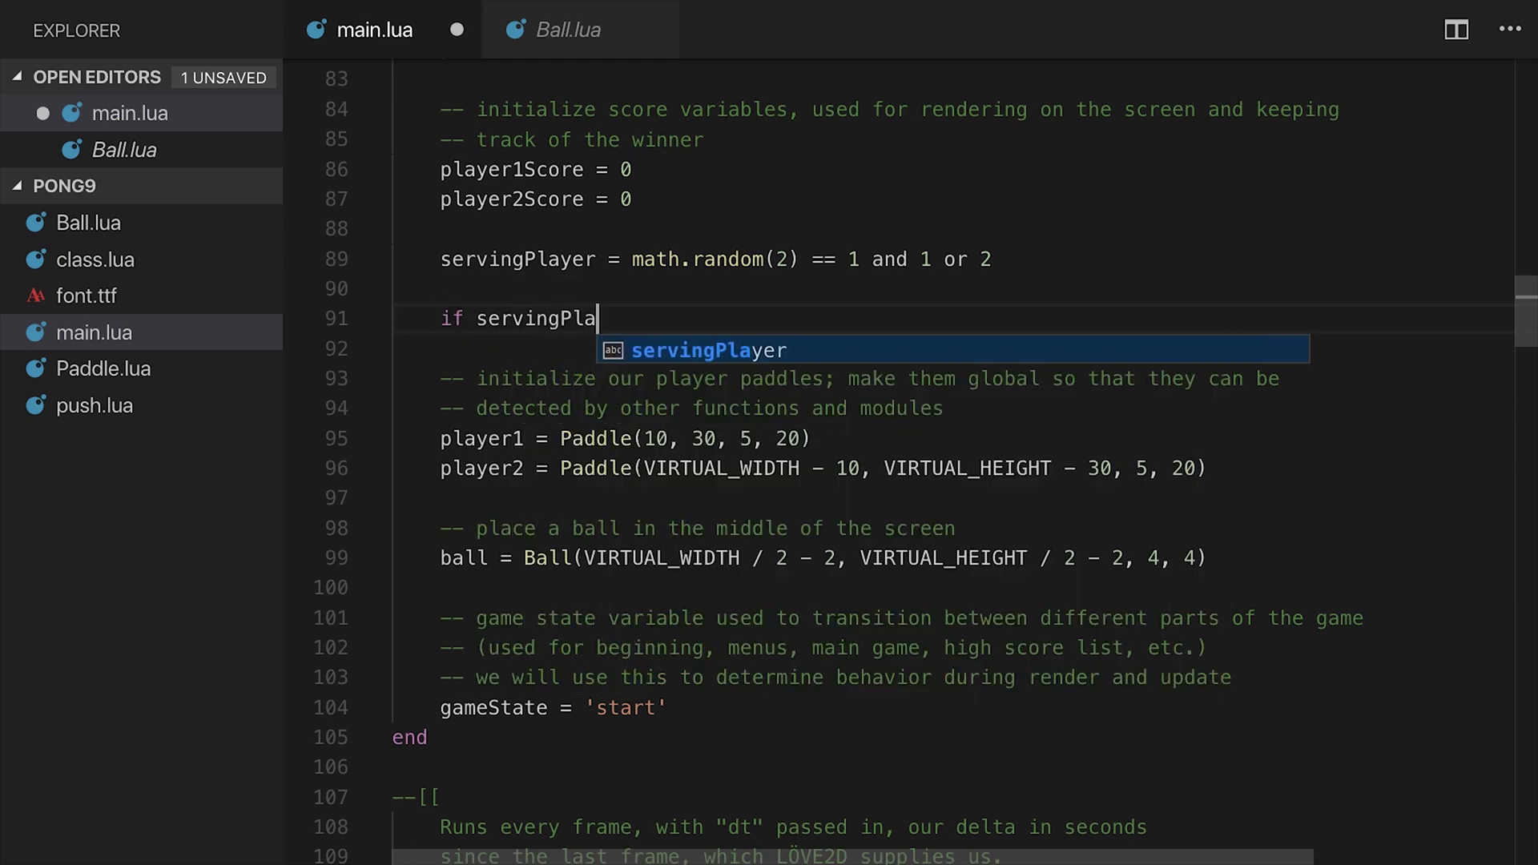
{"action": "type", "text": "yer =="}
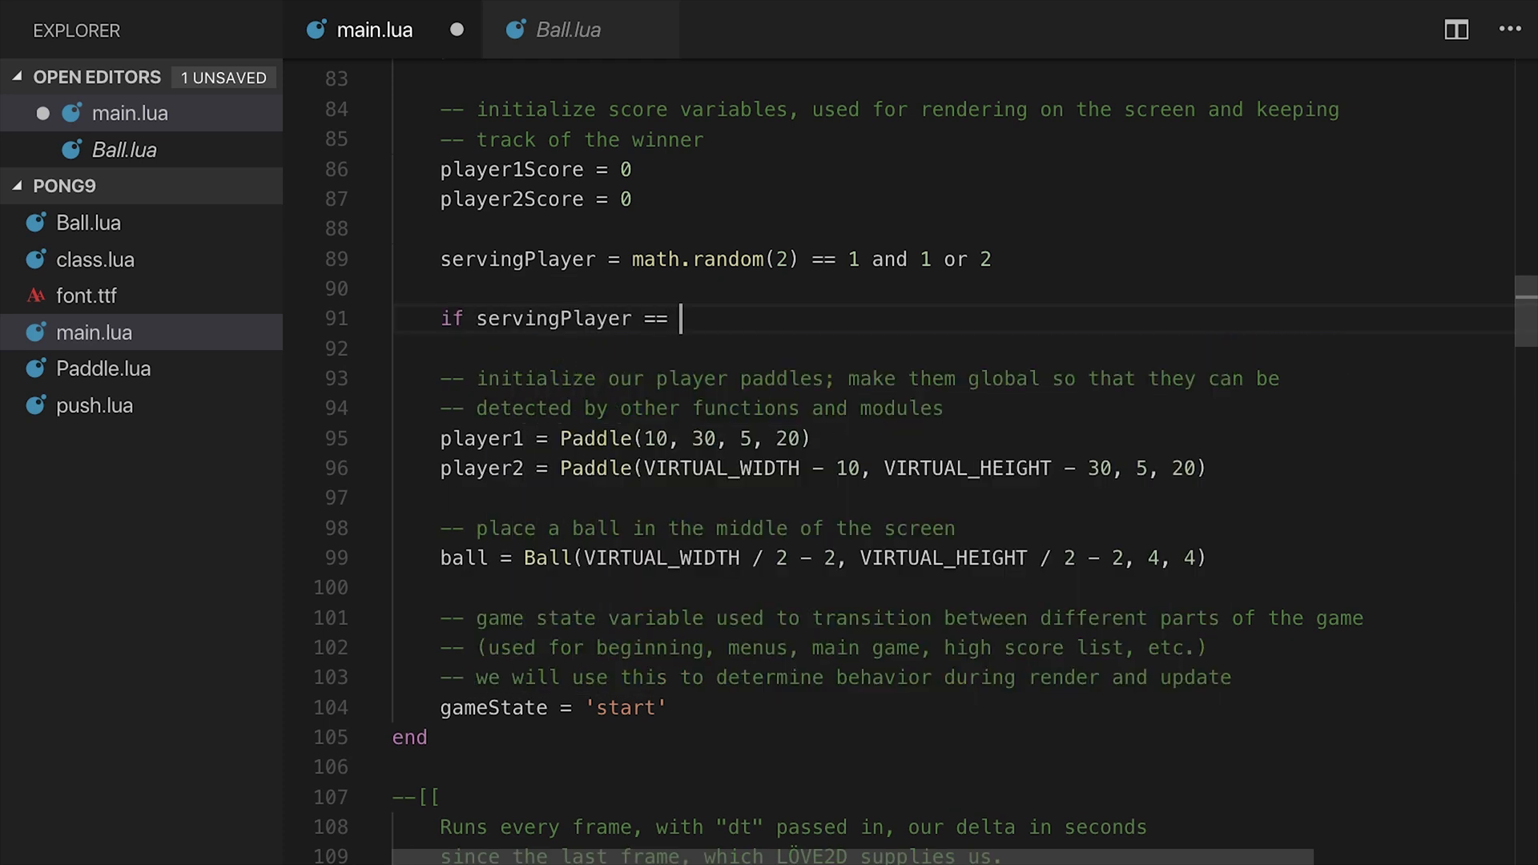
{"action": "type", "text": "1 then"}
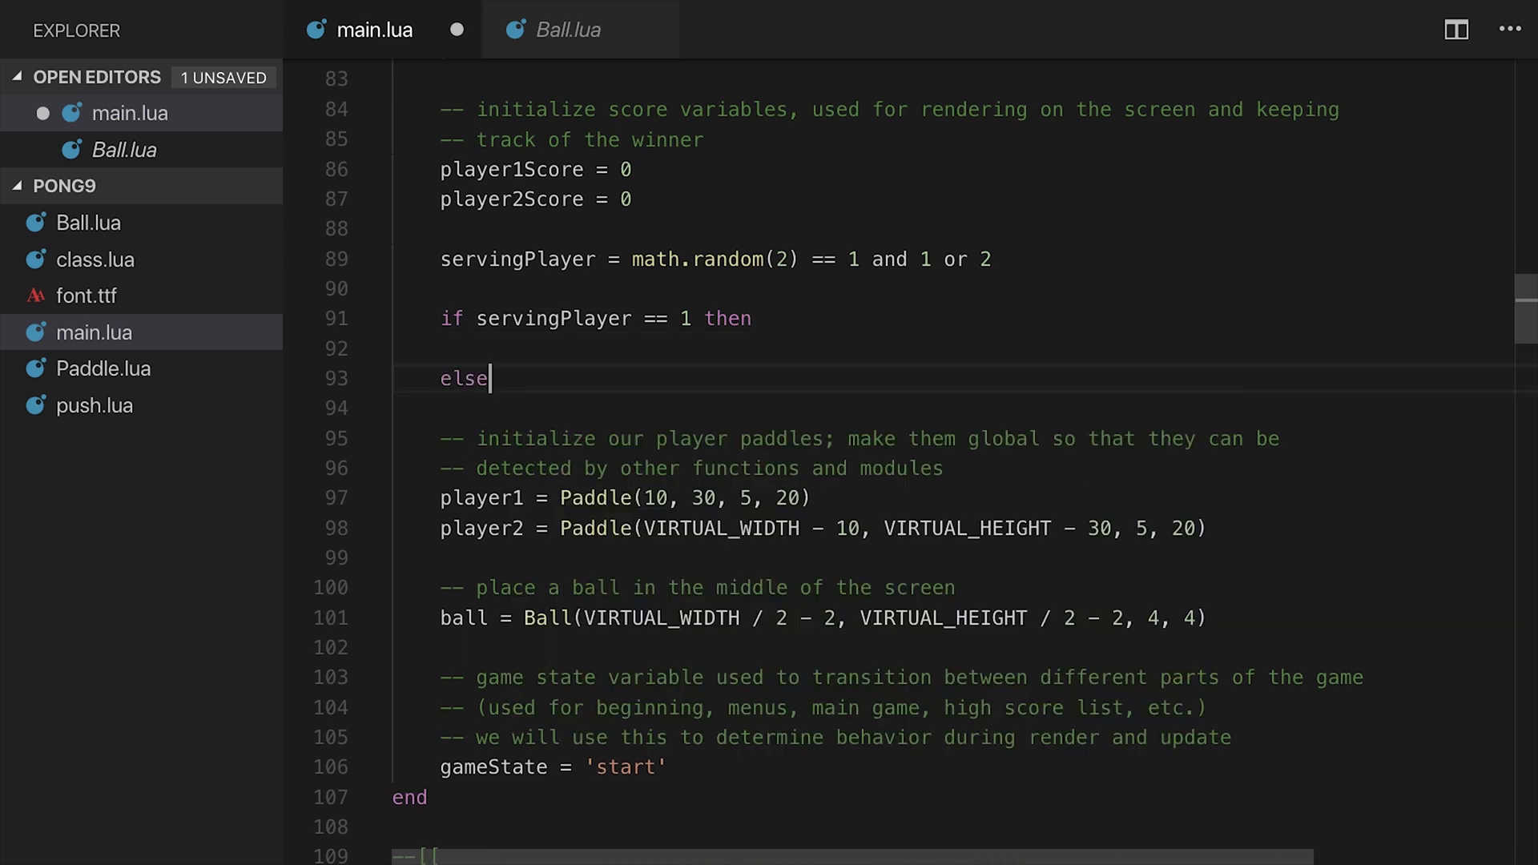
{"action": "type", "text": "end"}
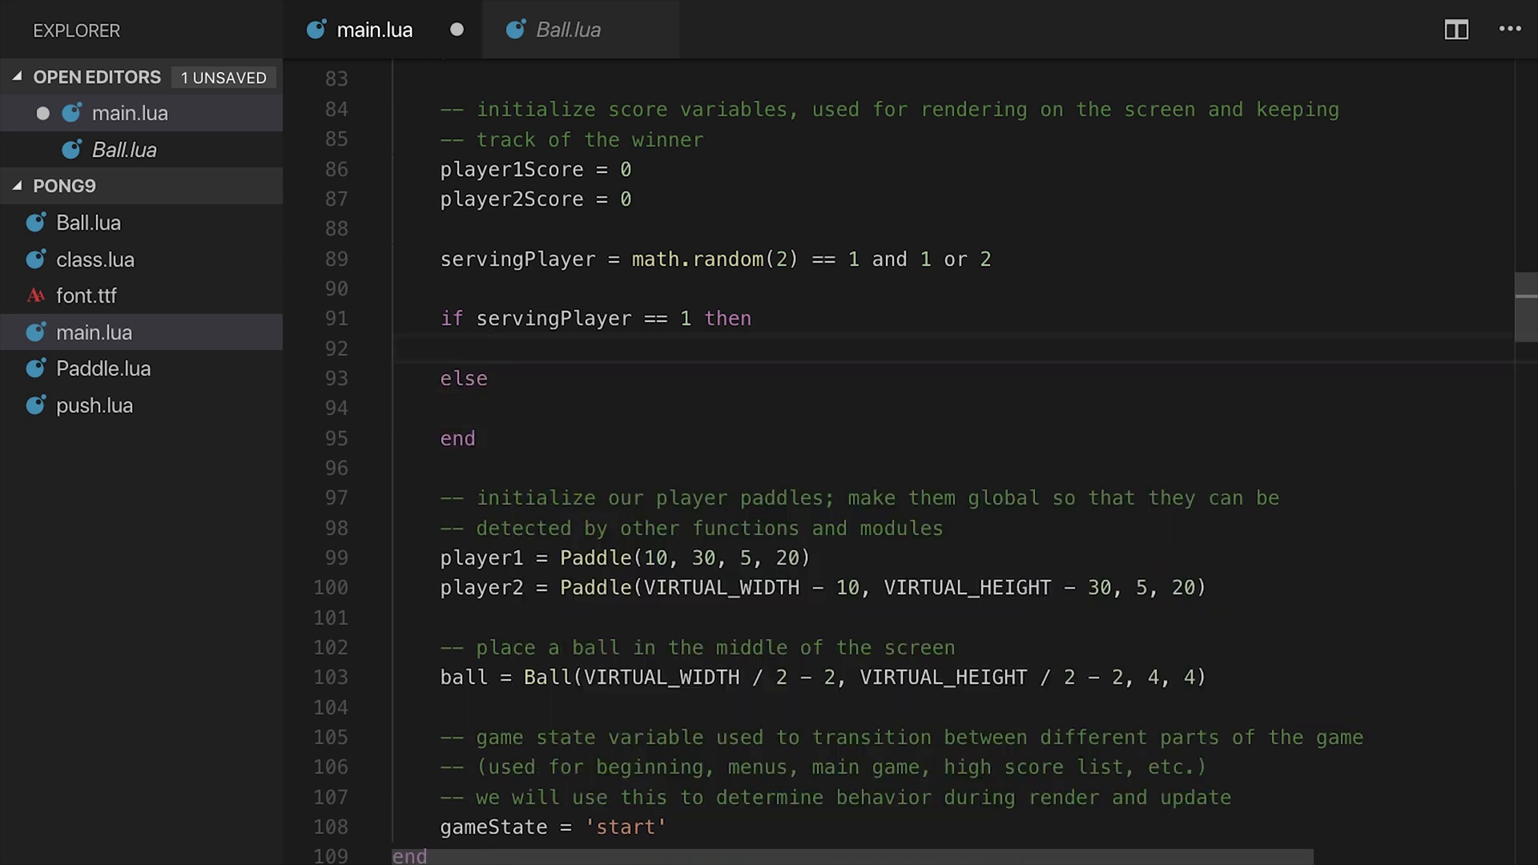
{"action": "type", "text": "ball"}
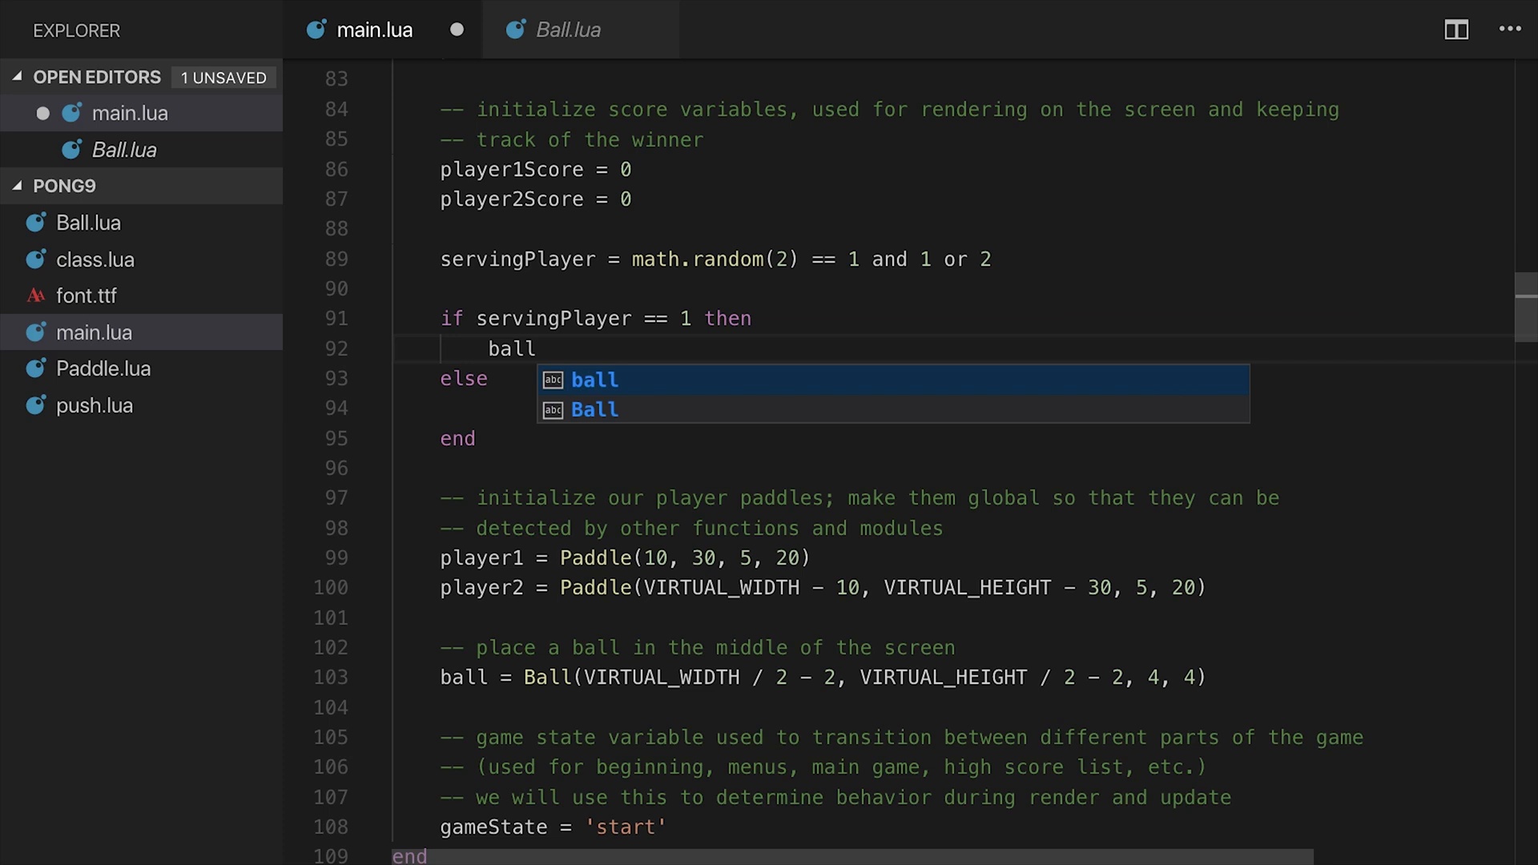
{"action": "key", "text": "Escape"}
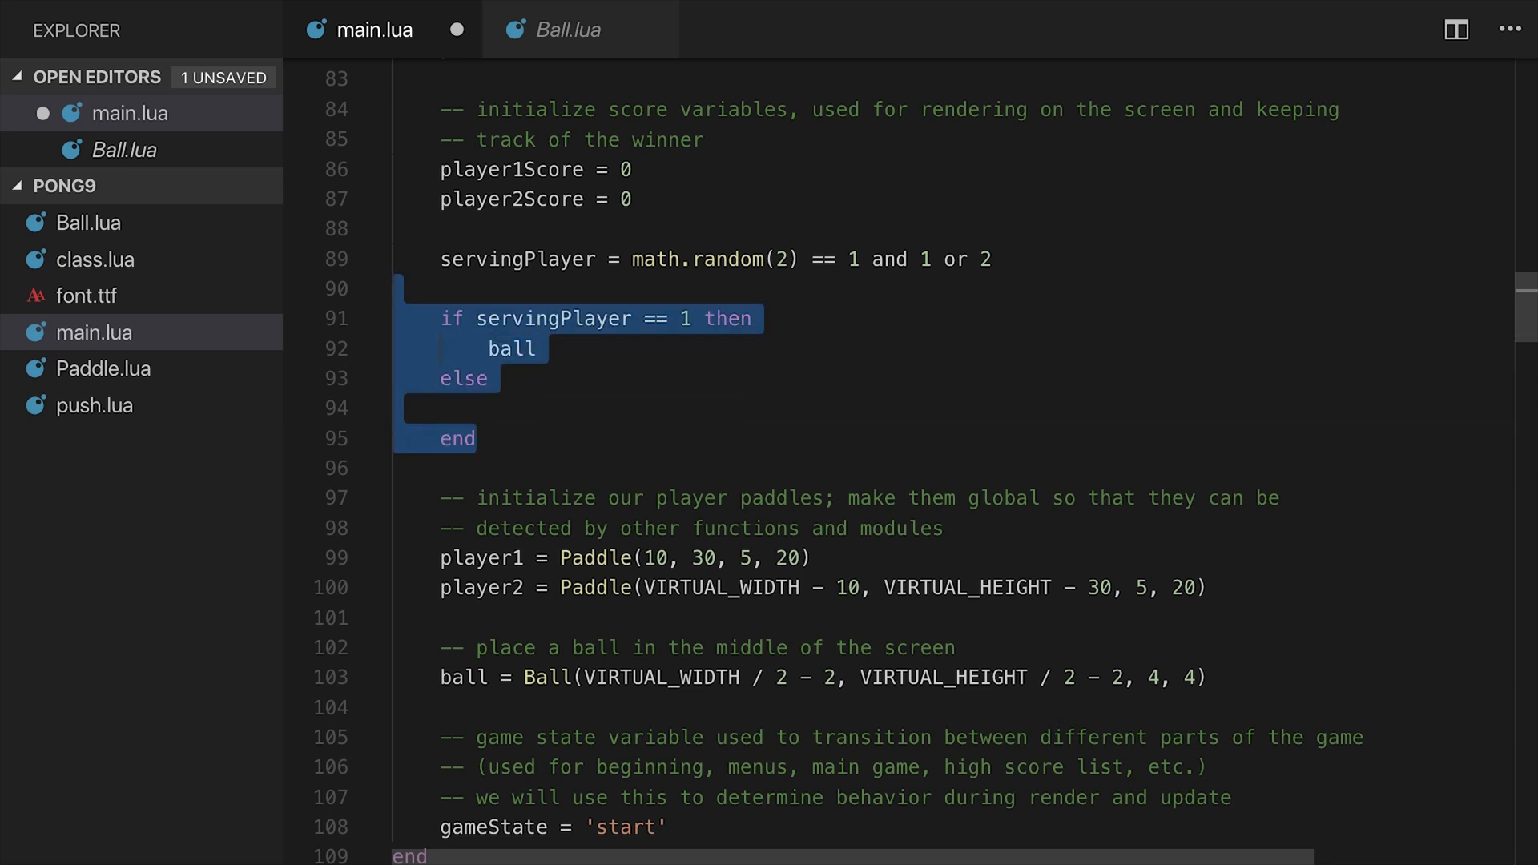
{"action": "key", "text": "Delete"}
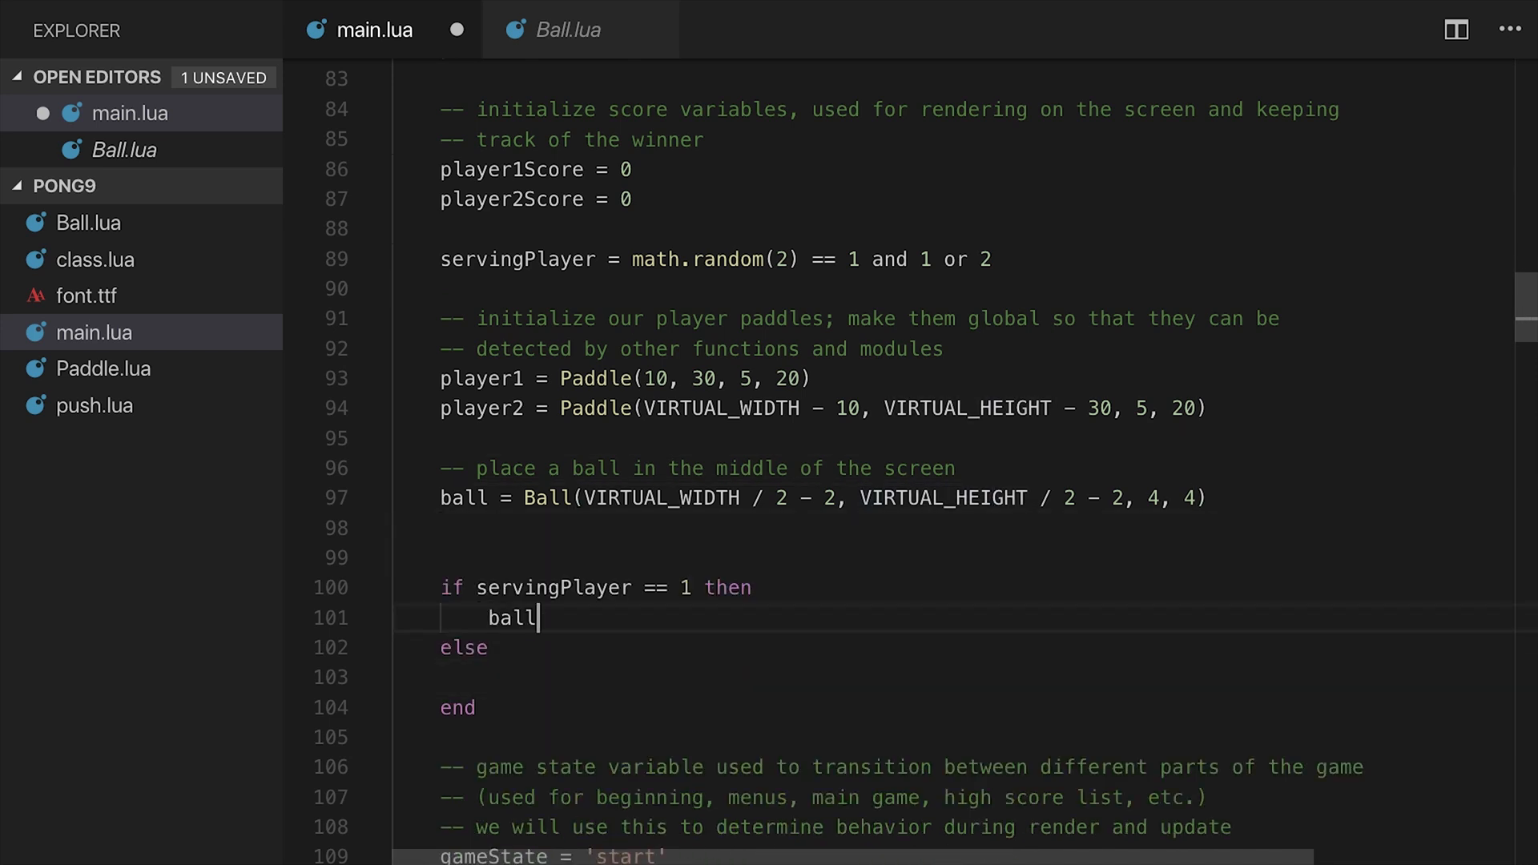
{"action": "type", "text": ".dx ="}
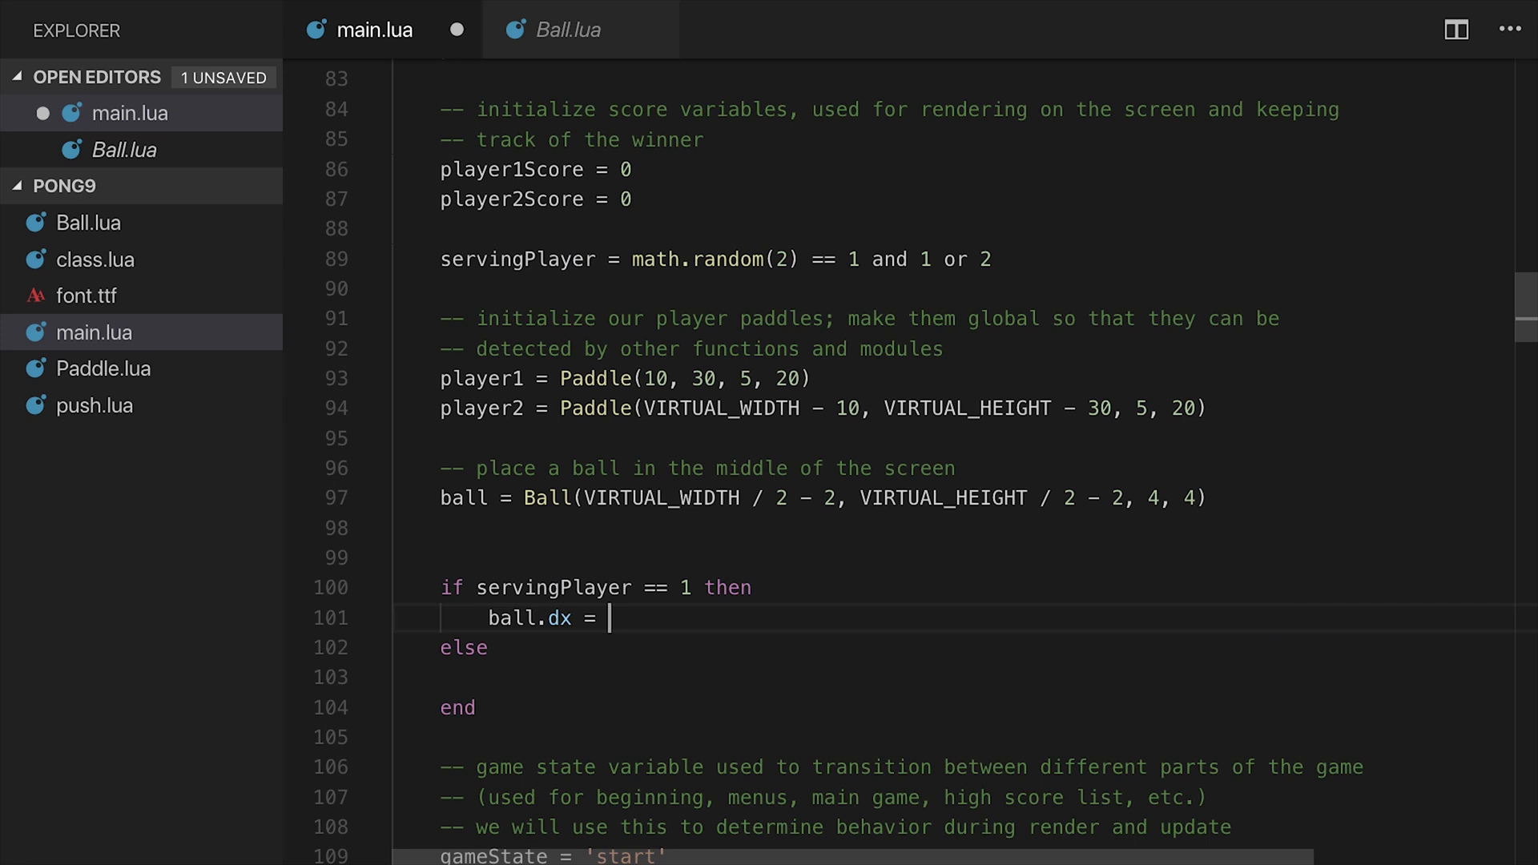
{"action": "type", "text": "100"}
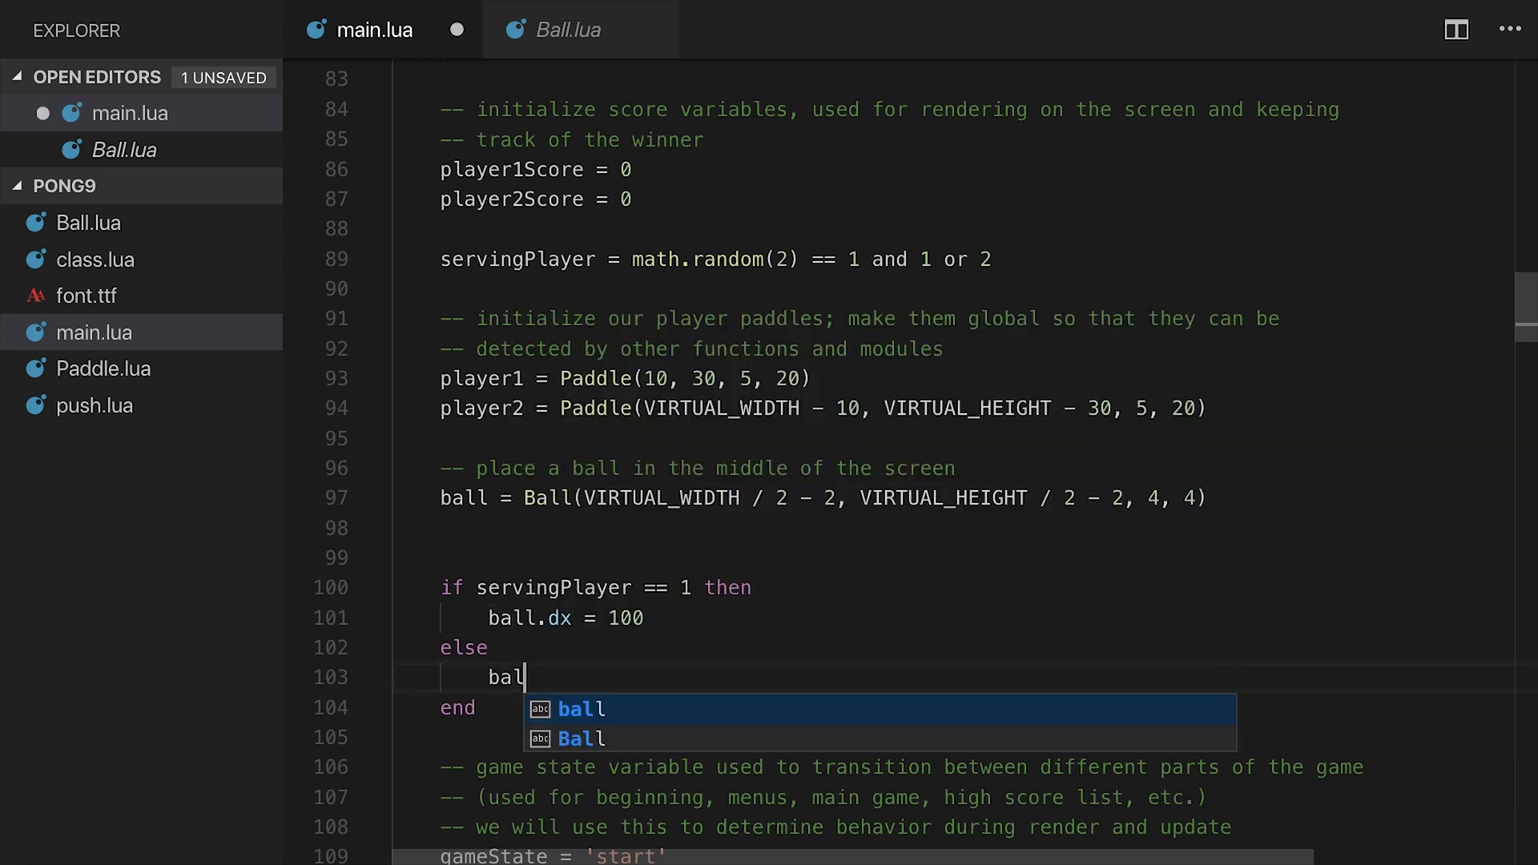
{"action": "type", "text": "l.dx = -100"}
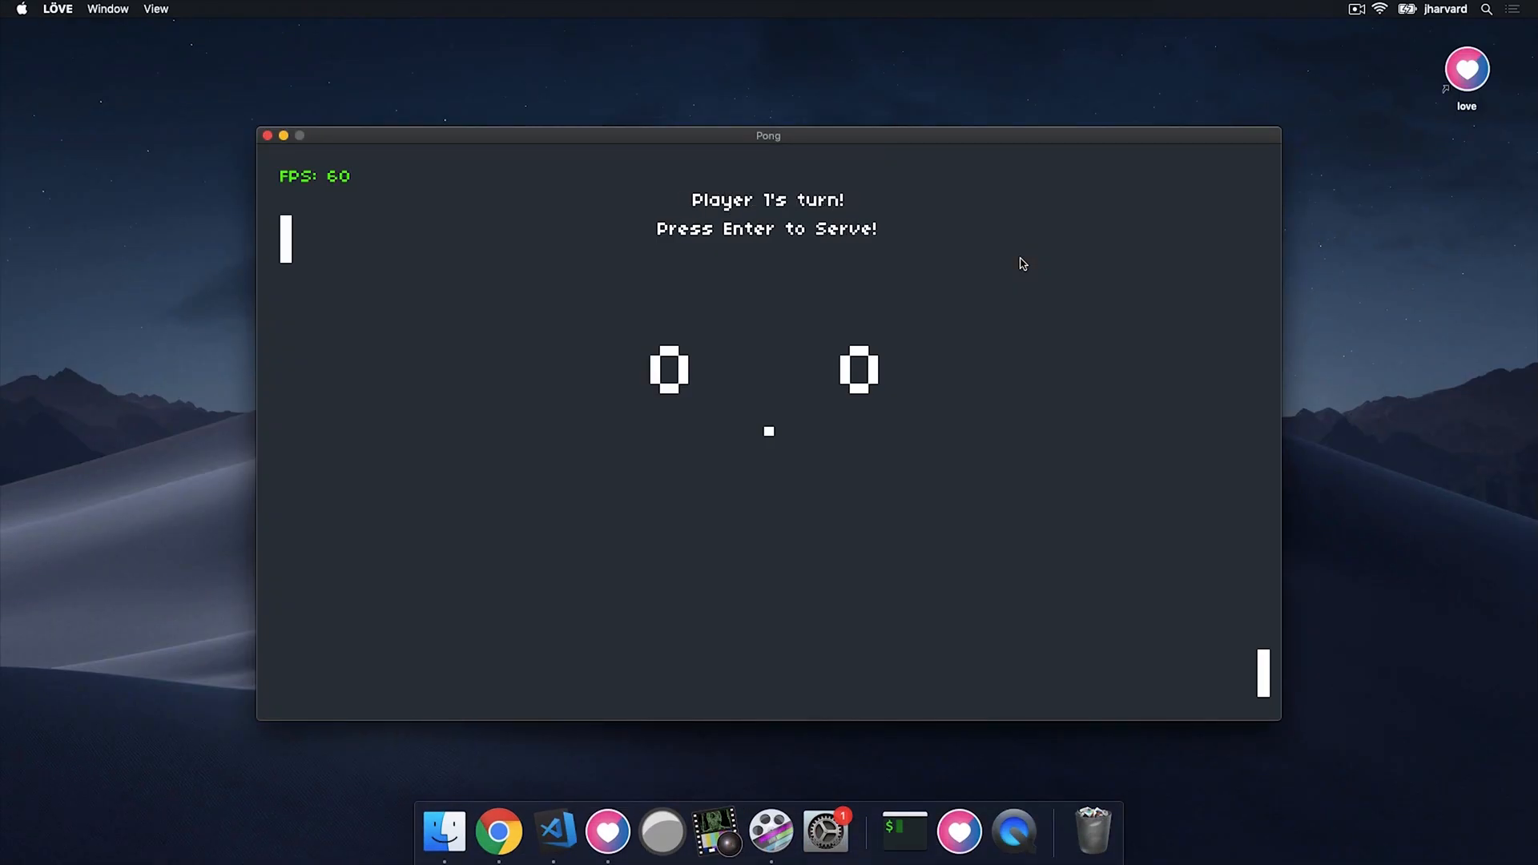
Serve the ball in LÖVE to check its direction, then delete the extra blank line above the serve block
{"action": "key", "text": "enter"}
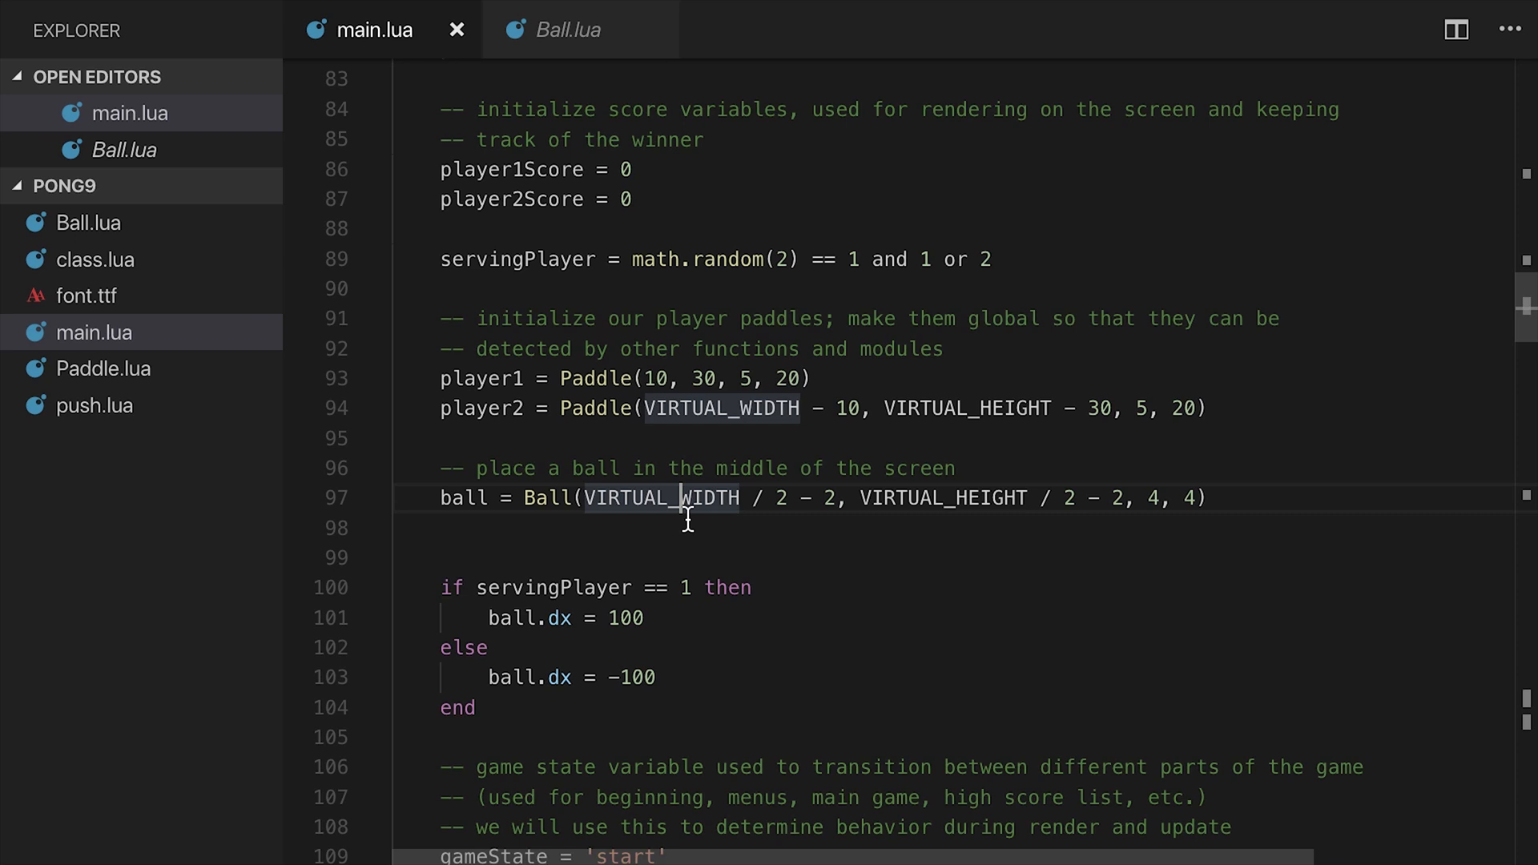
{"action": "key", "text": "Delete"}
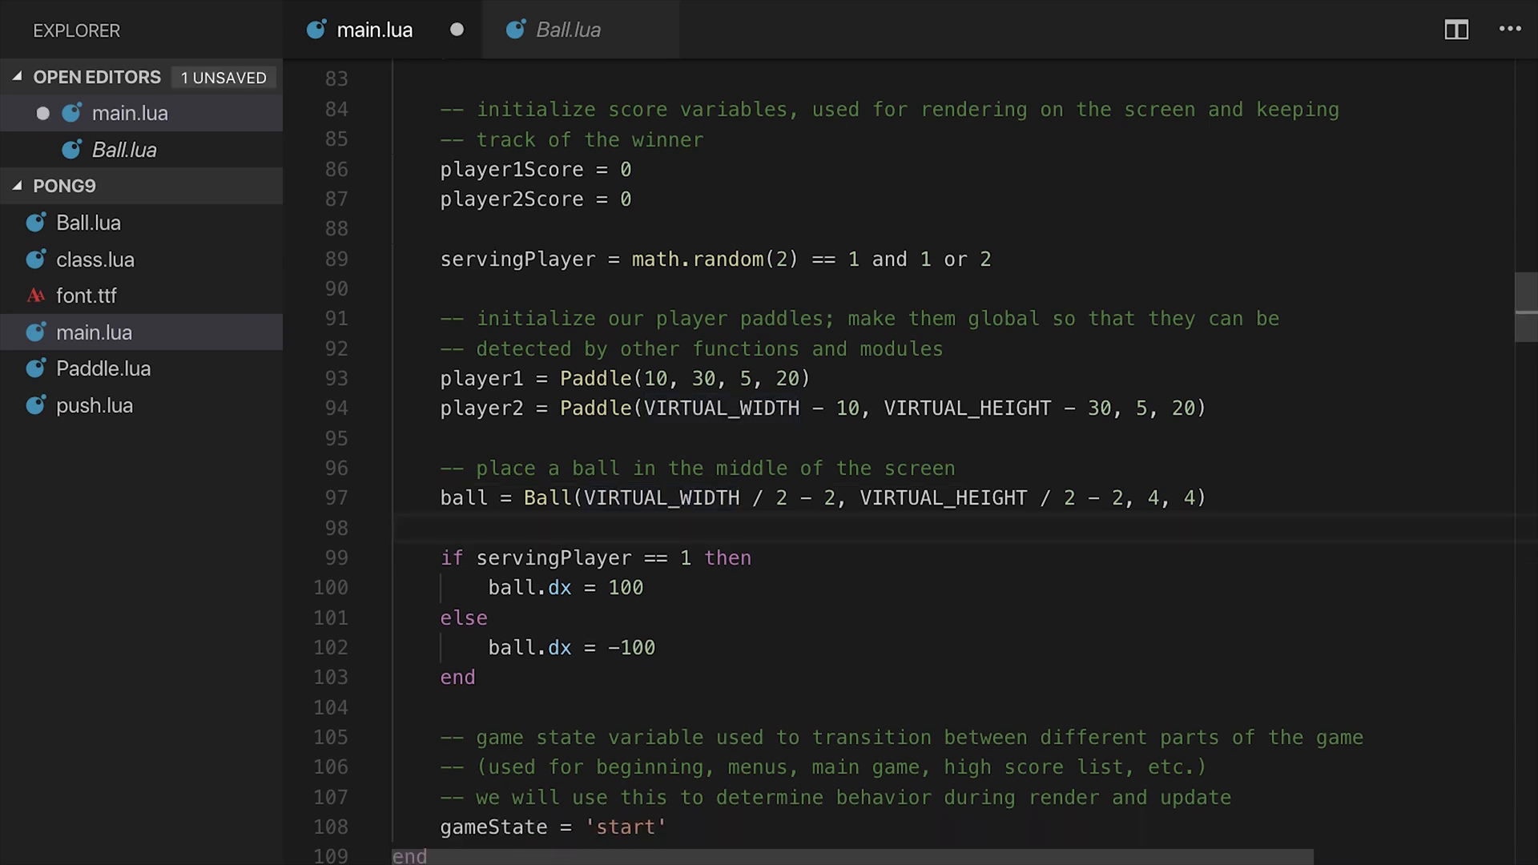